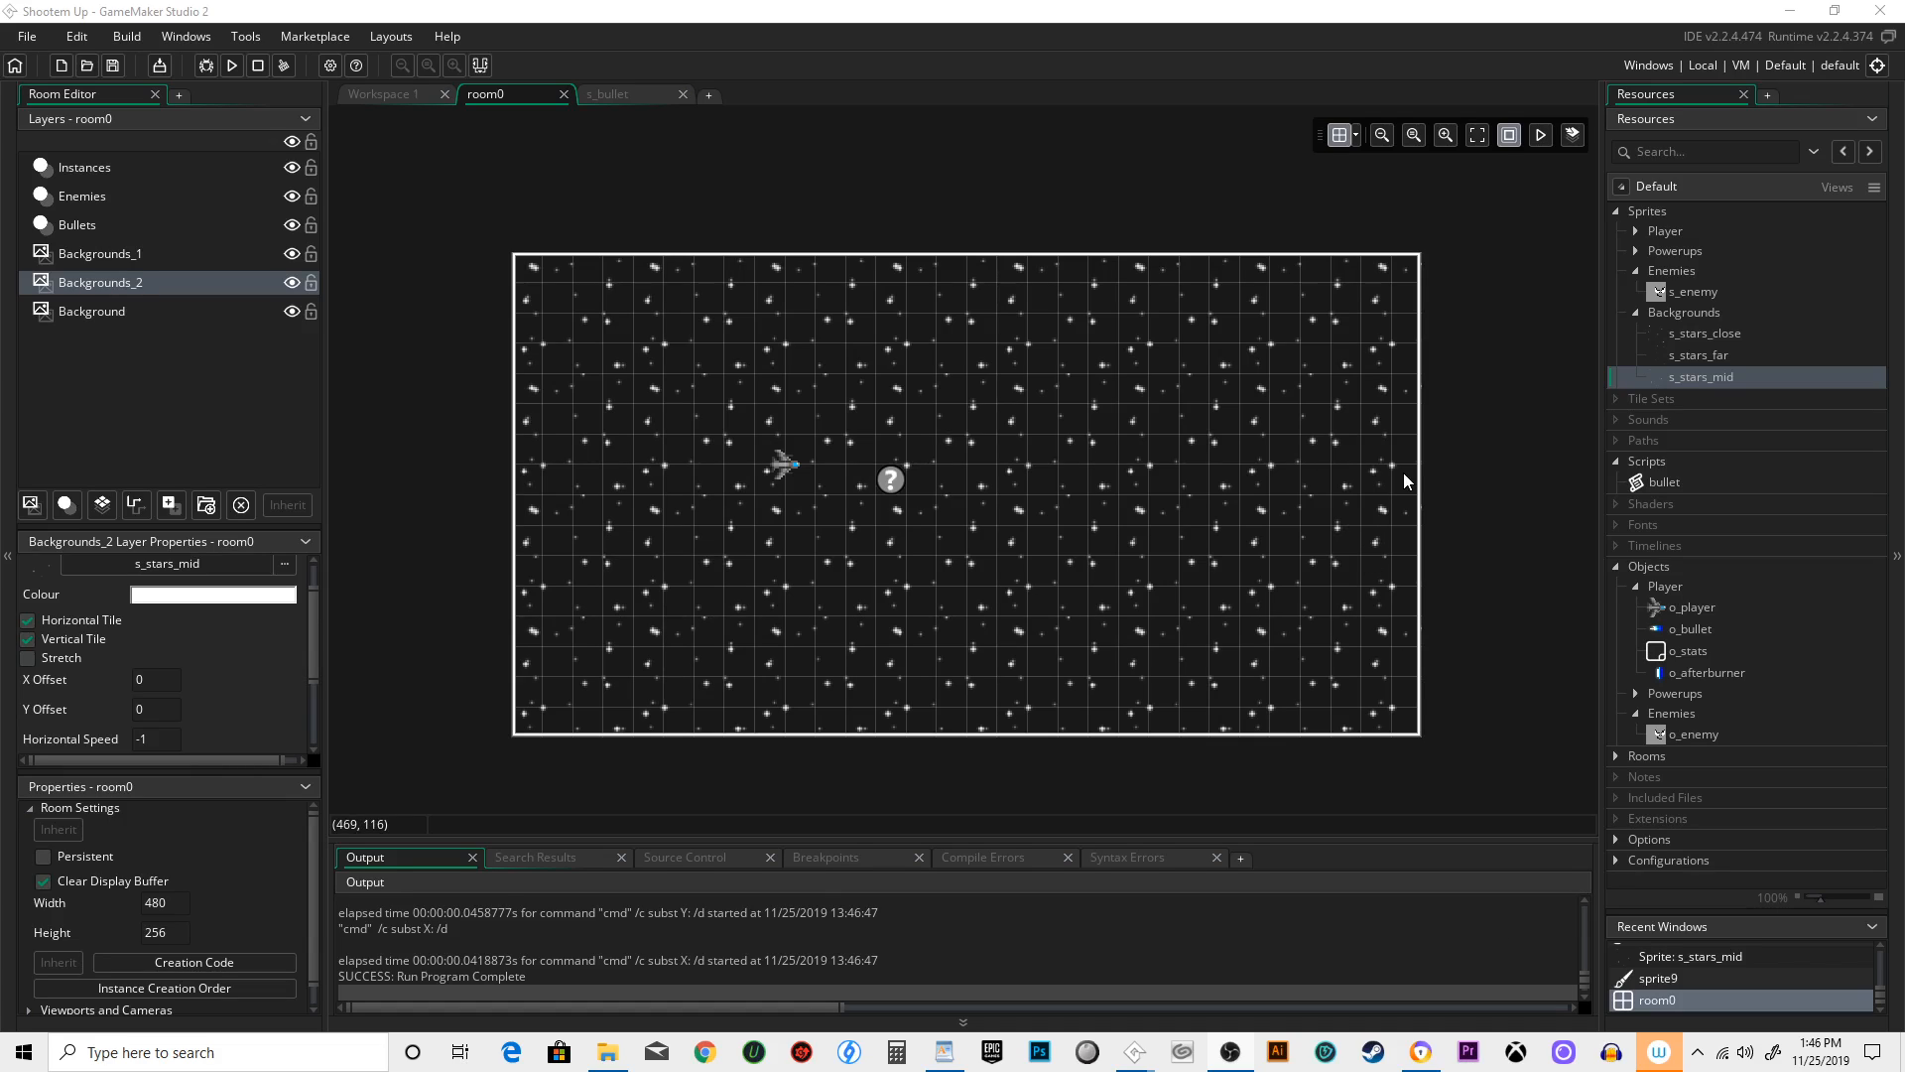
pyautogui.moveTo(1699, 585)
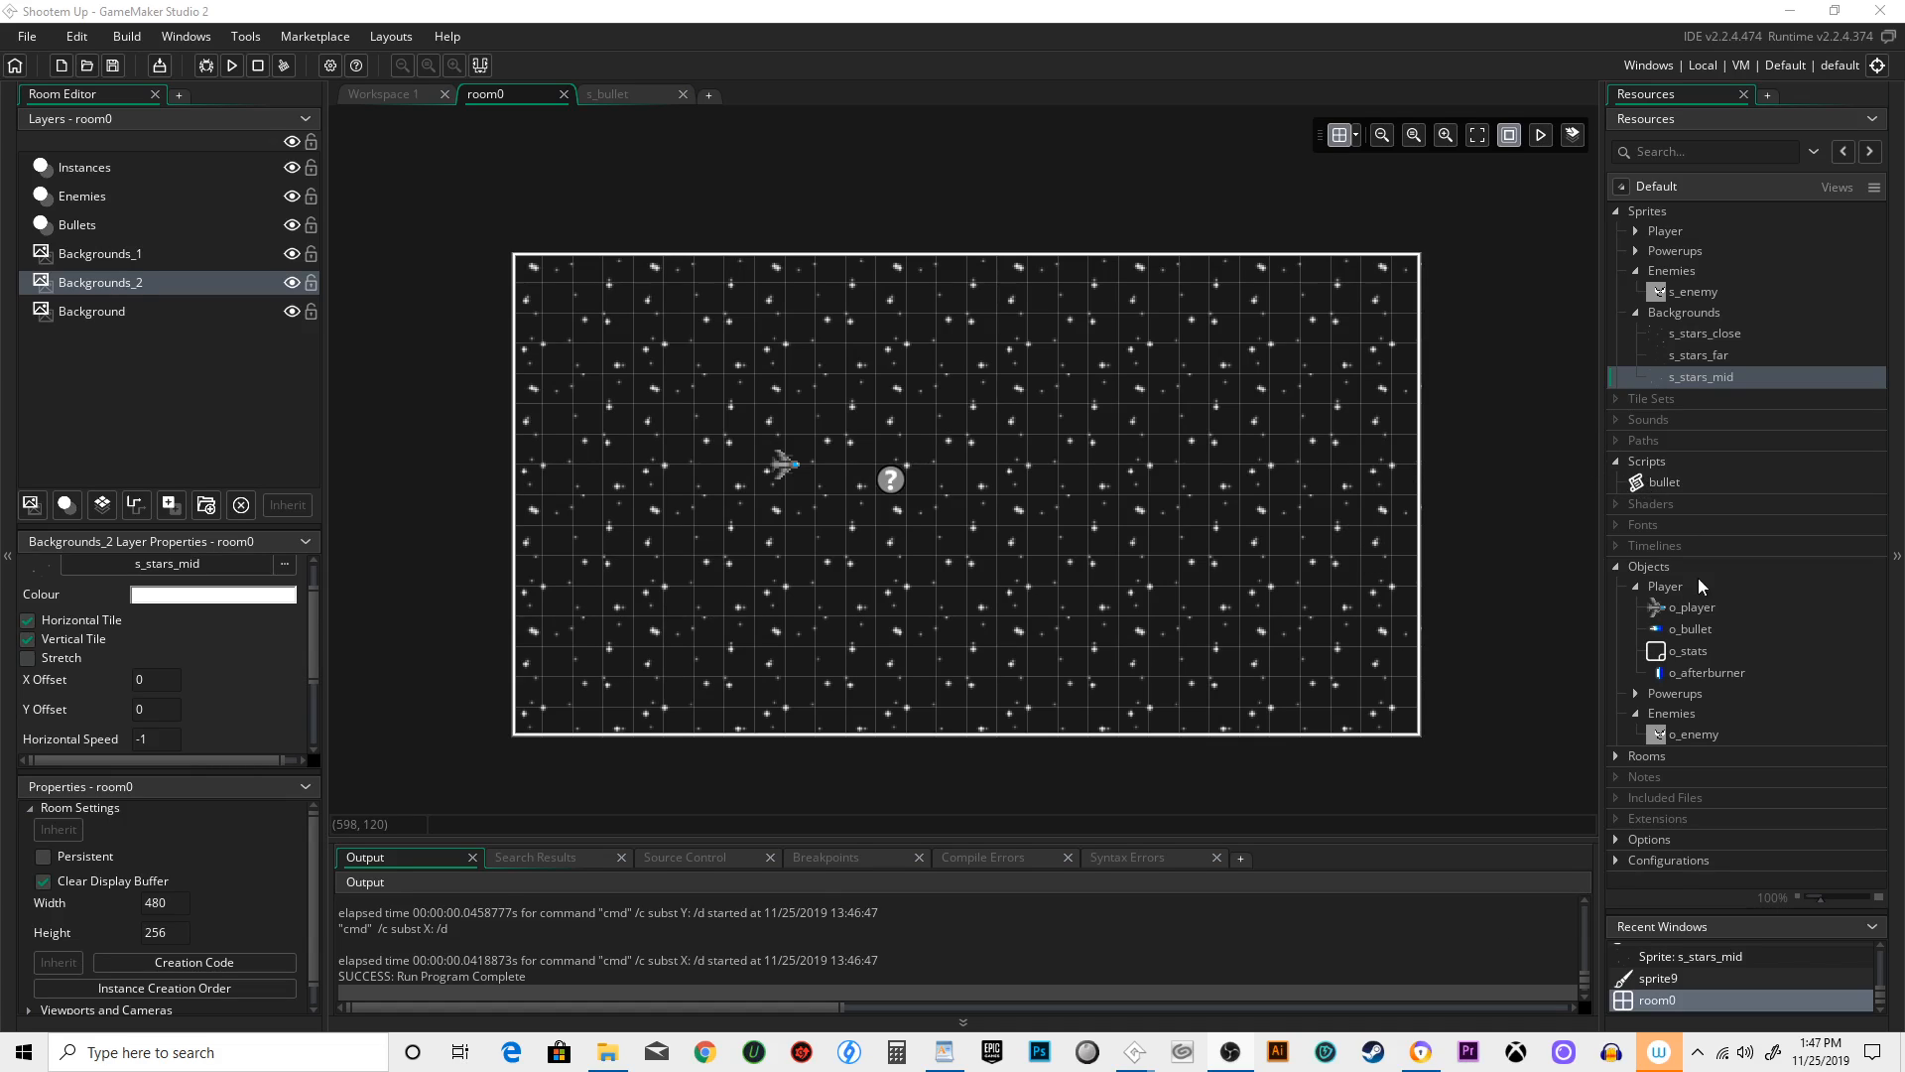
# Bring up o_afterburner's End Step event that currently pins it to the player.
pyautogui.doubleClick(1707, 671)
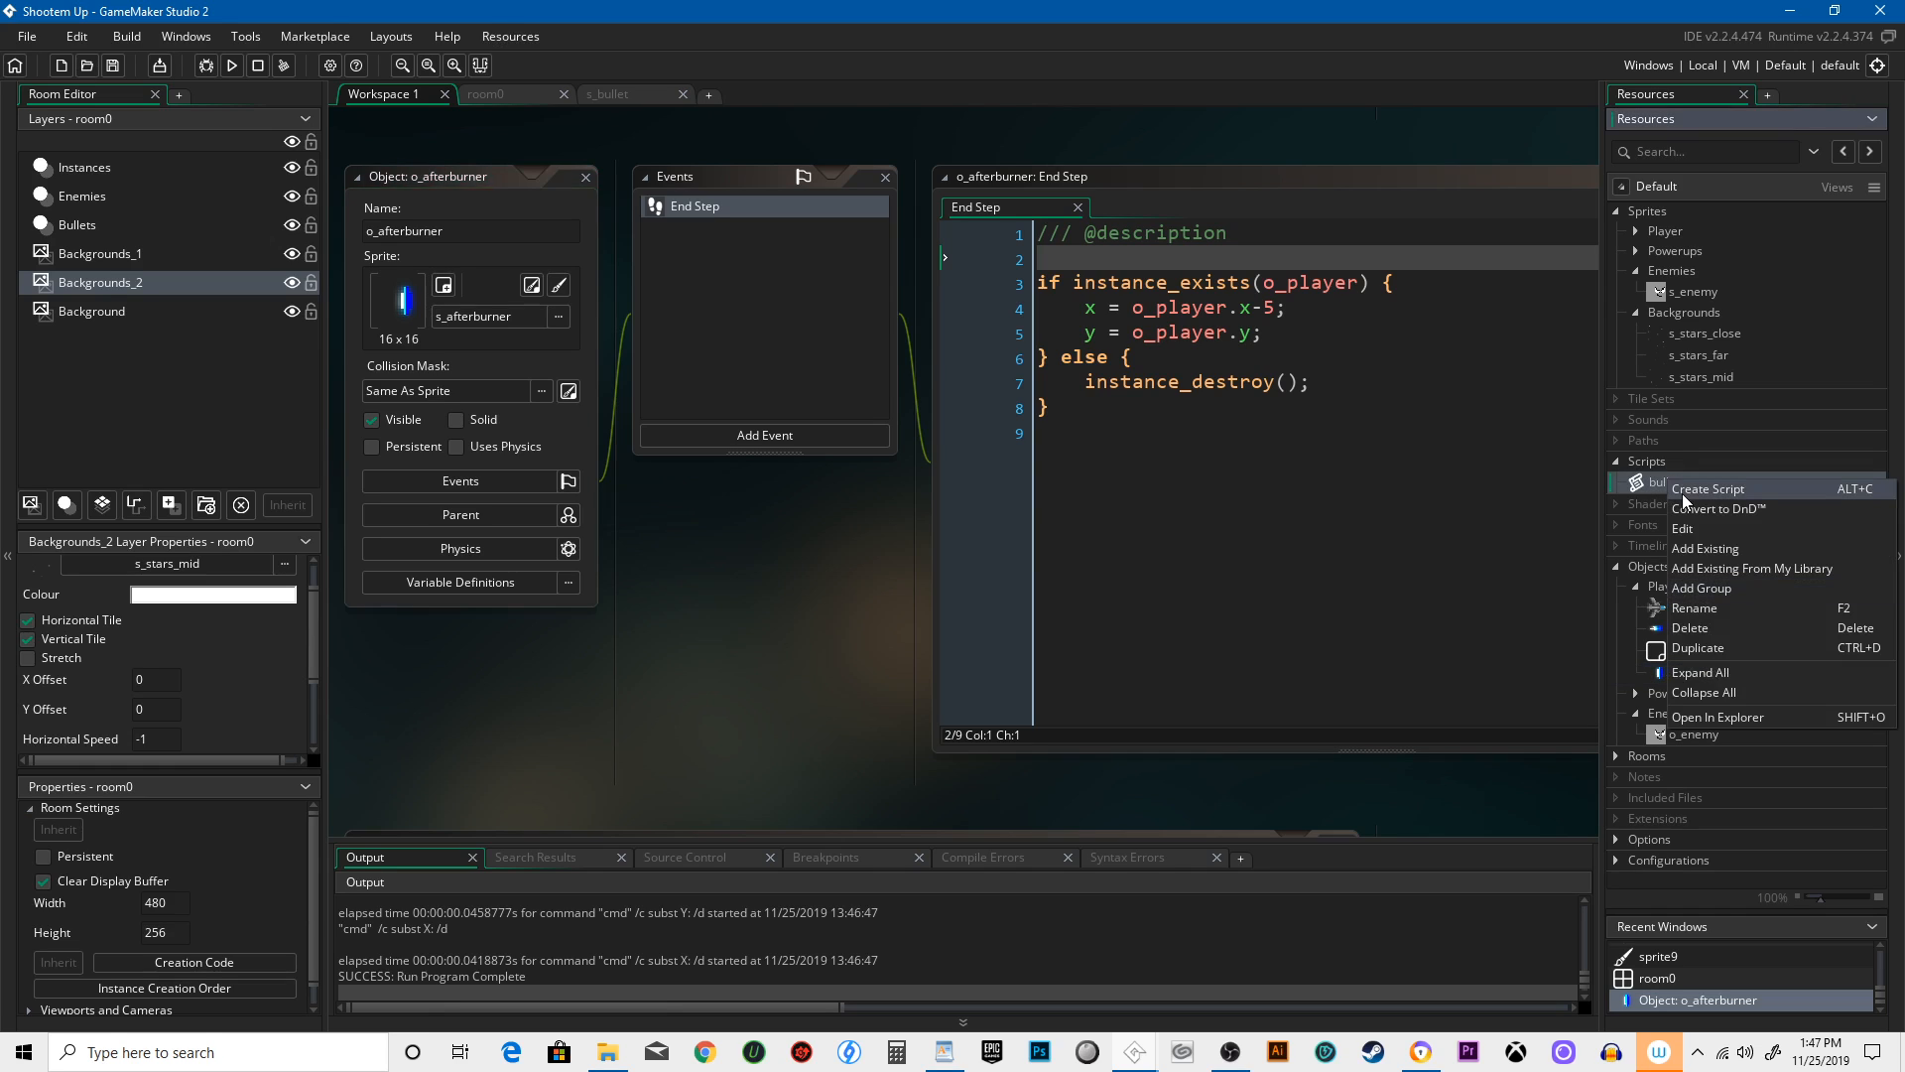
pyautogui.click(1706, 488)
pyautogui.write('follow')
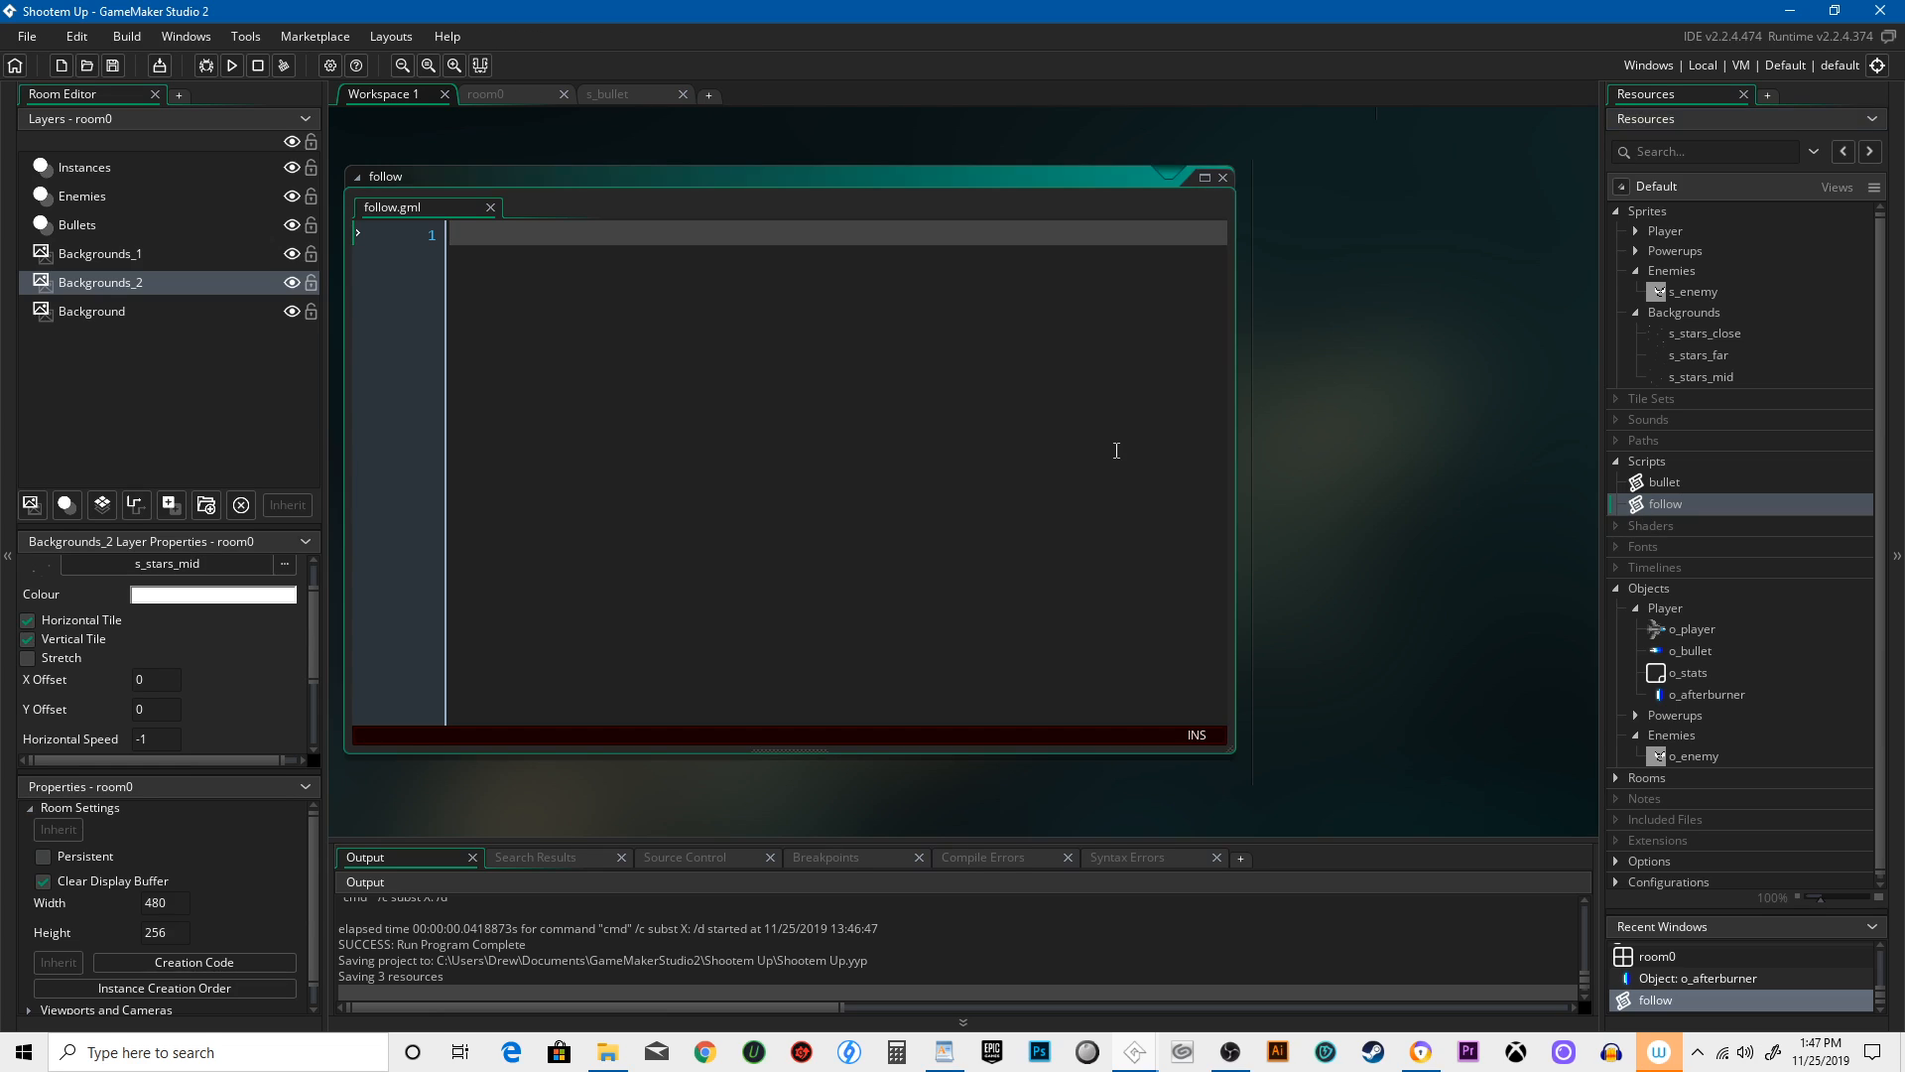
pyautogui.write('///@')
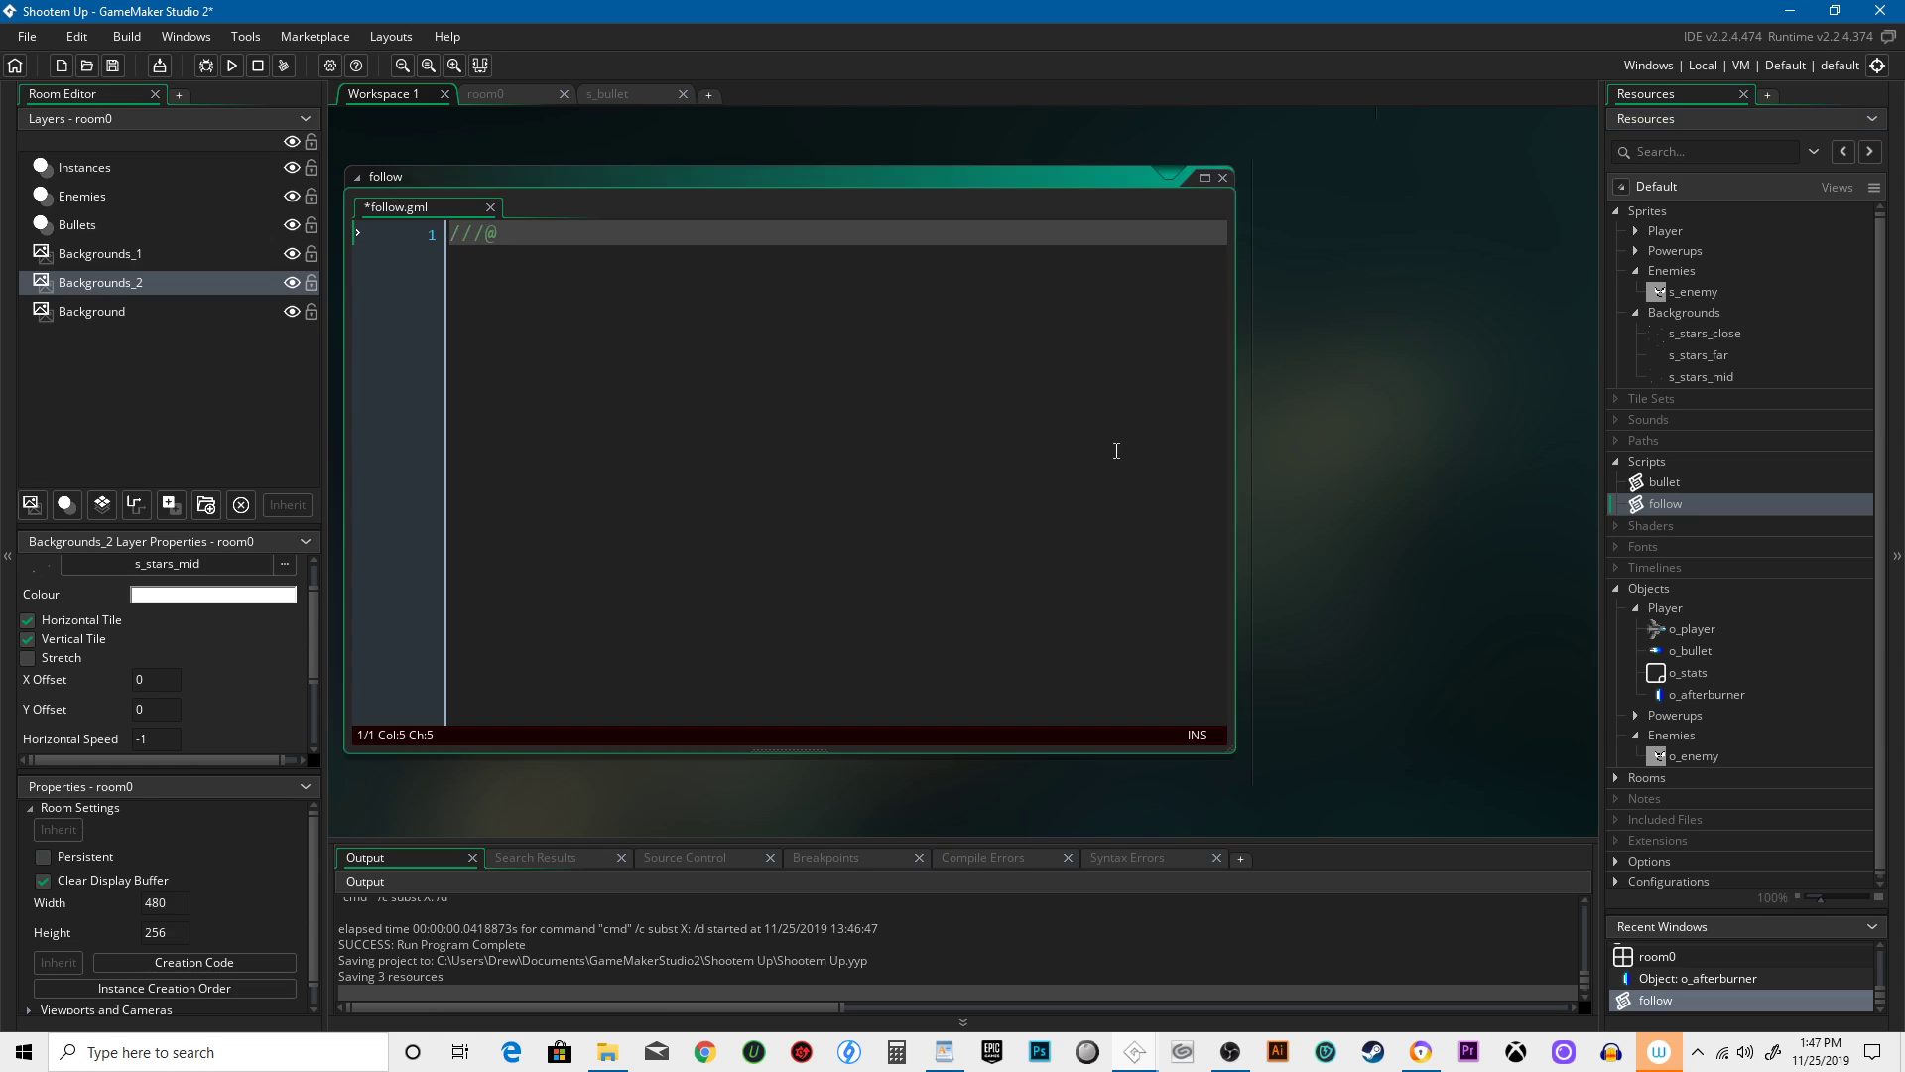
pyautogui.write('arg o')
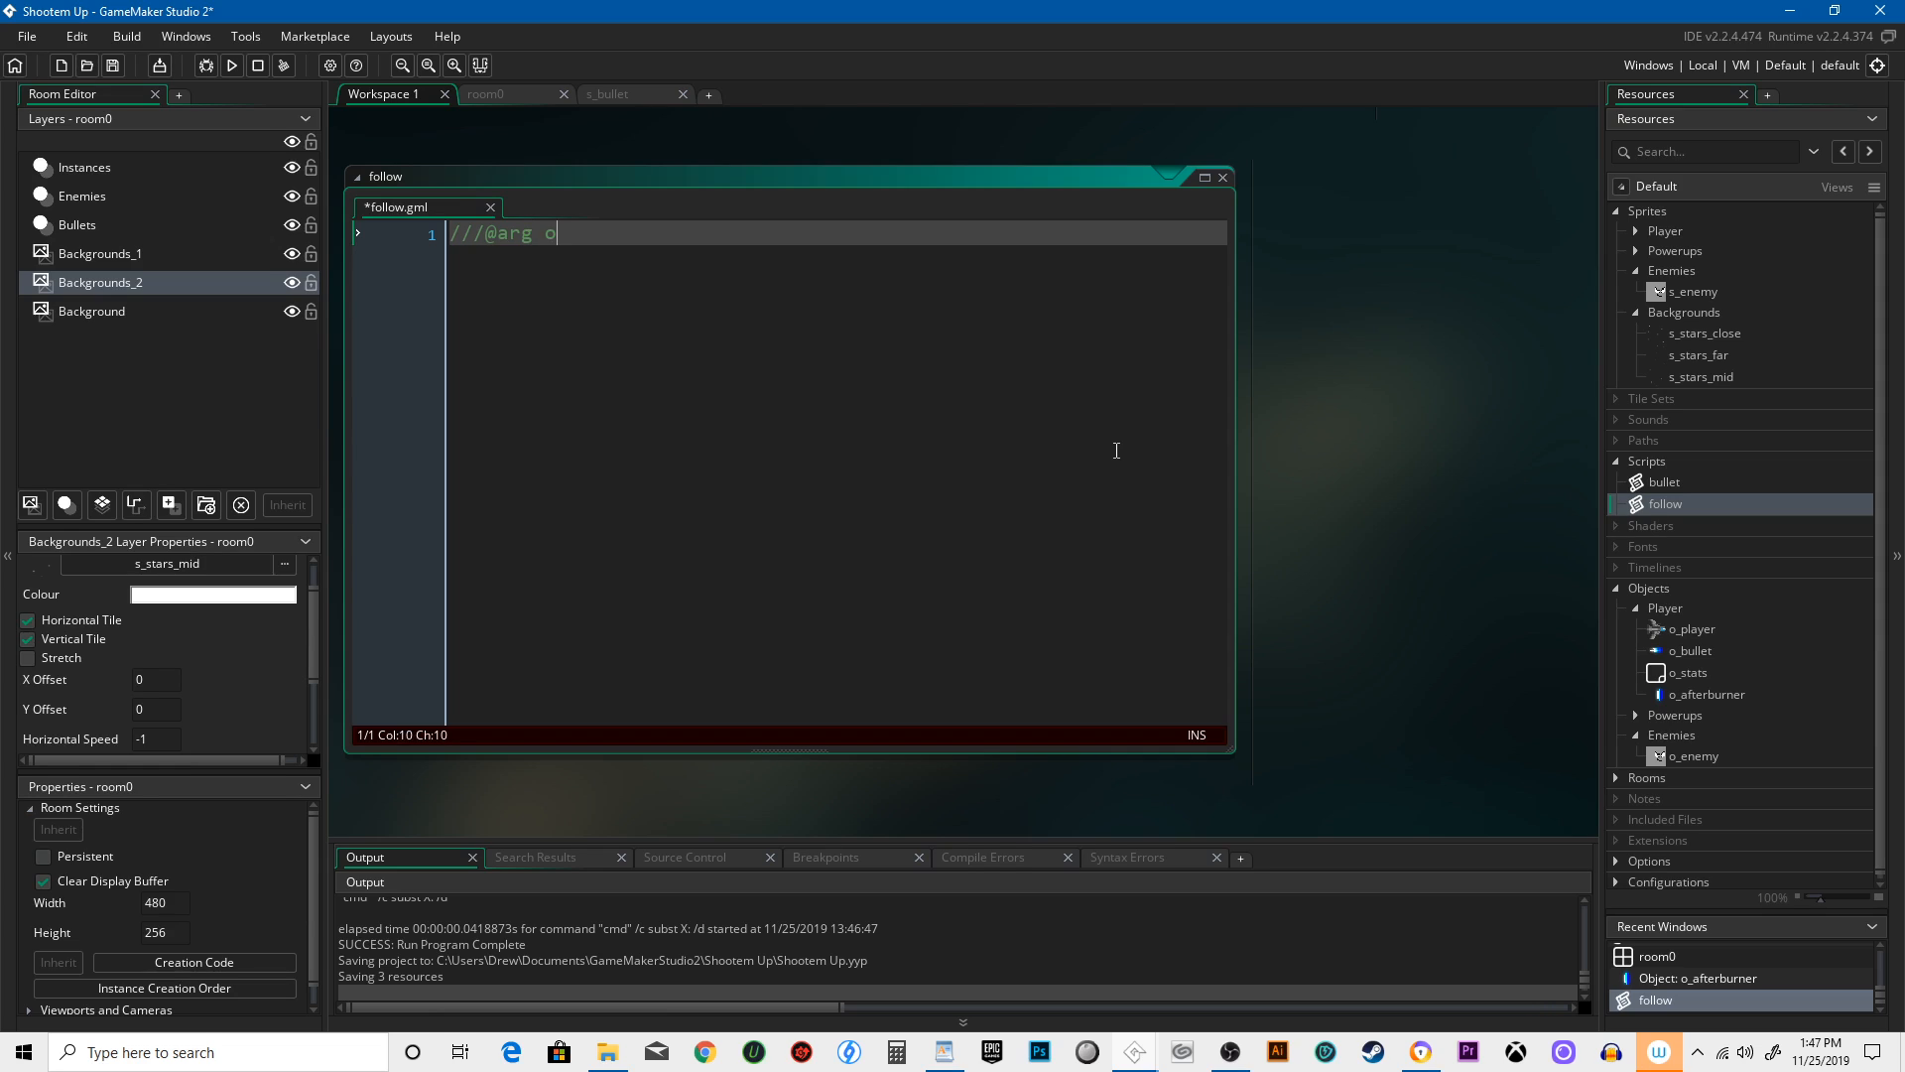
pyautogui.write('bject_to_follow')
pyautogui.write('///@a')
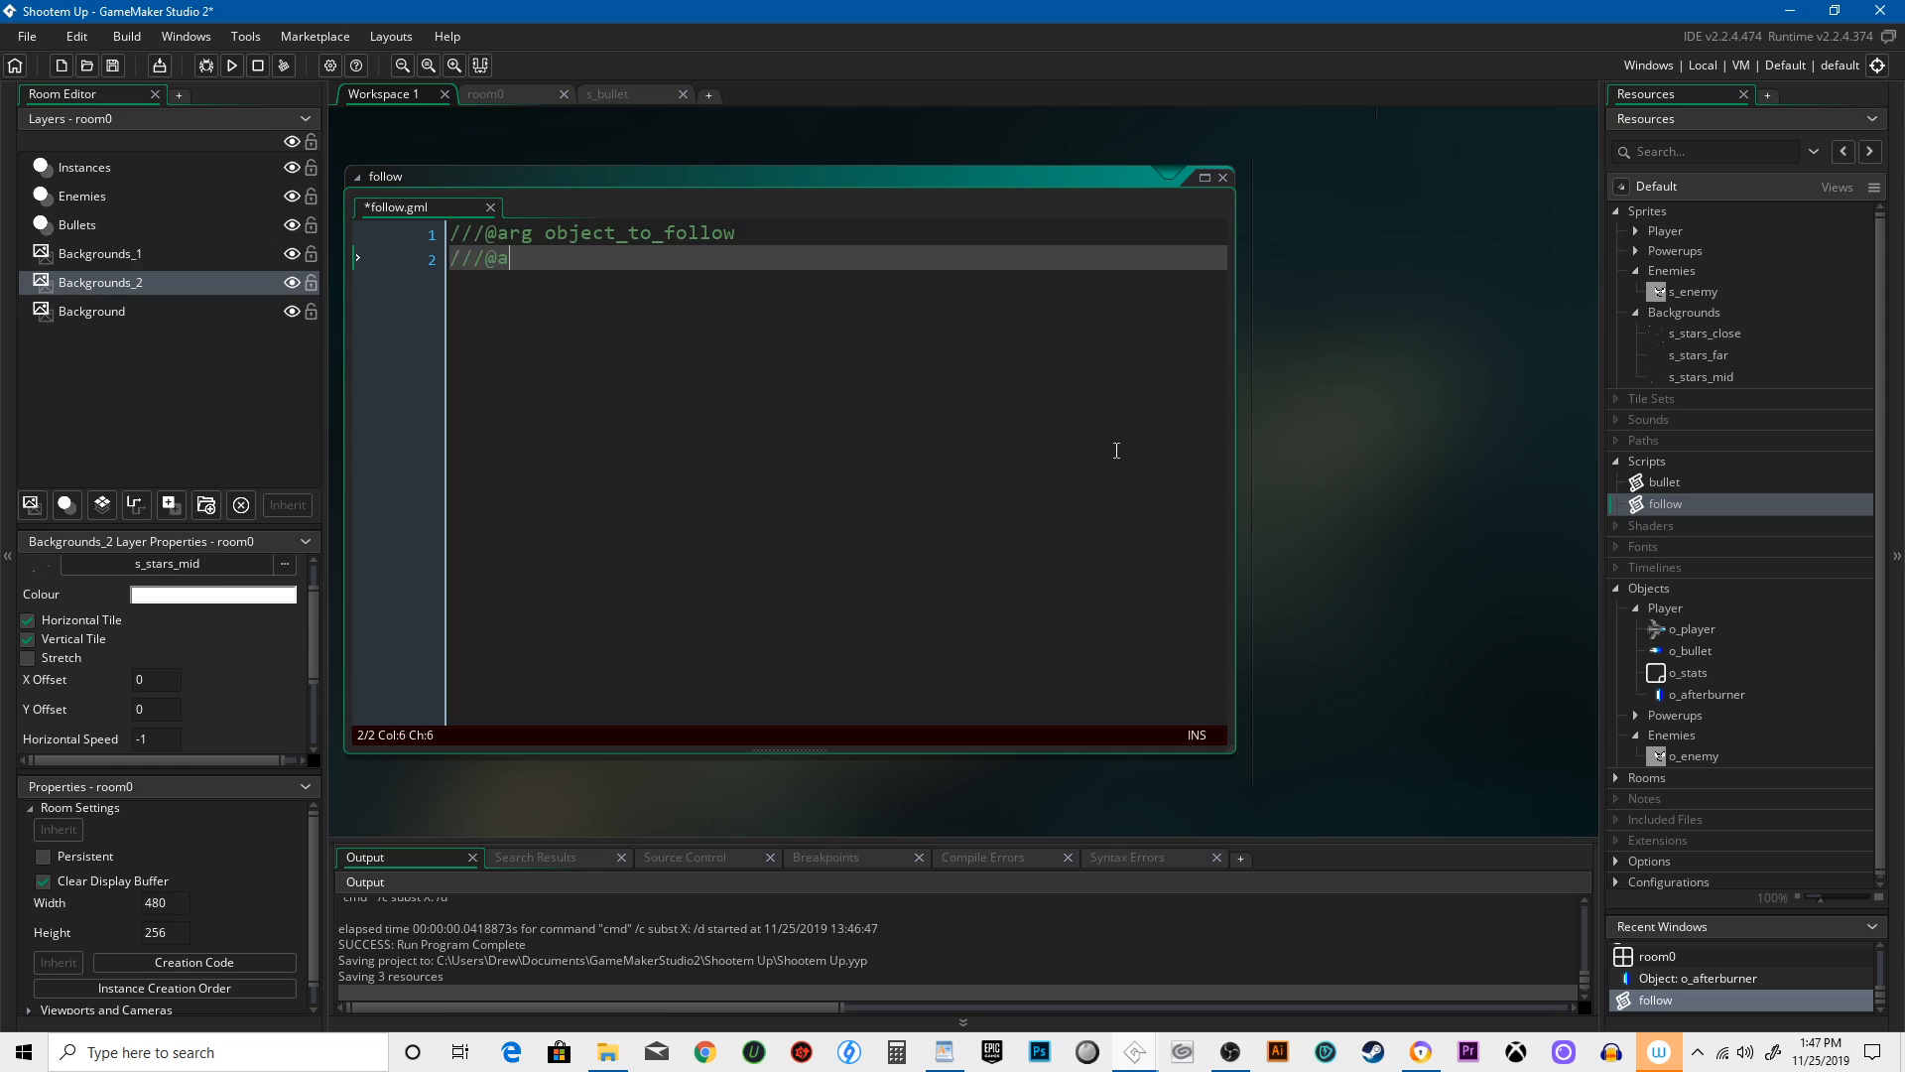
pyautogui.press('enter')
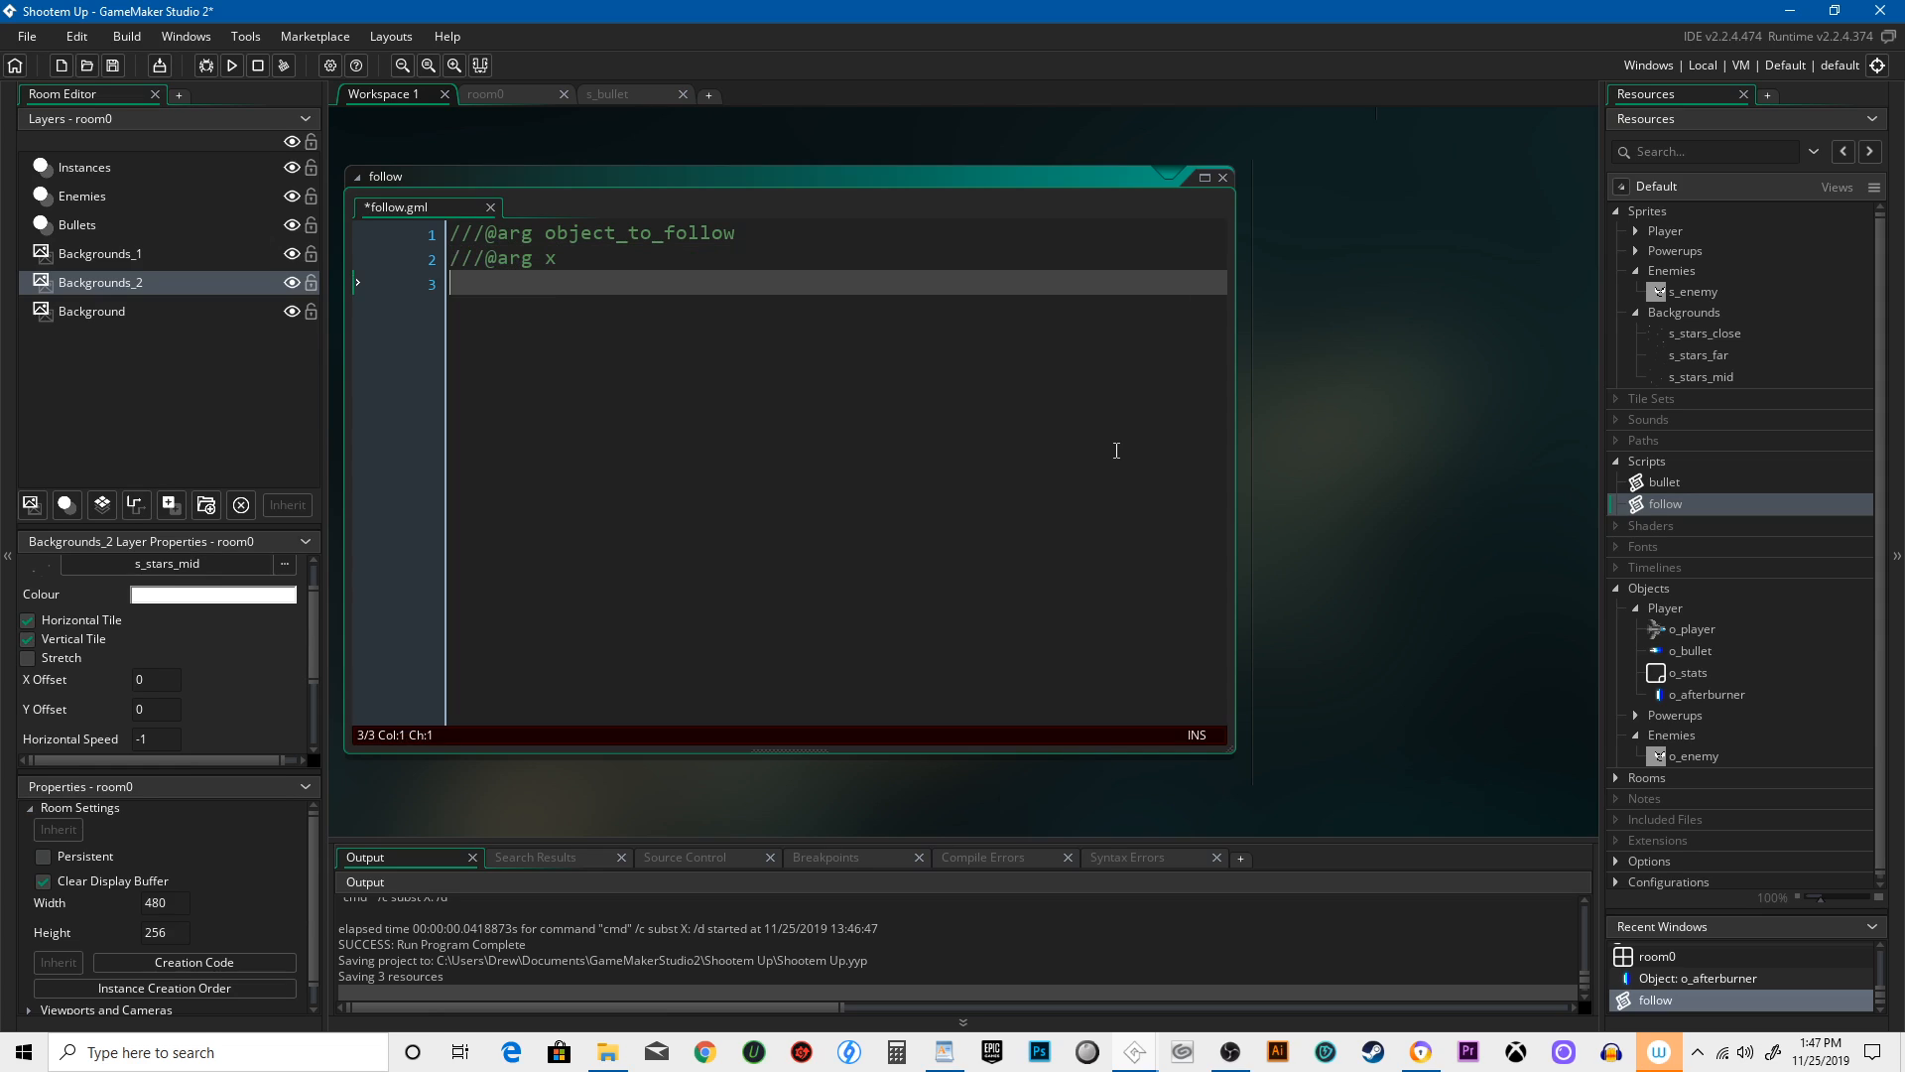
pyautogui.write('///@arg y')
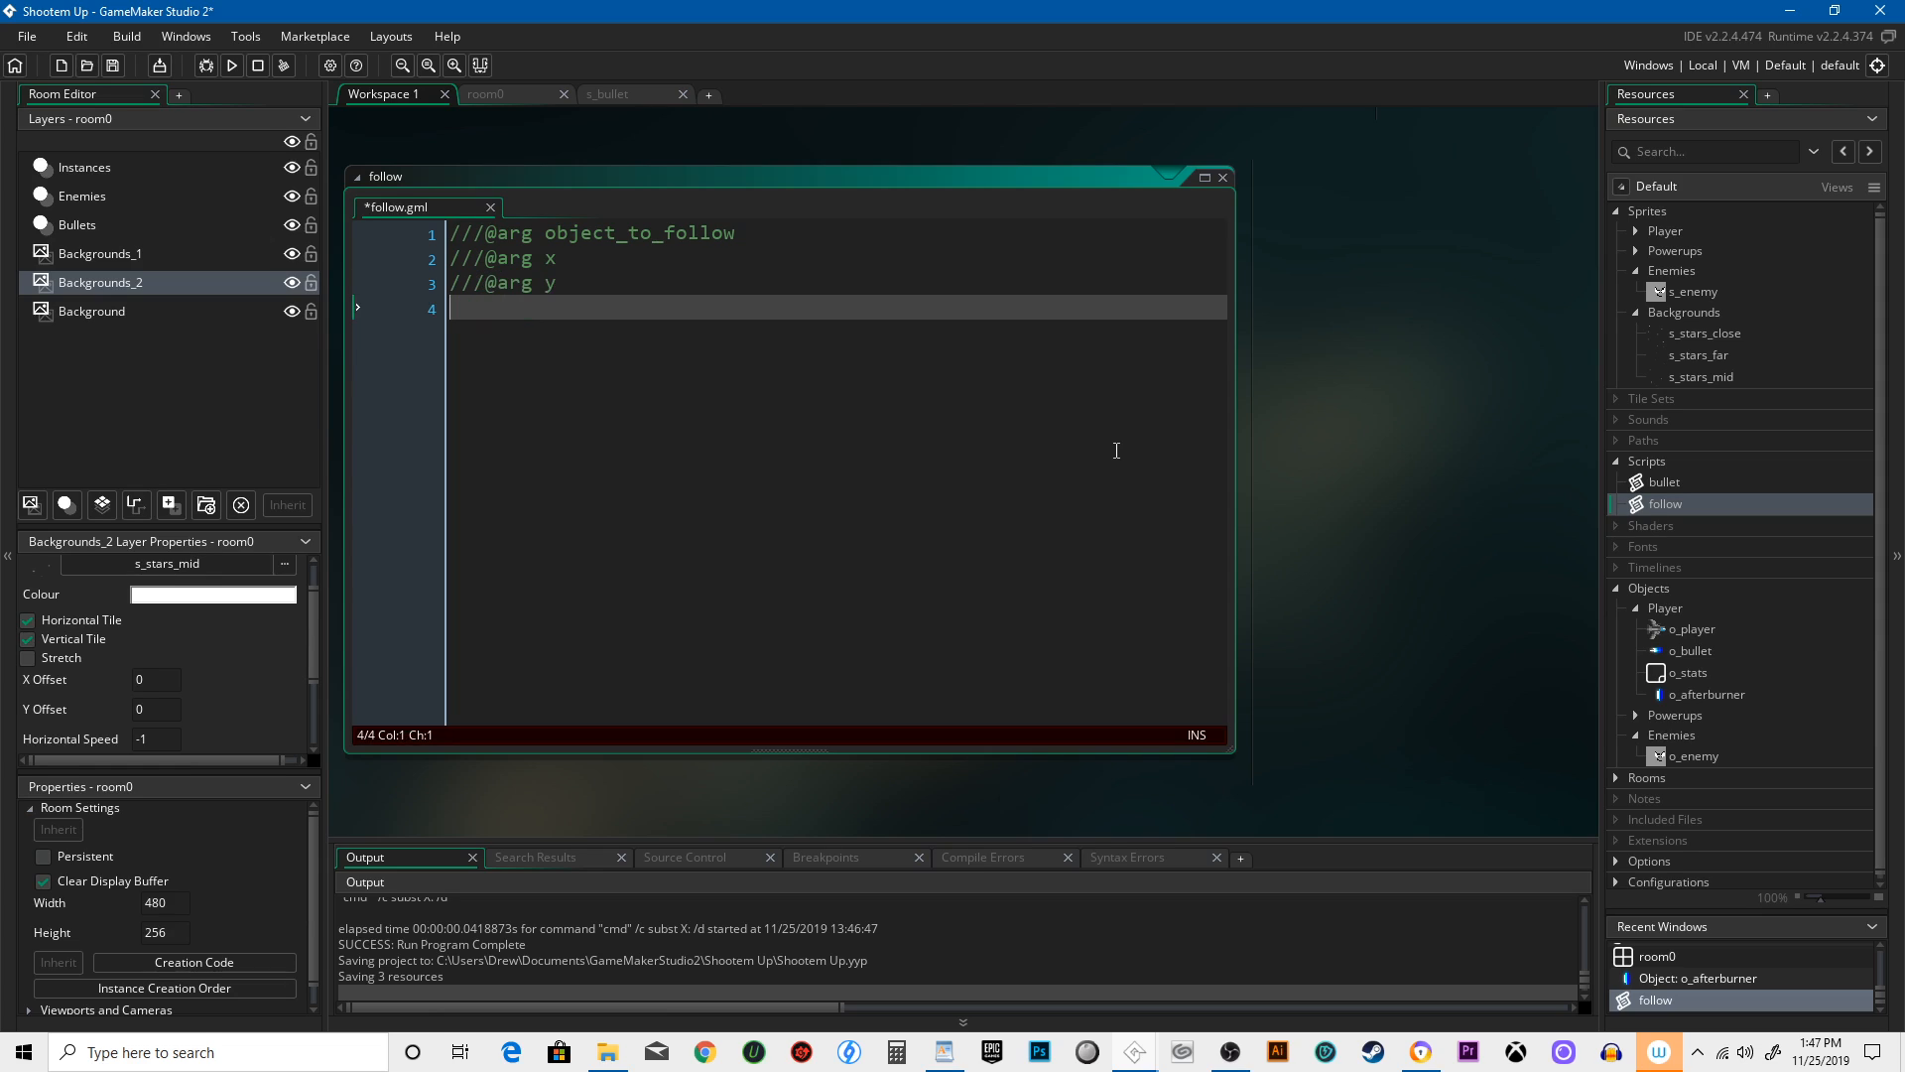
# Store argument0, argument1 and argument2 in locals _object, _x and _y.
pyautogui.write('var')
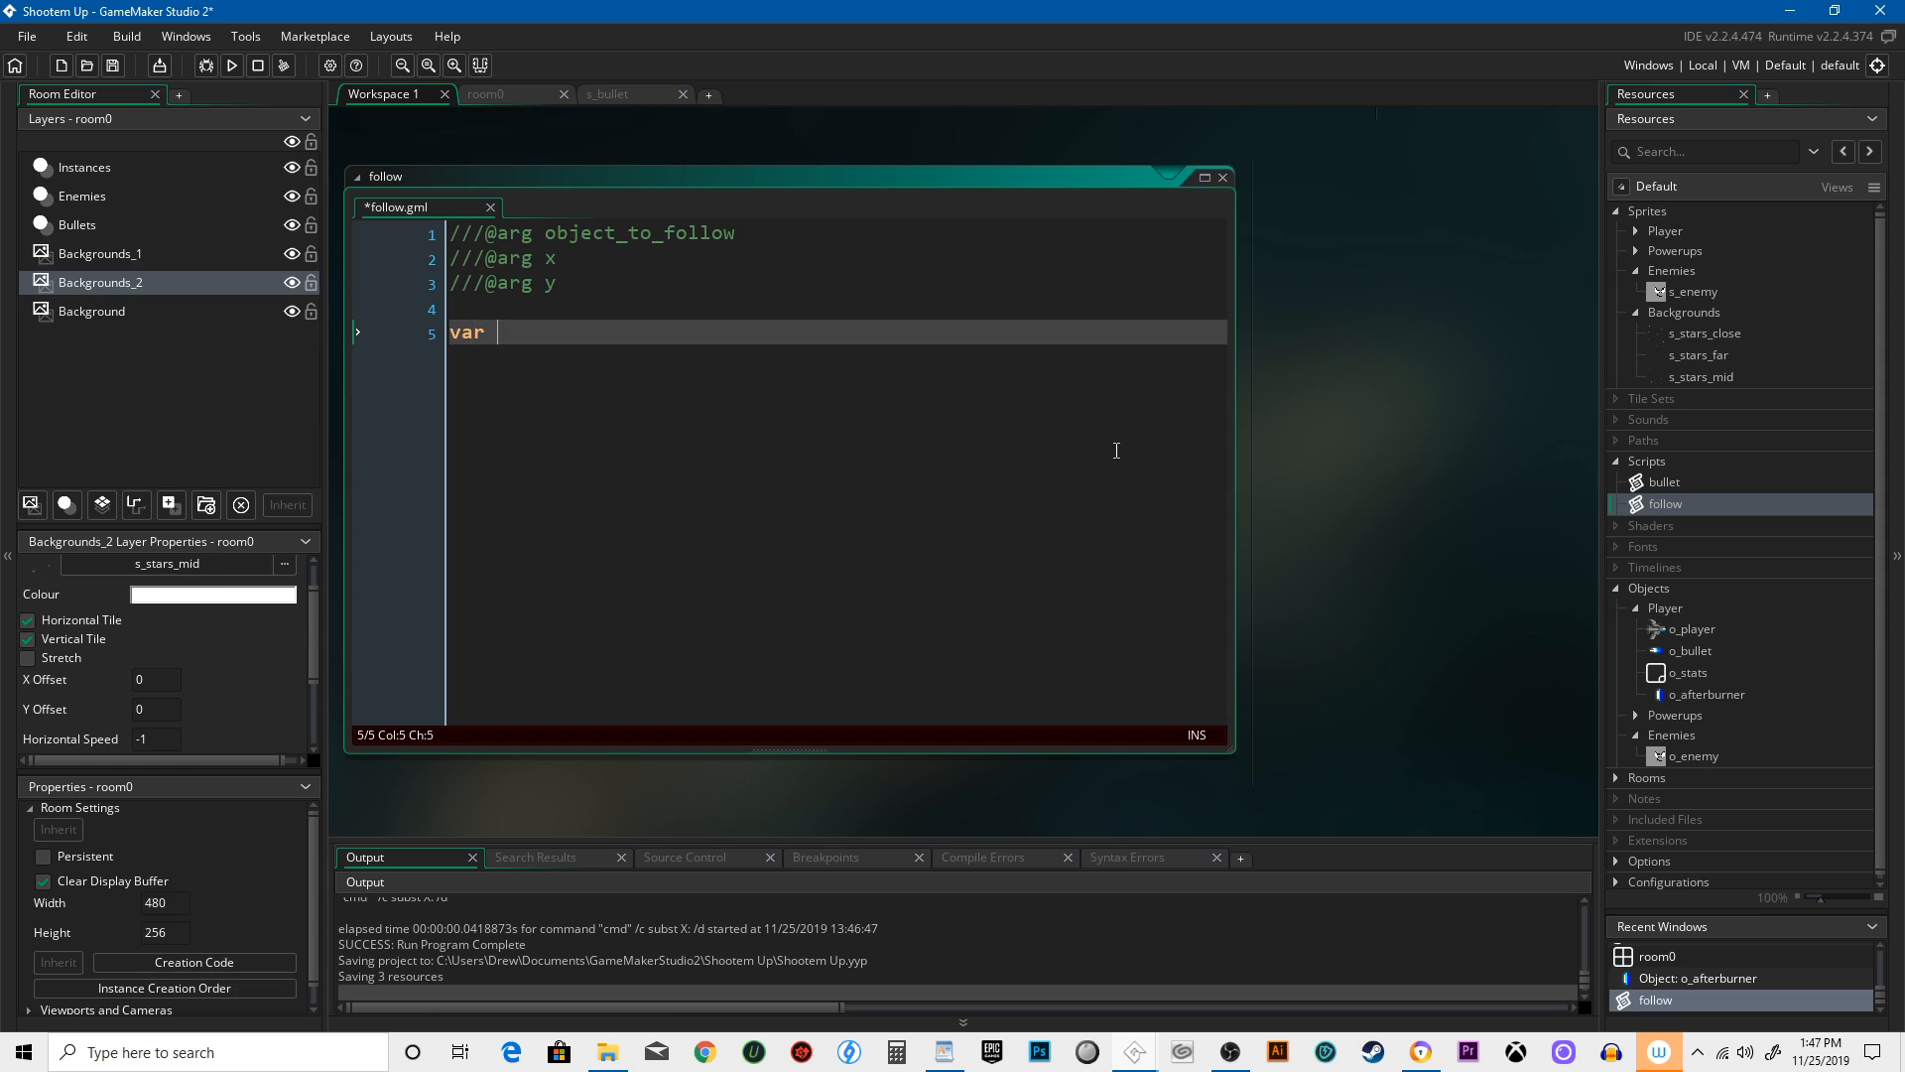
pyautogui.write('_object = argument0;')
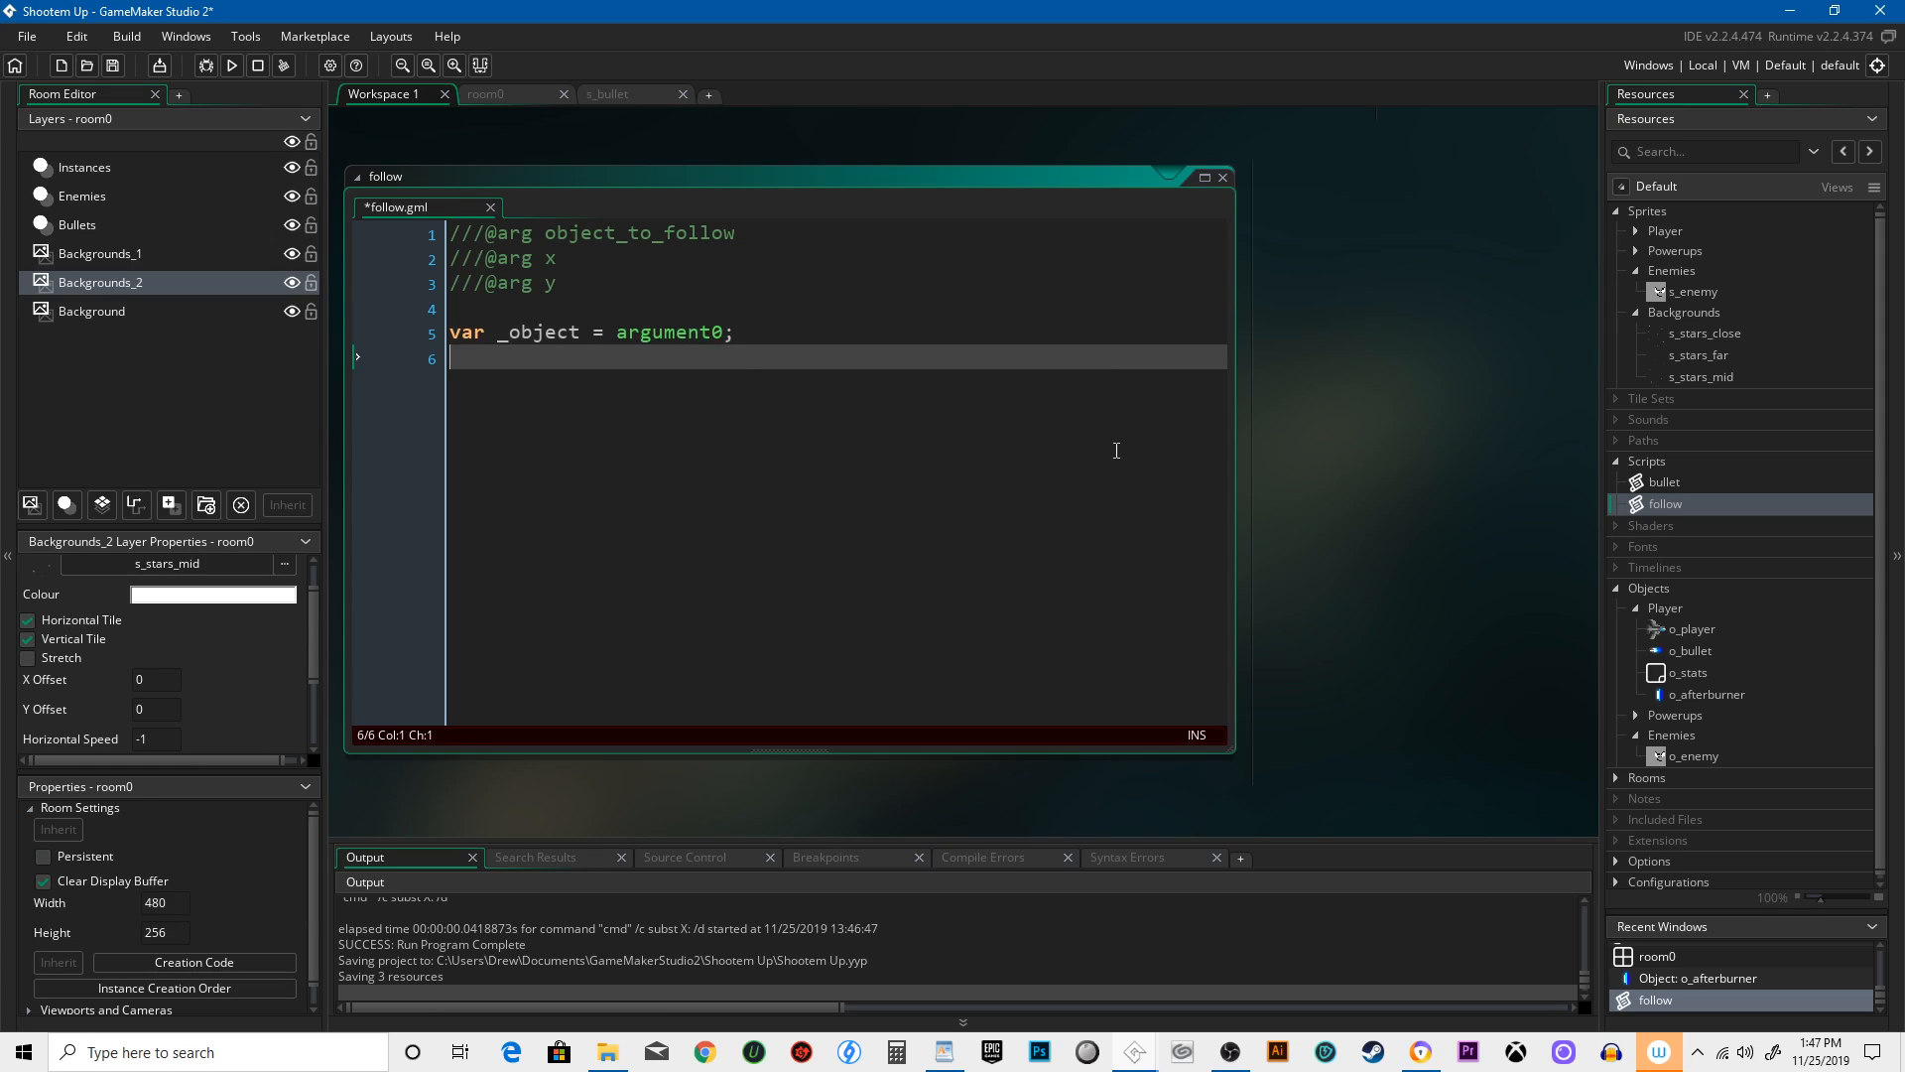
pyautogui.write('var _x,')
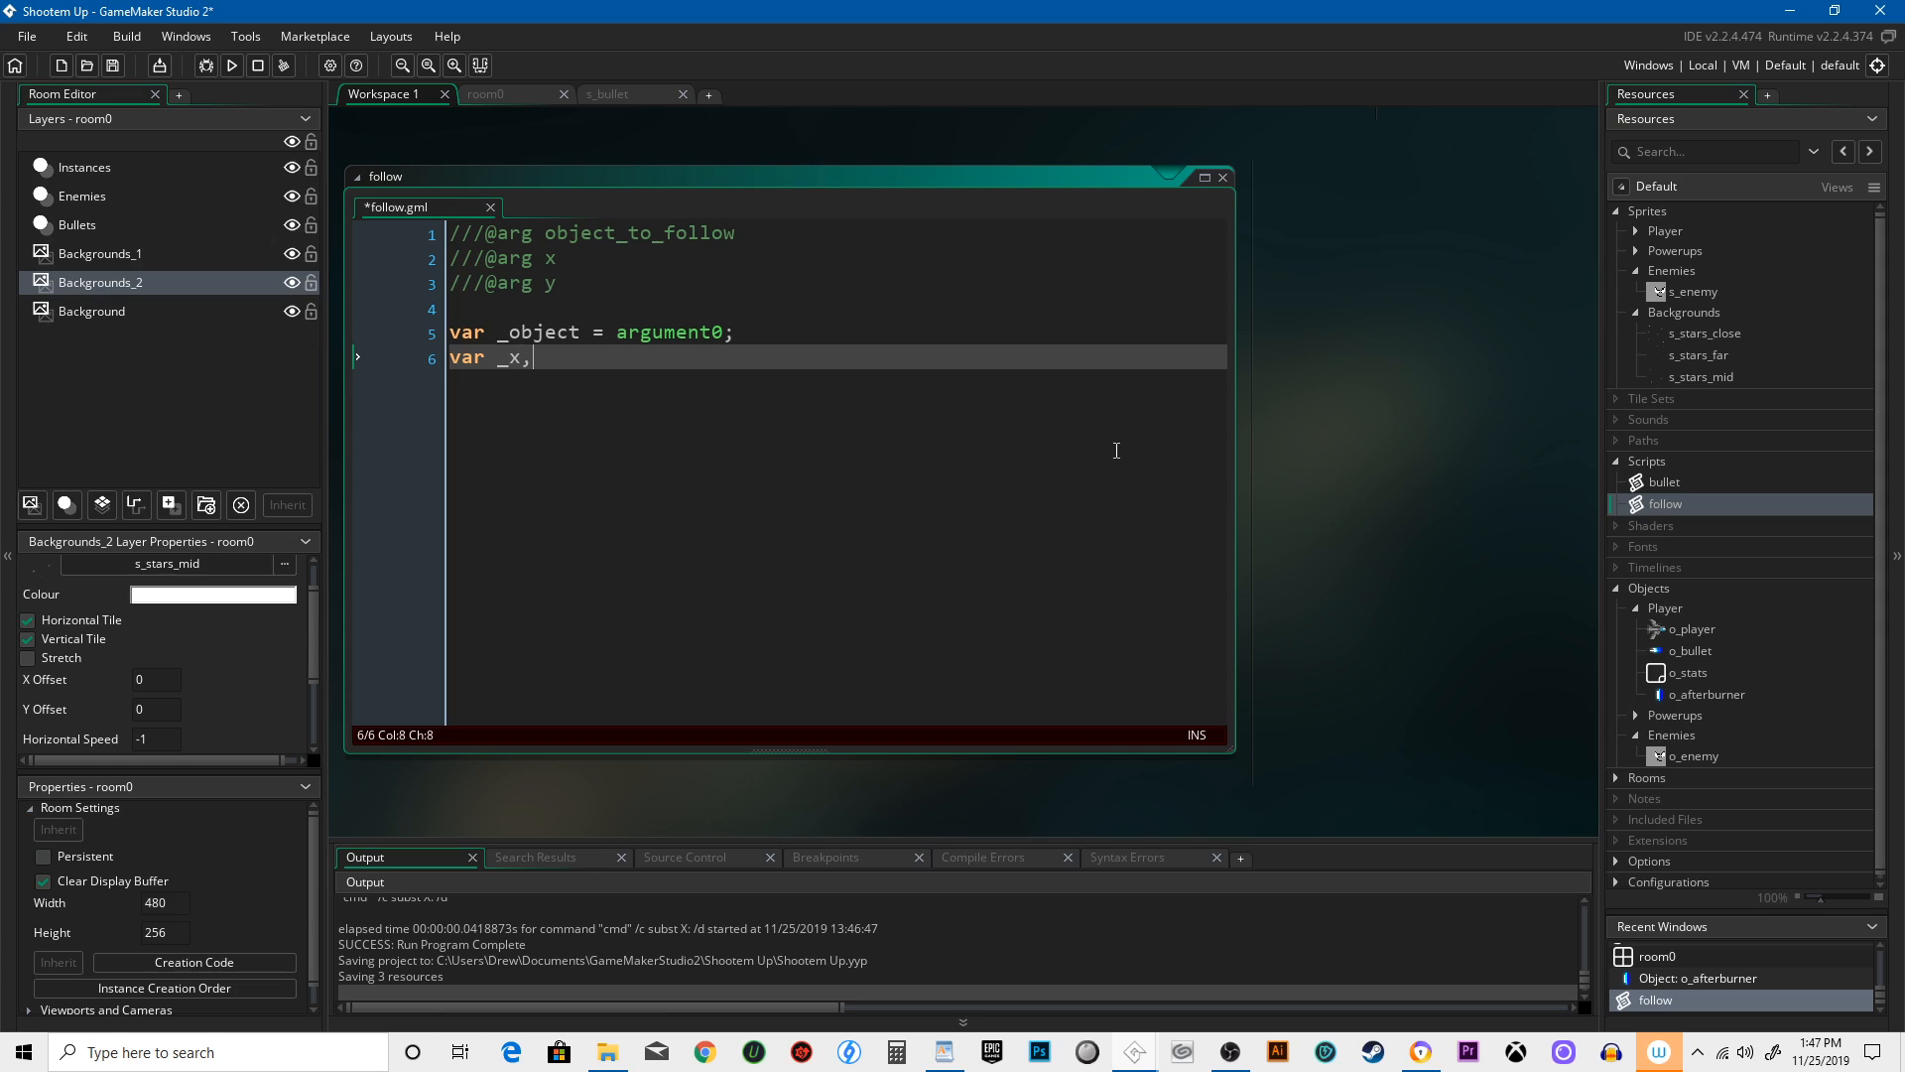
pyautogui.write('= arhu')
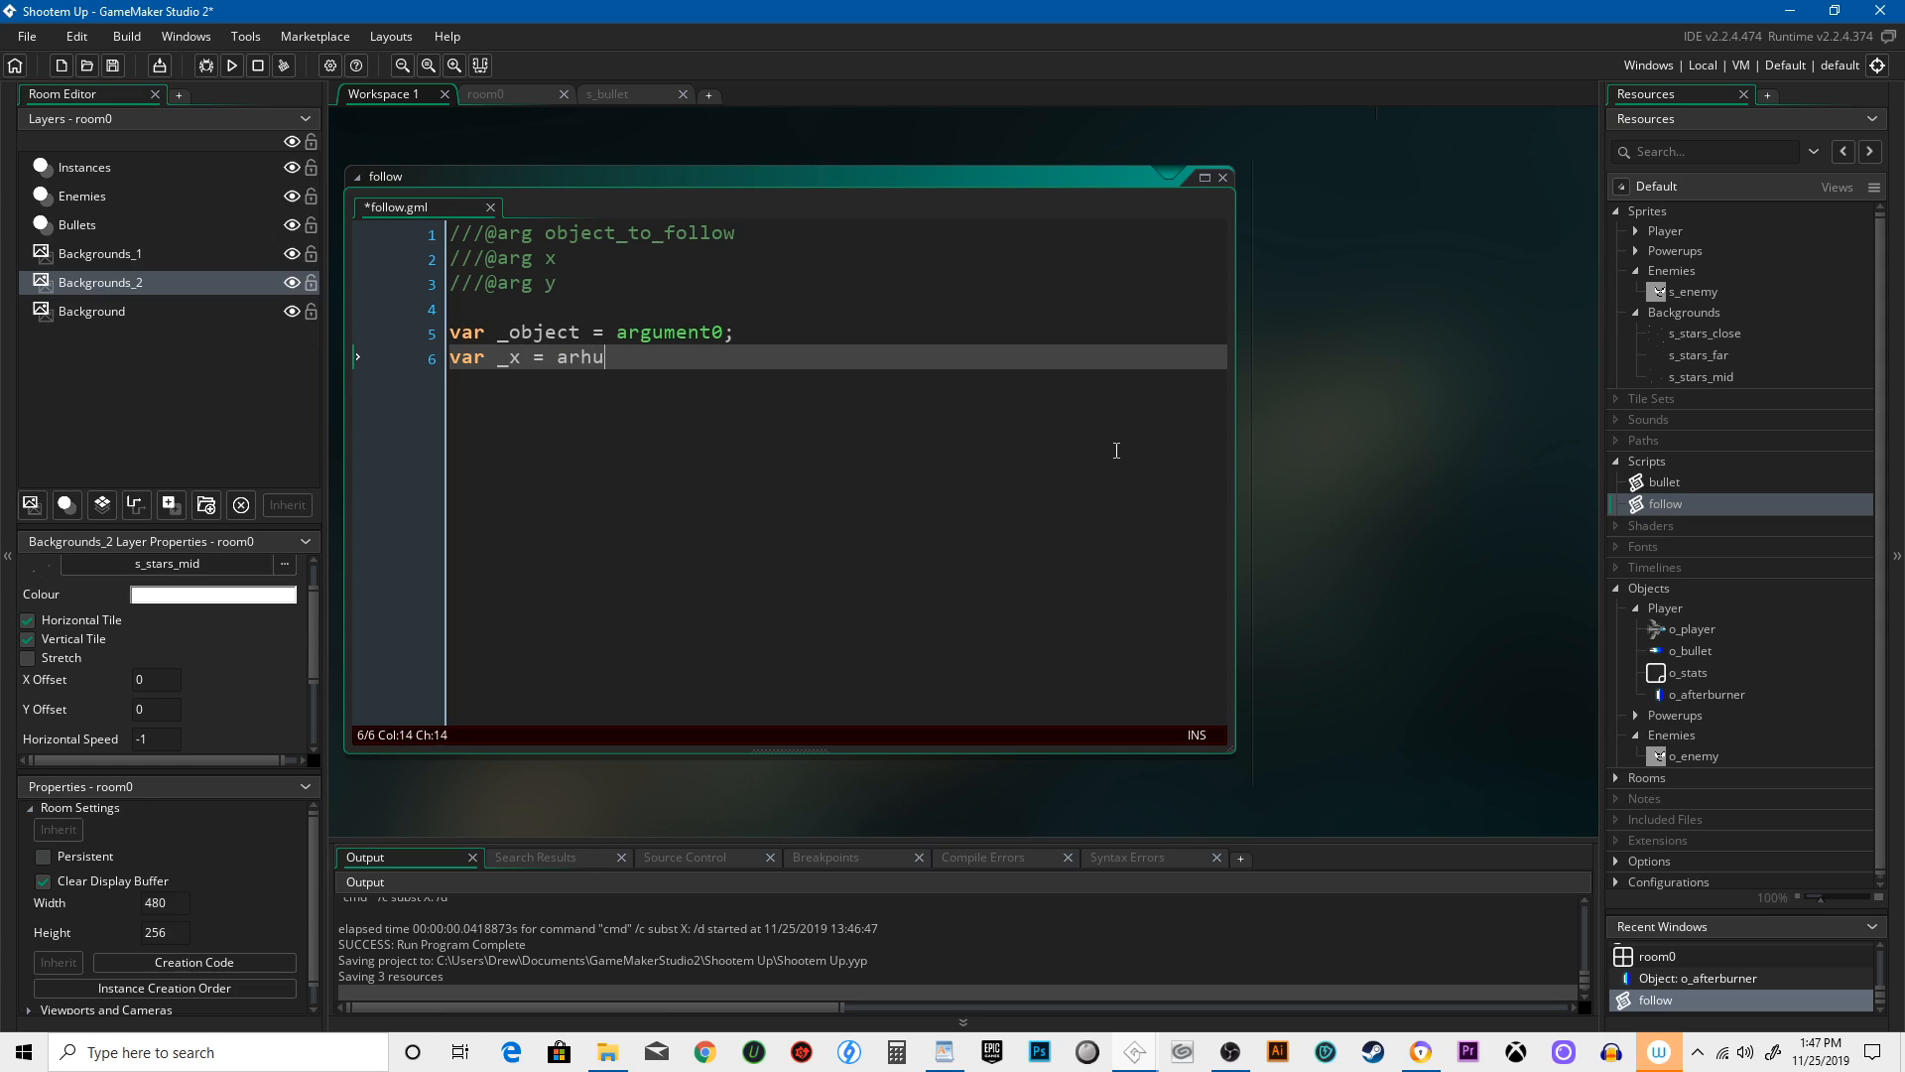
pyautogui.write('argument')
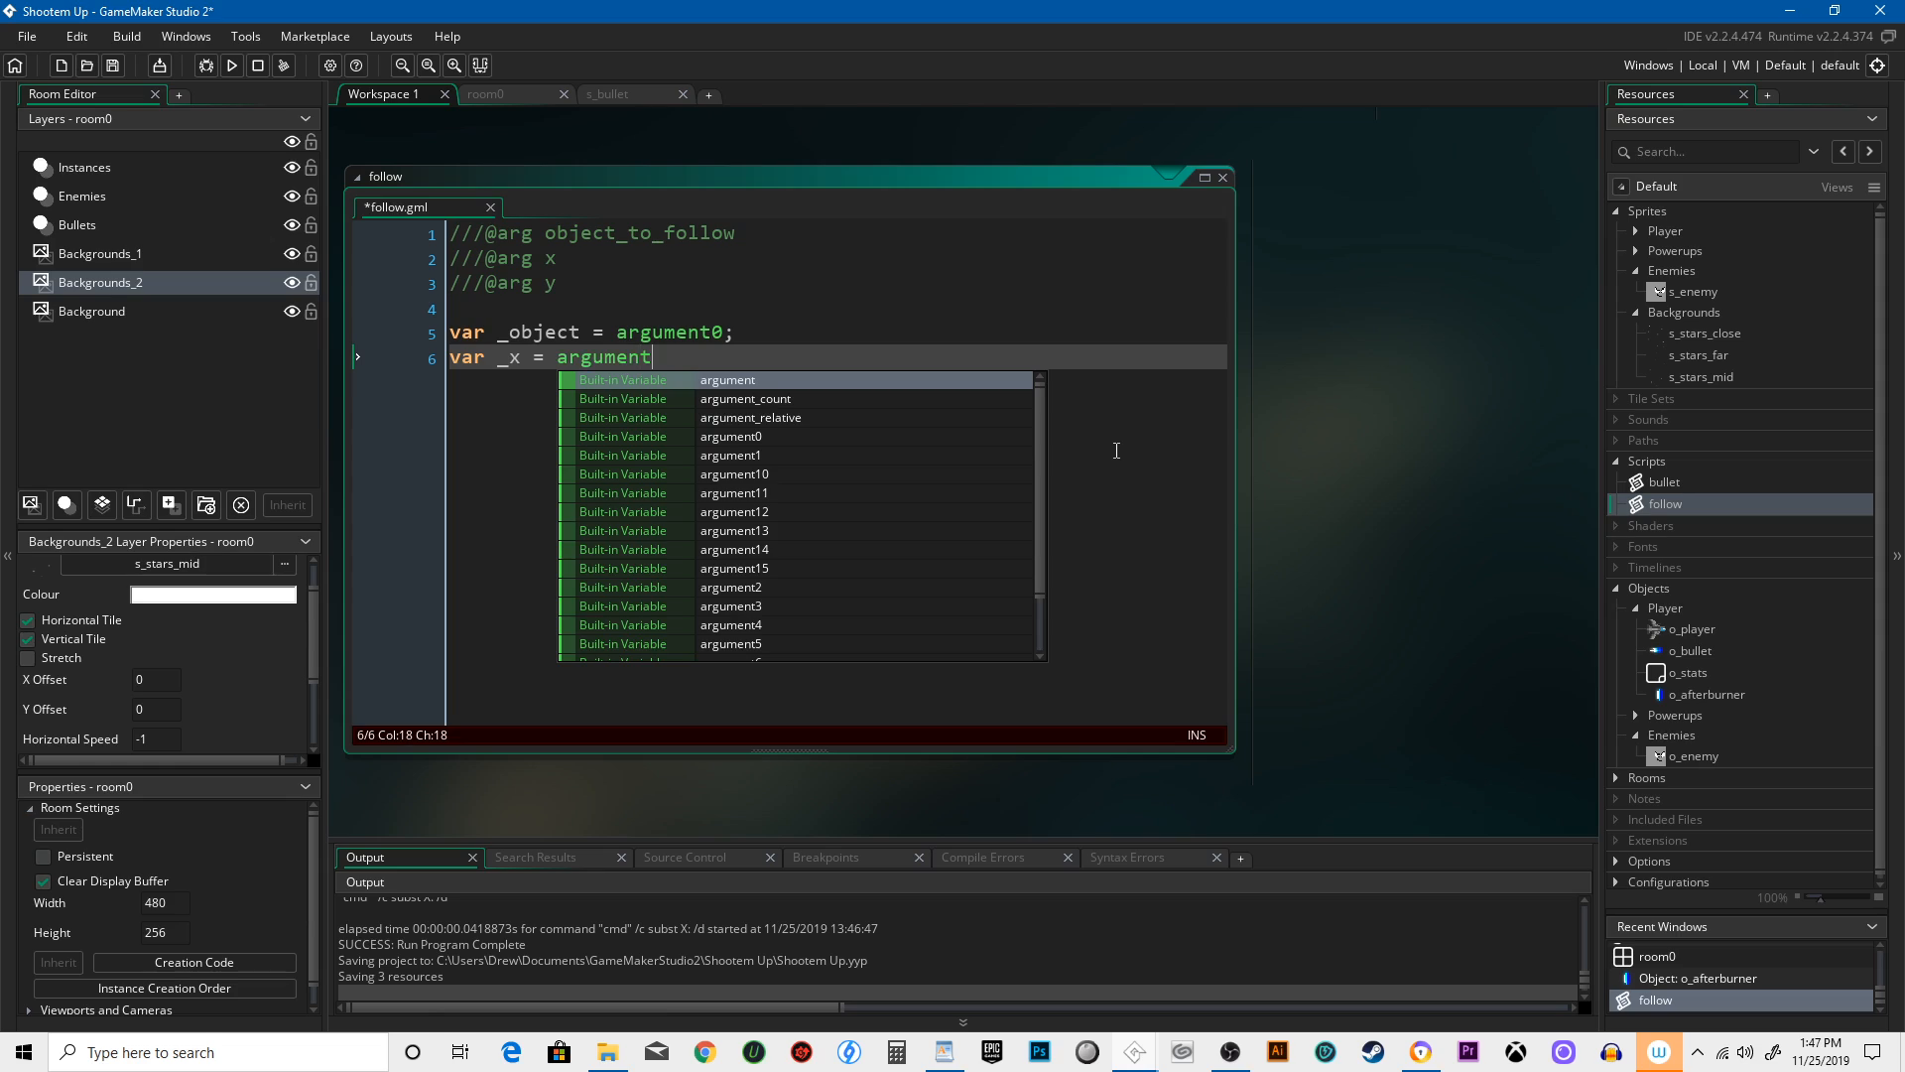
pyautogui.write('1;')
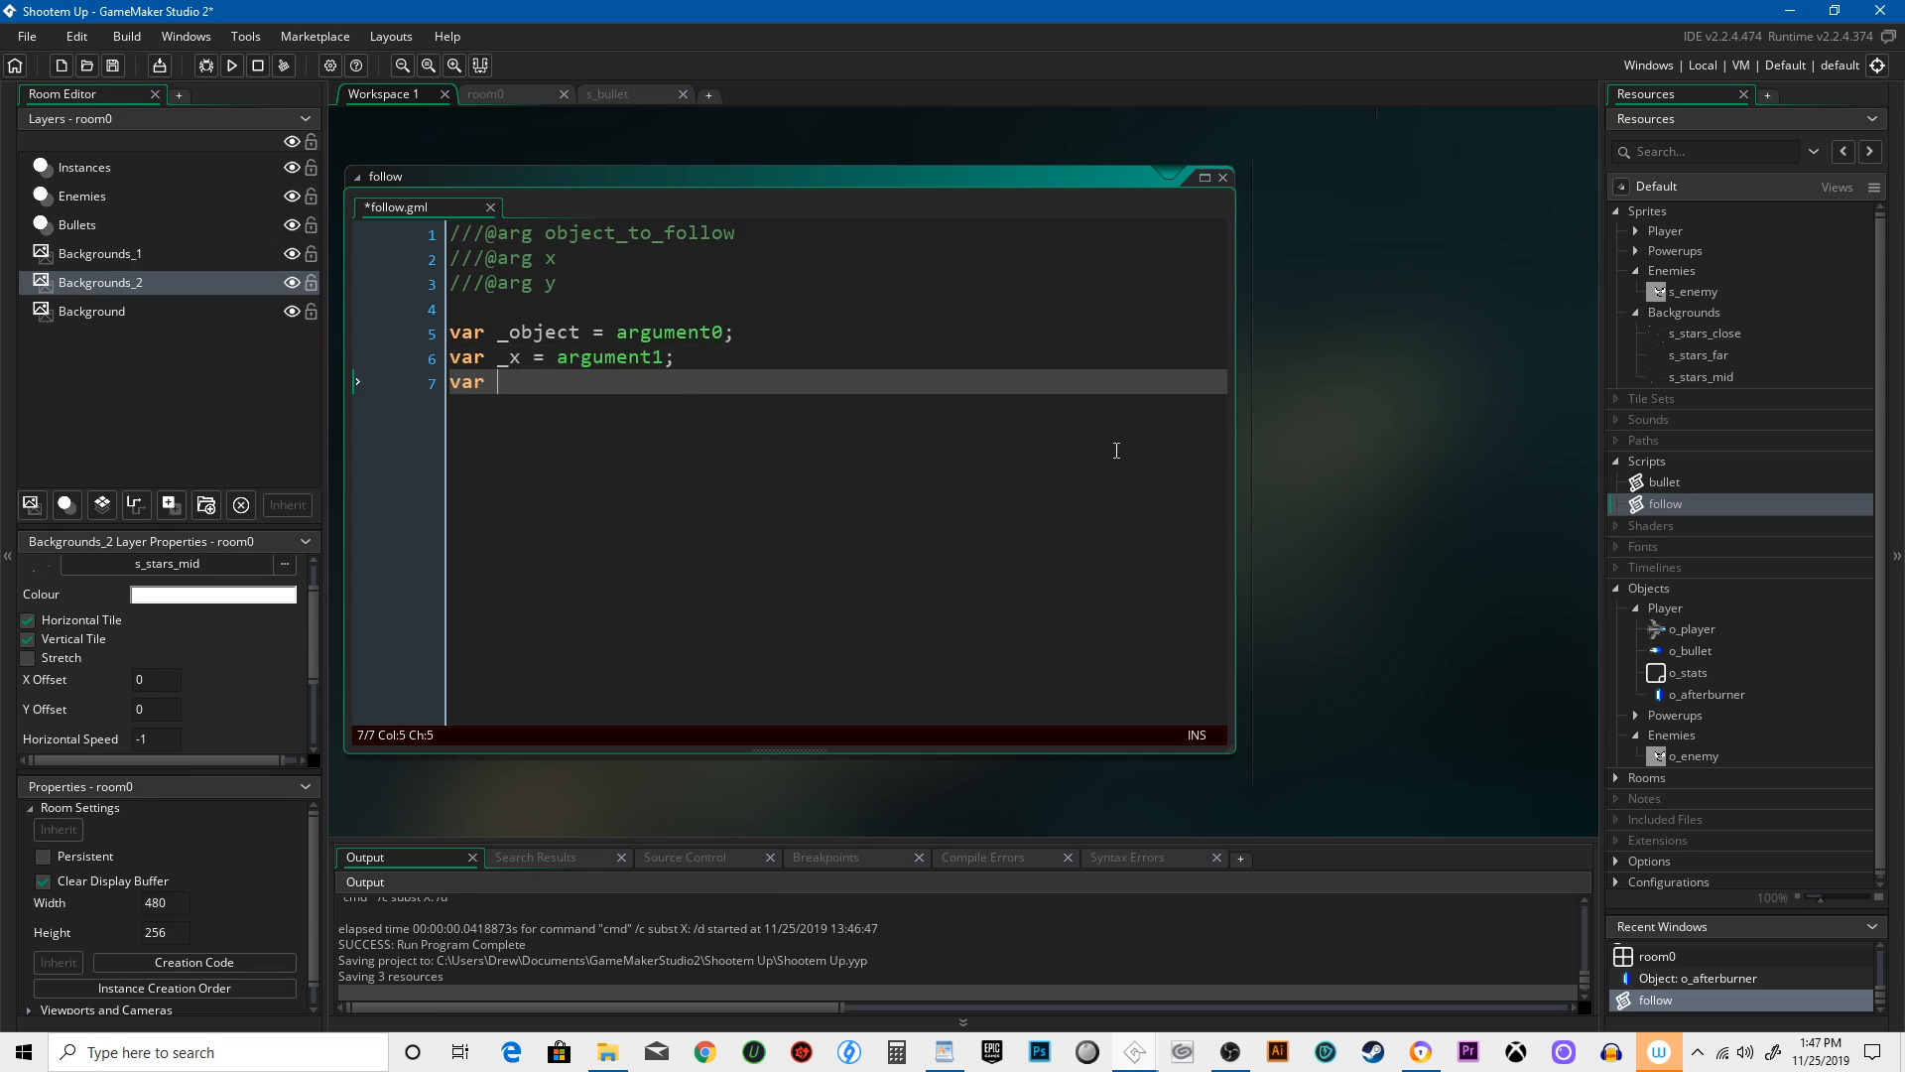
pyautogui.write('_y = argument2;')
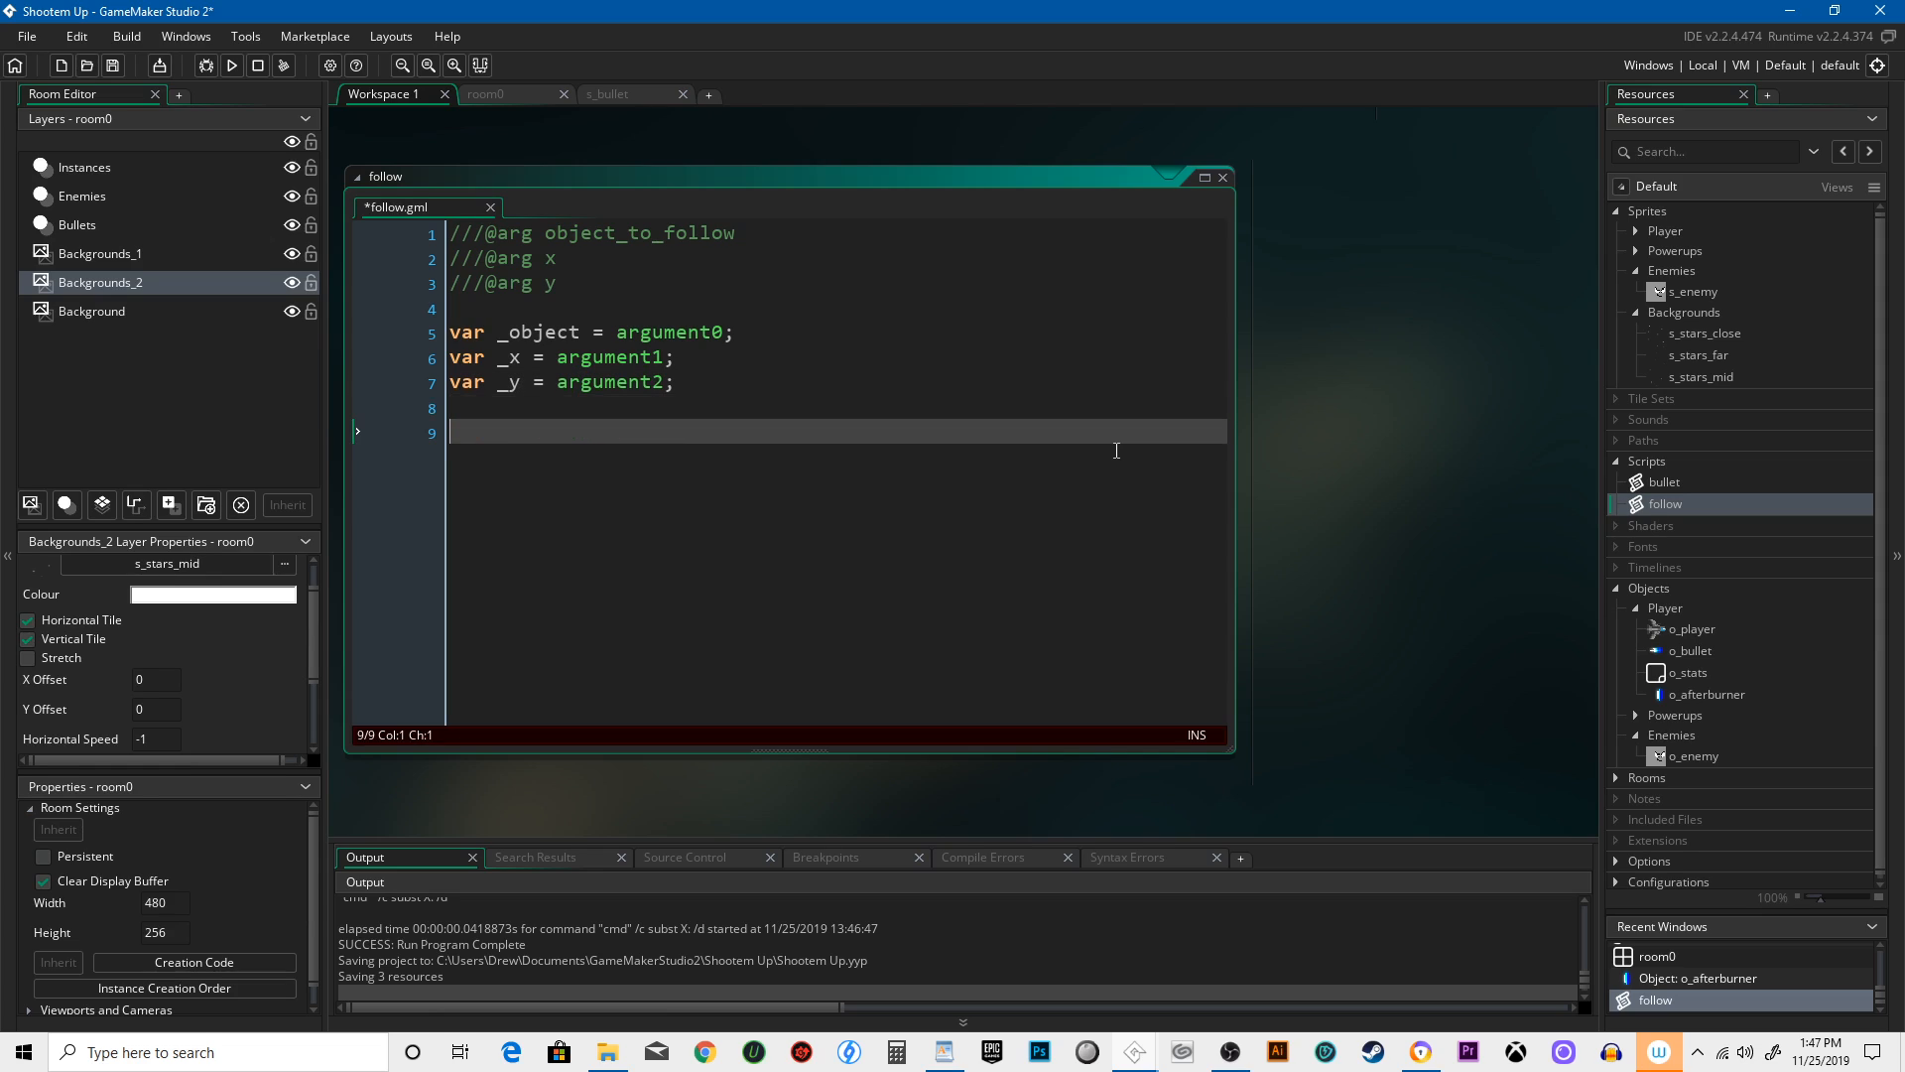
# If _object exists, set x = _object.x + _x and y = _object.y + _y.
pyautogui.write('if instance_')
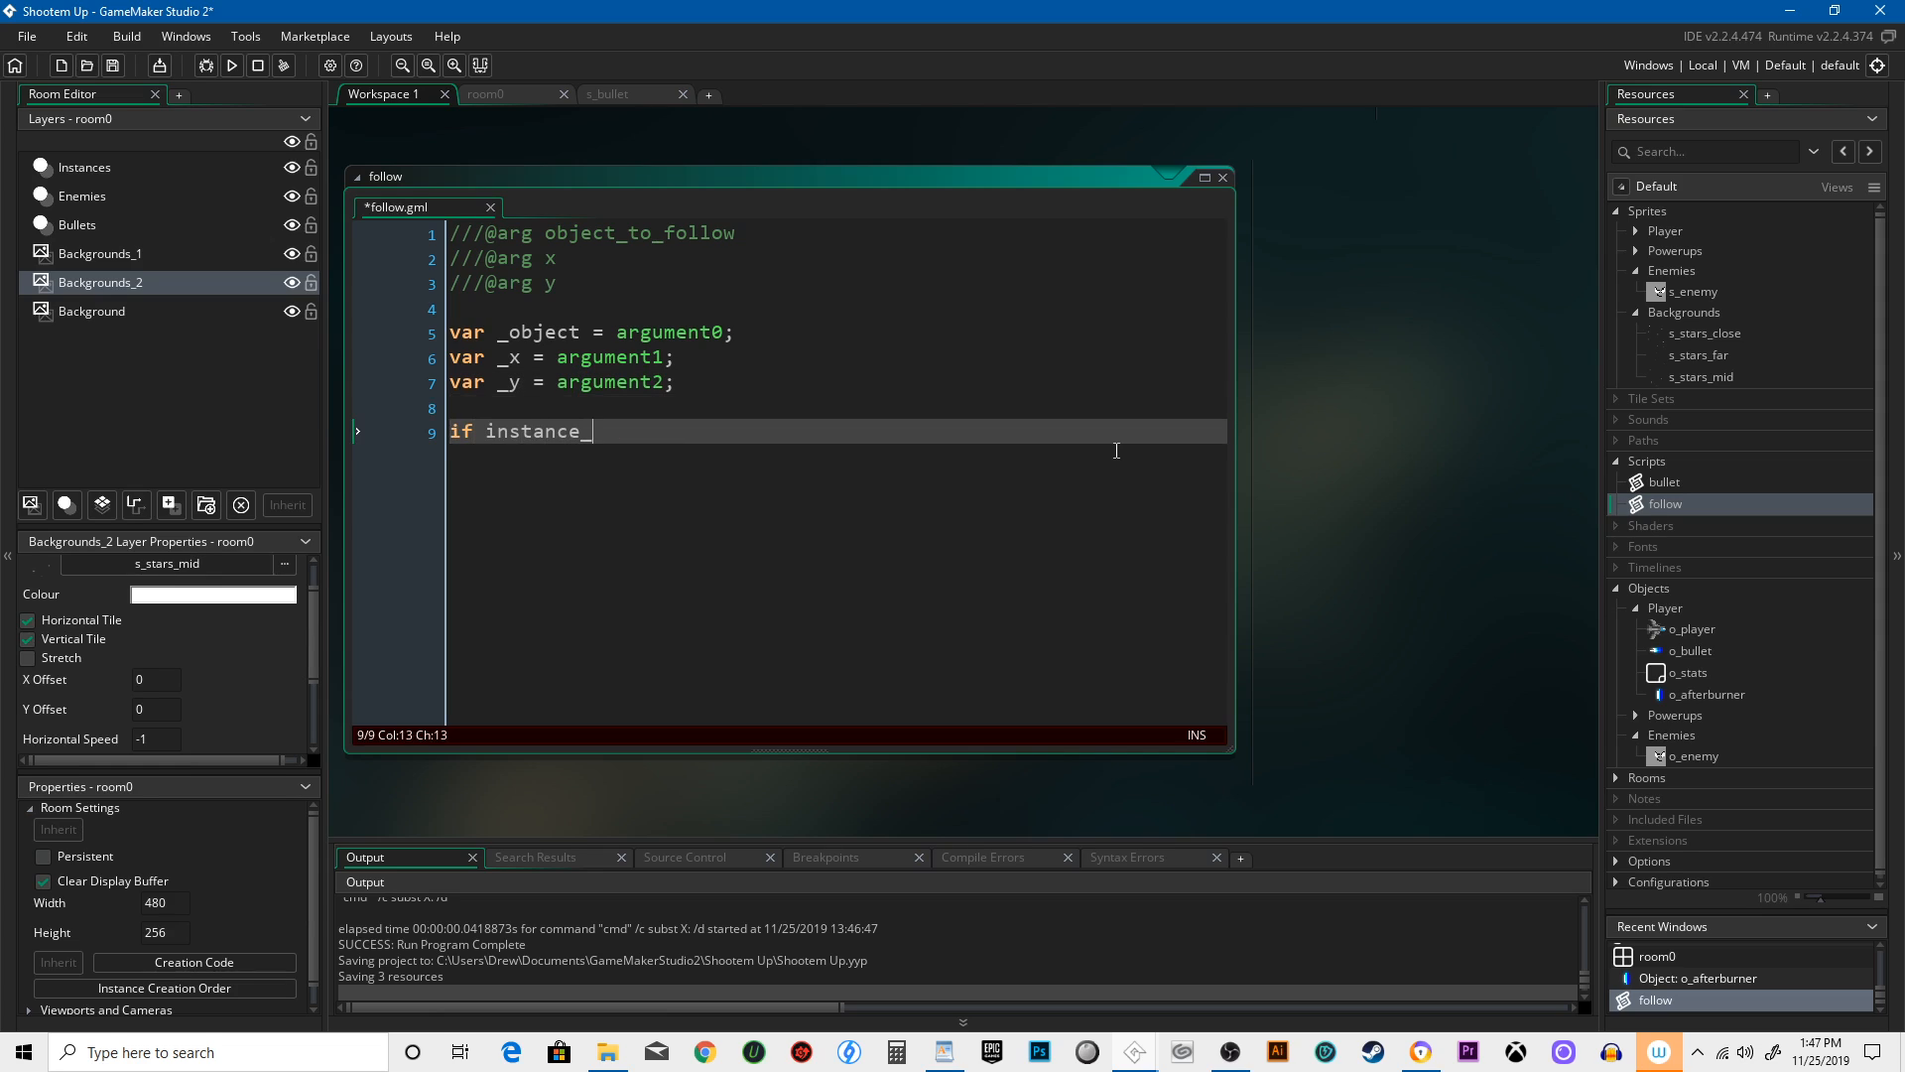
pyautogui.write('exists(')
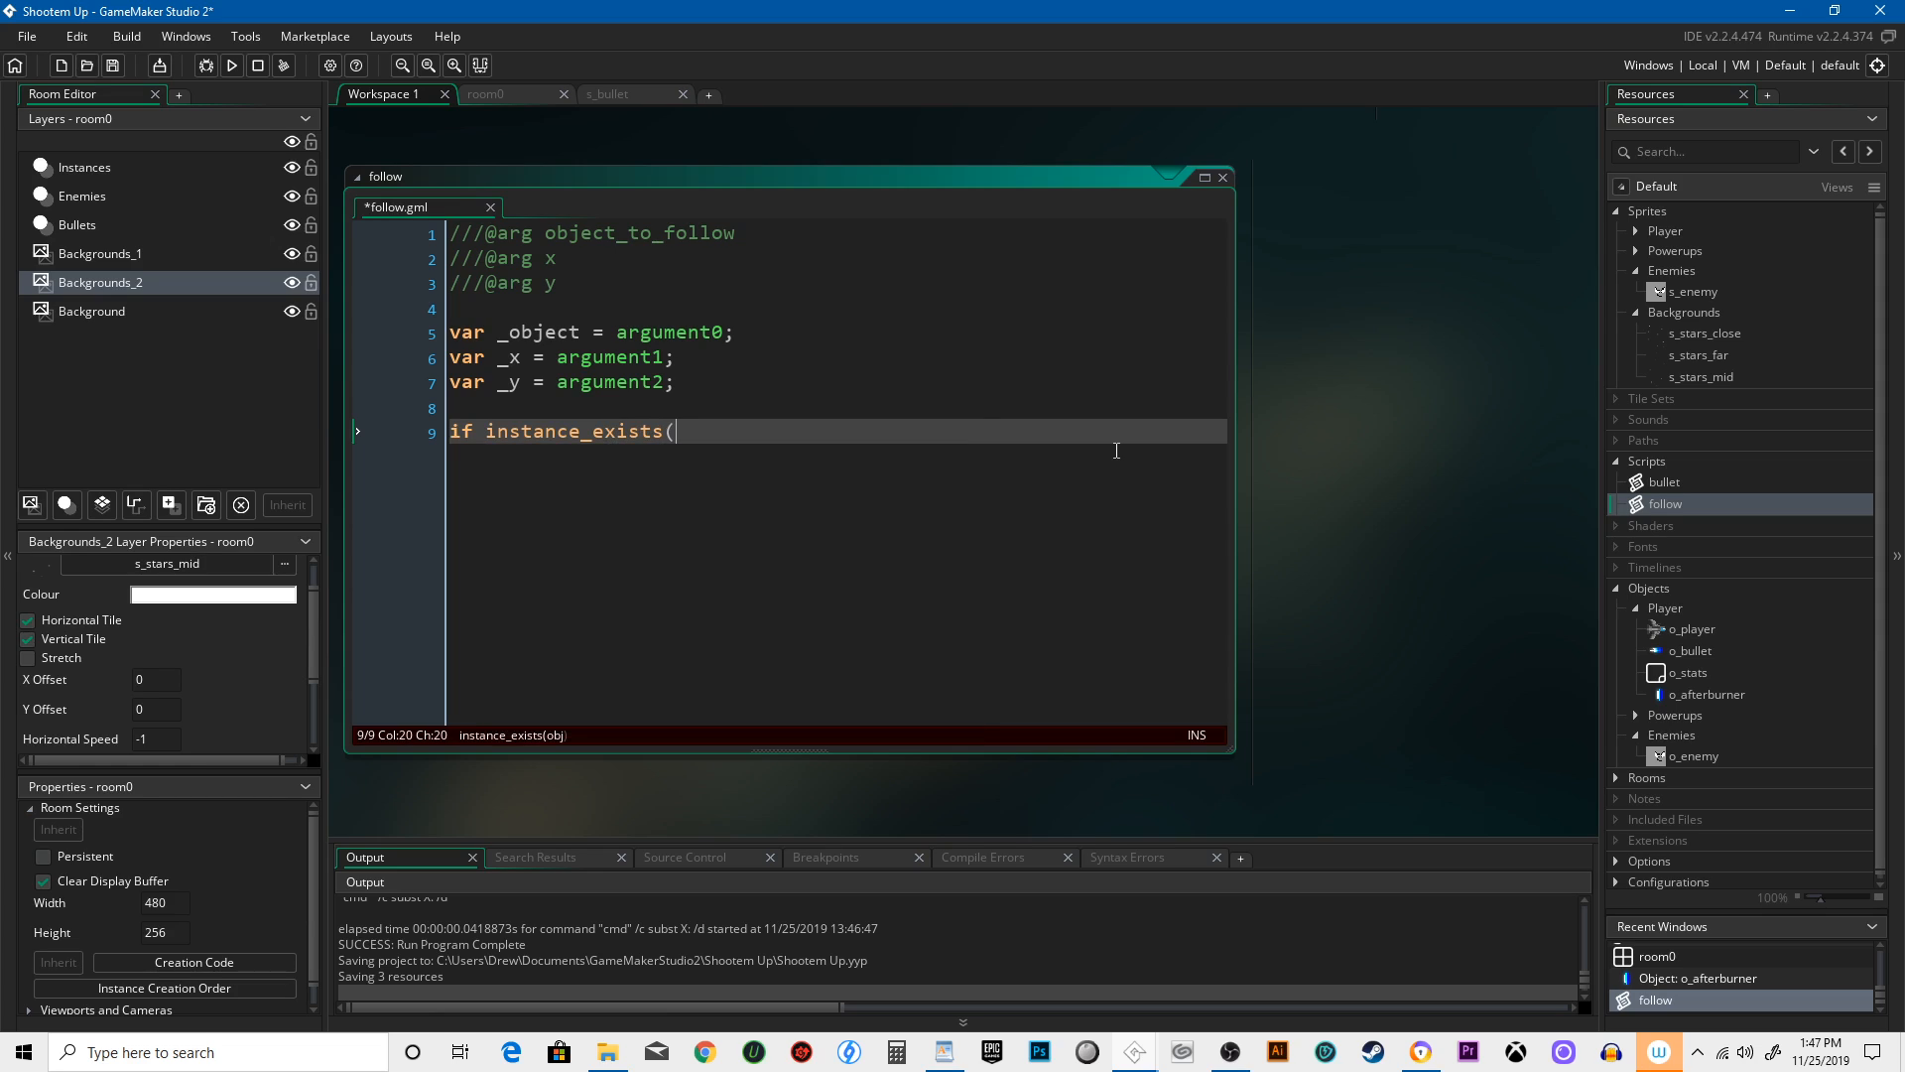
pyautogui.write('_object) {')
pyautogui.write('x =')
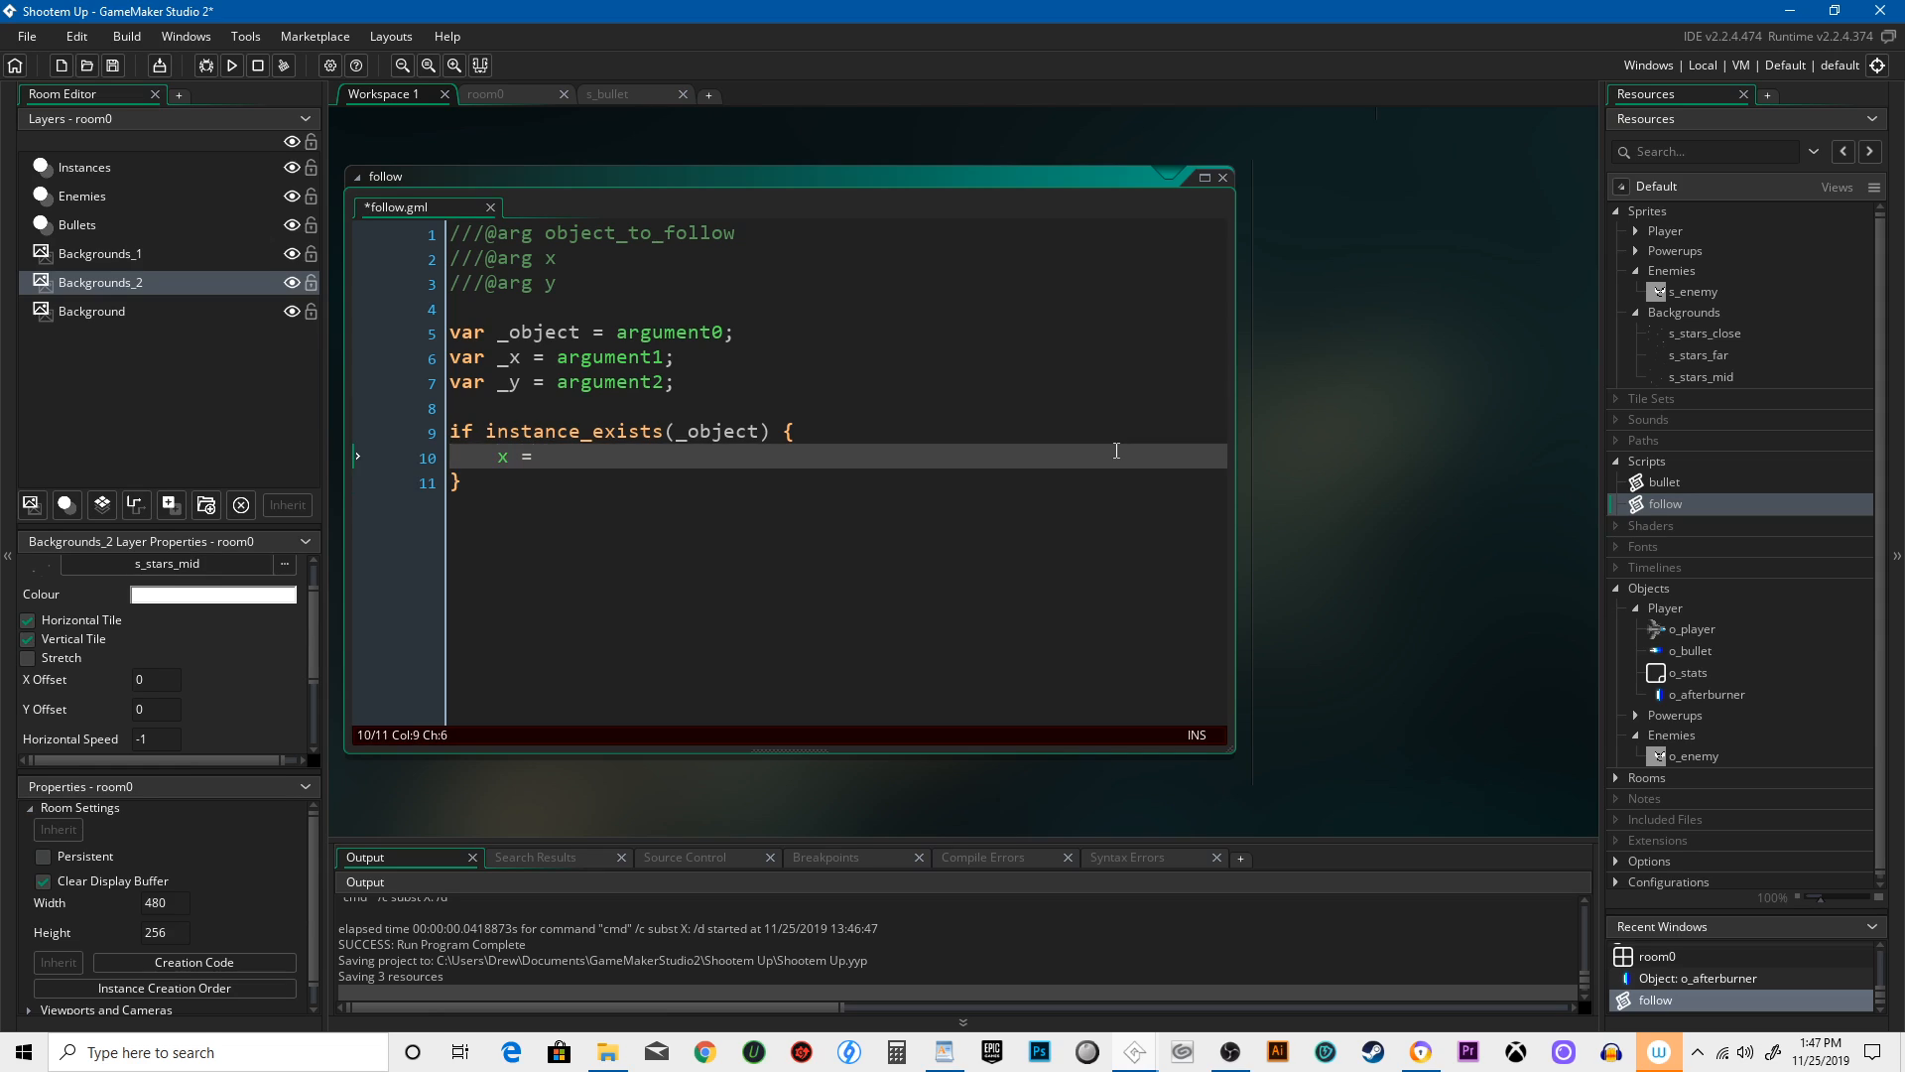
pyautogui.write('_object.')
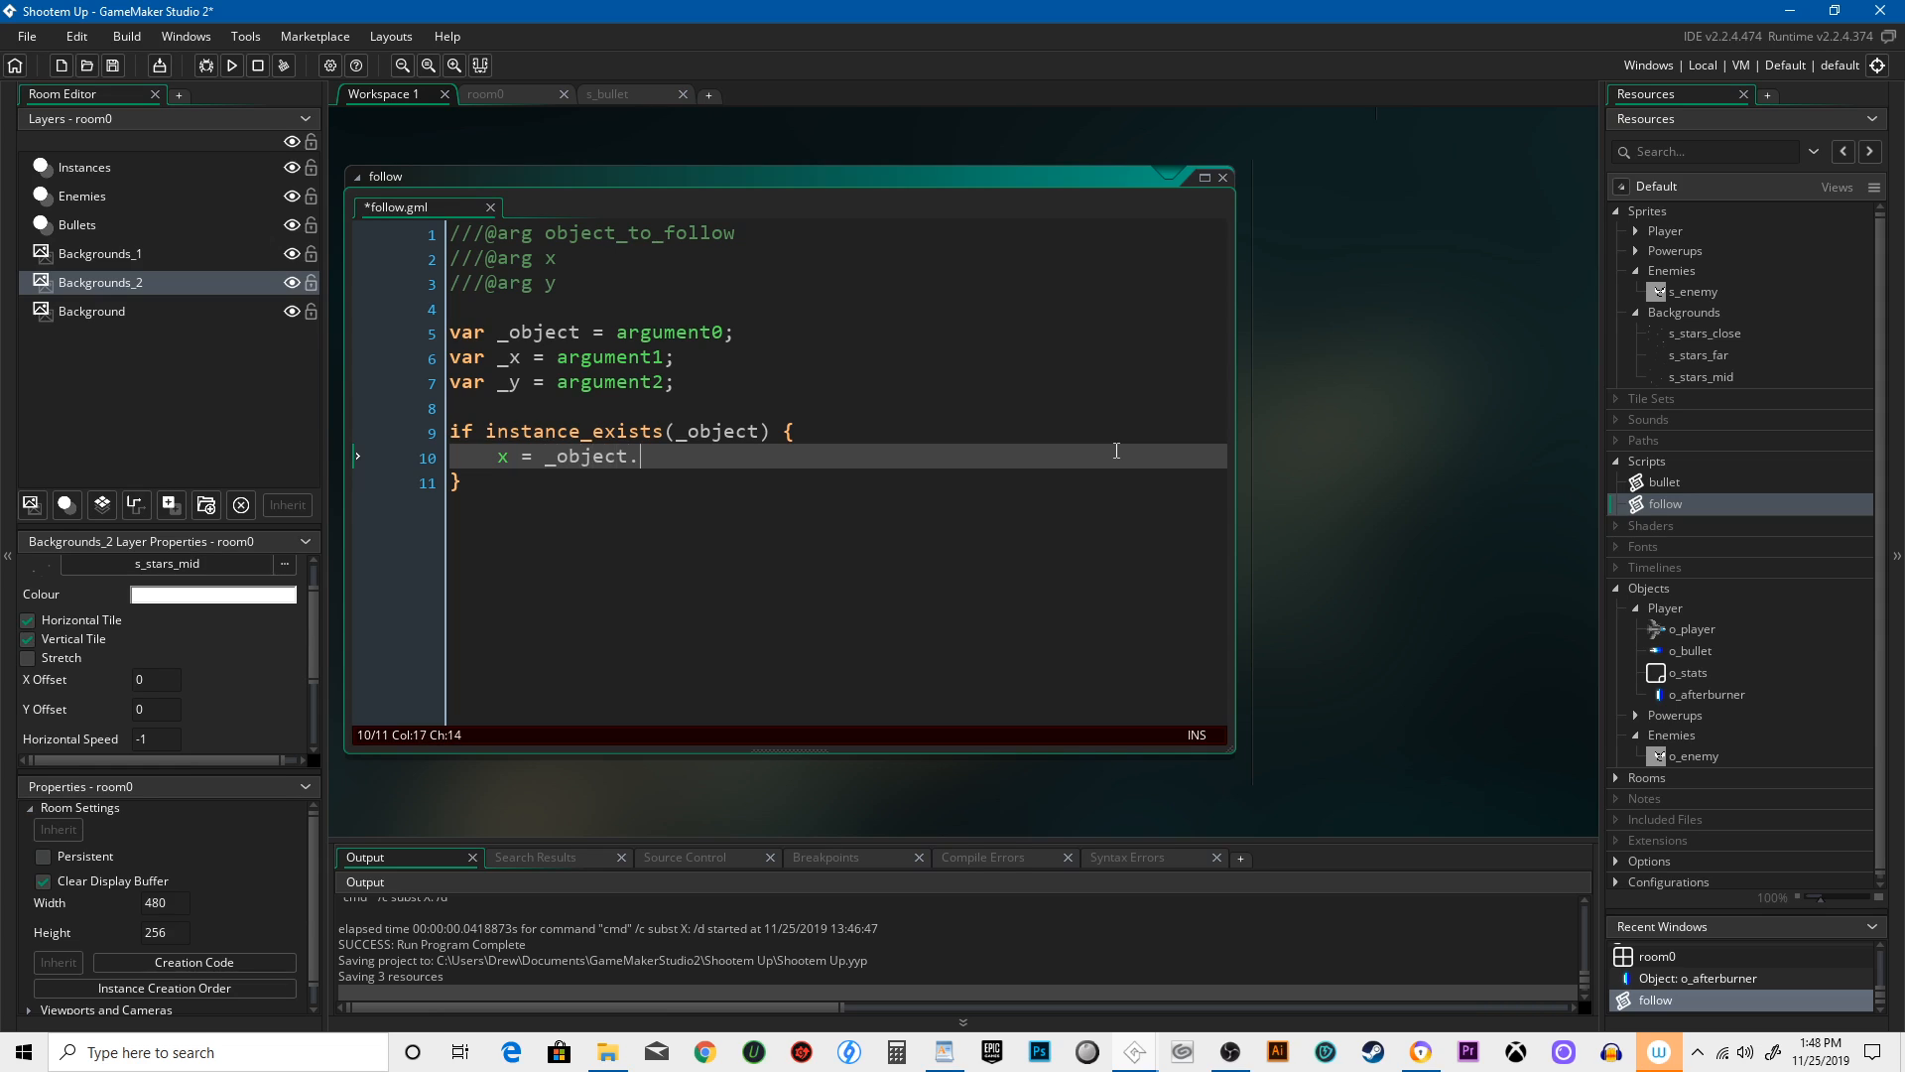
pyautogui.write('x')
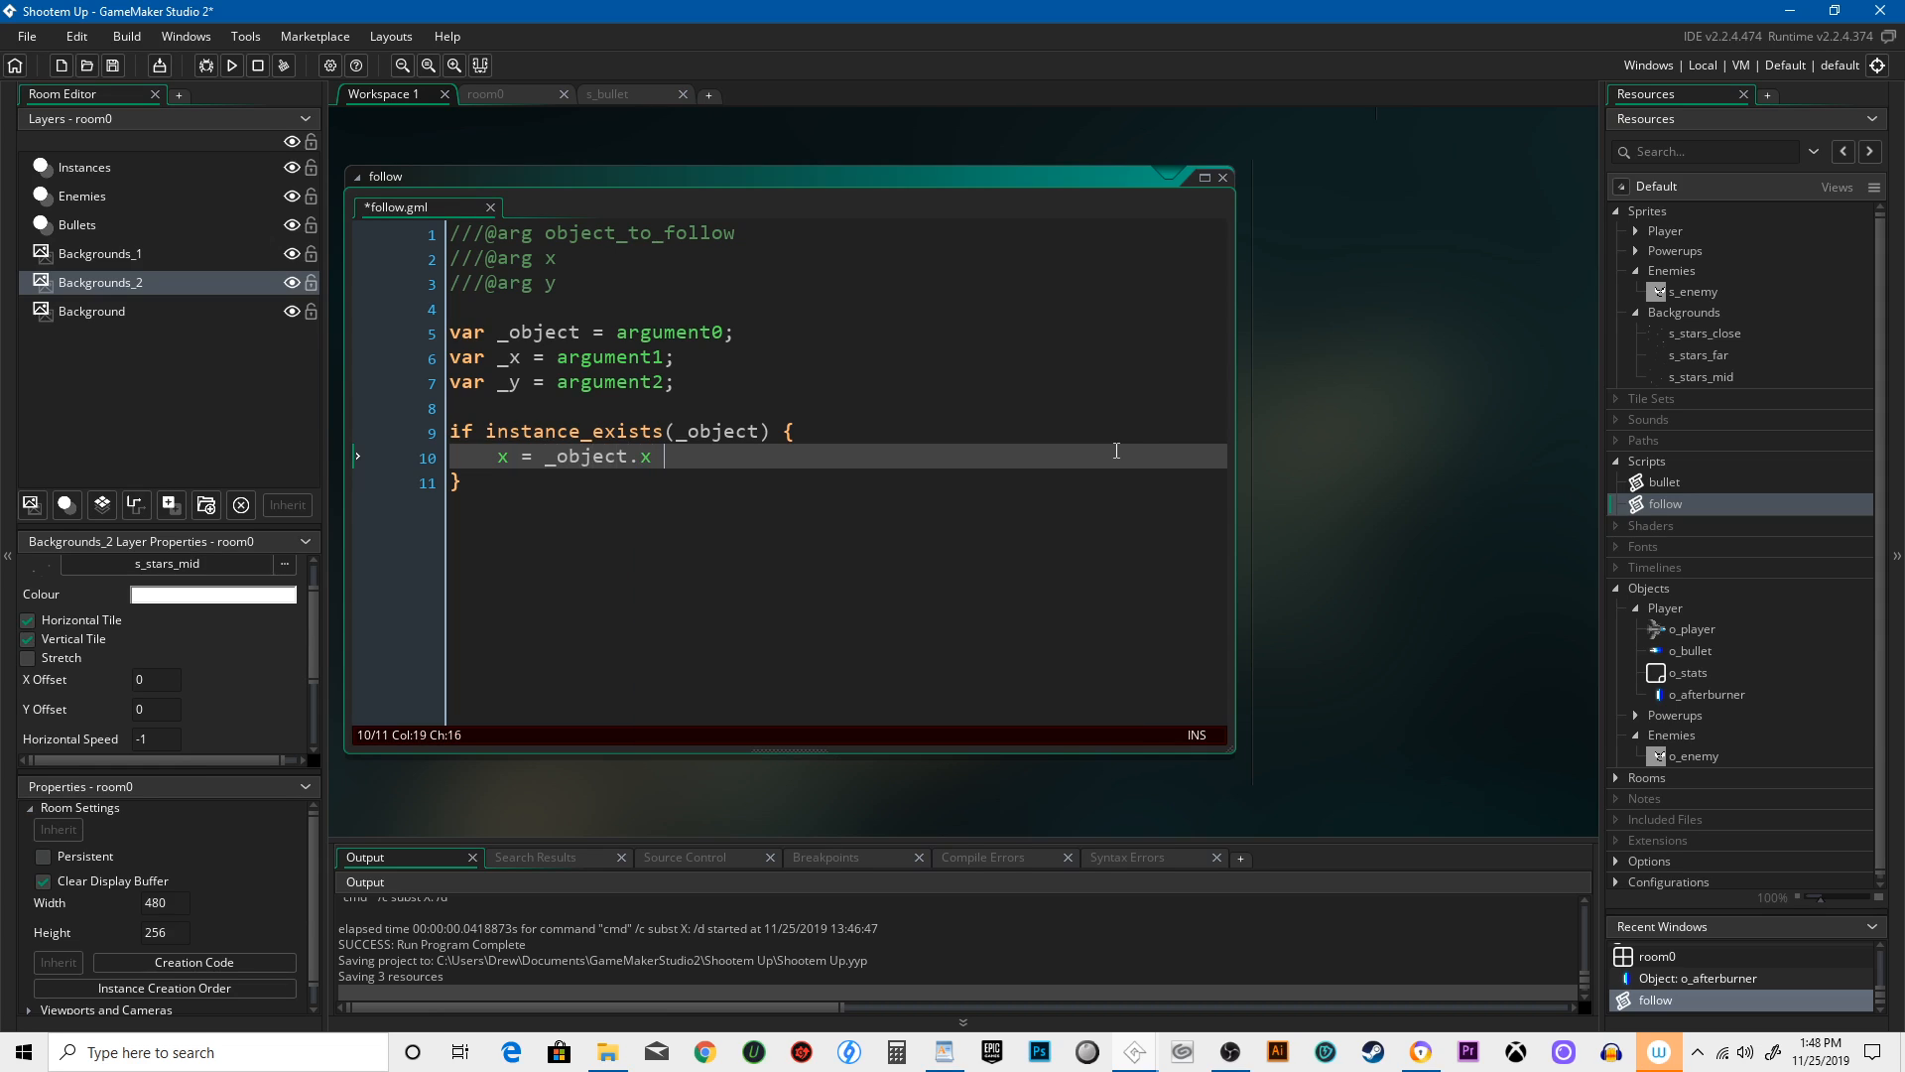
pyautogui.write('+ _x;')
pyautogui.write('y =')
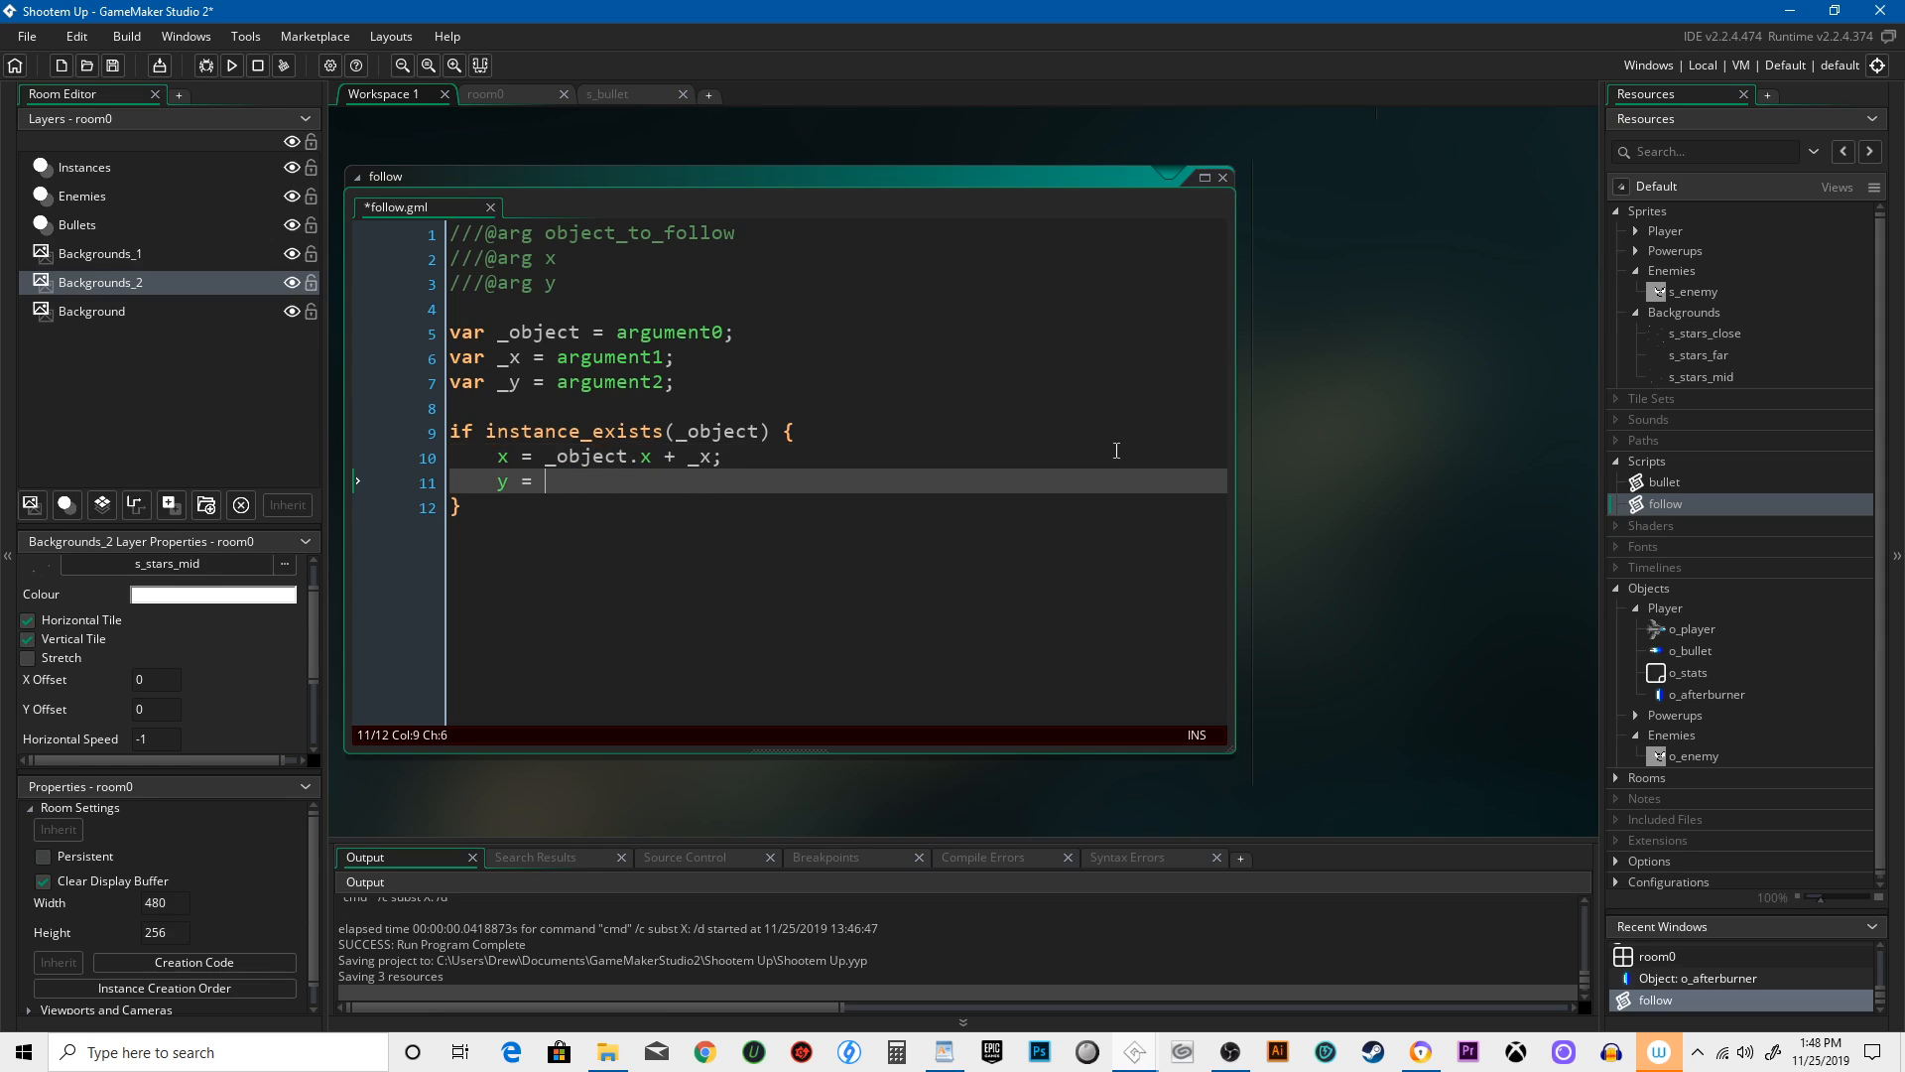
pyautogui.write('_object')
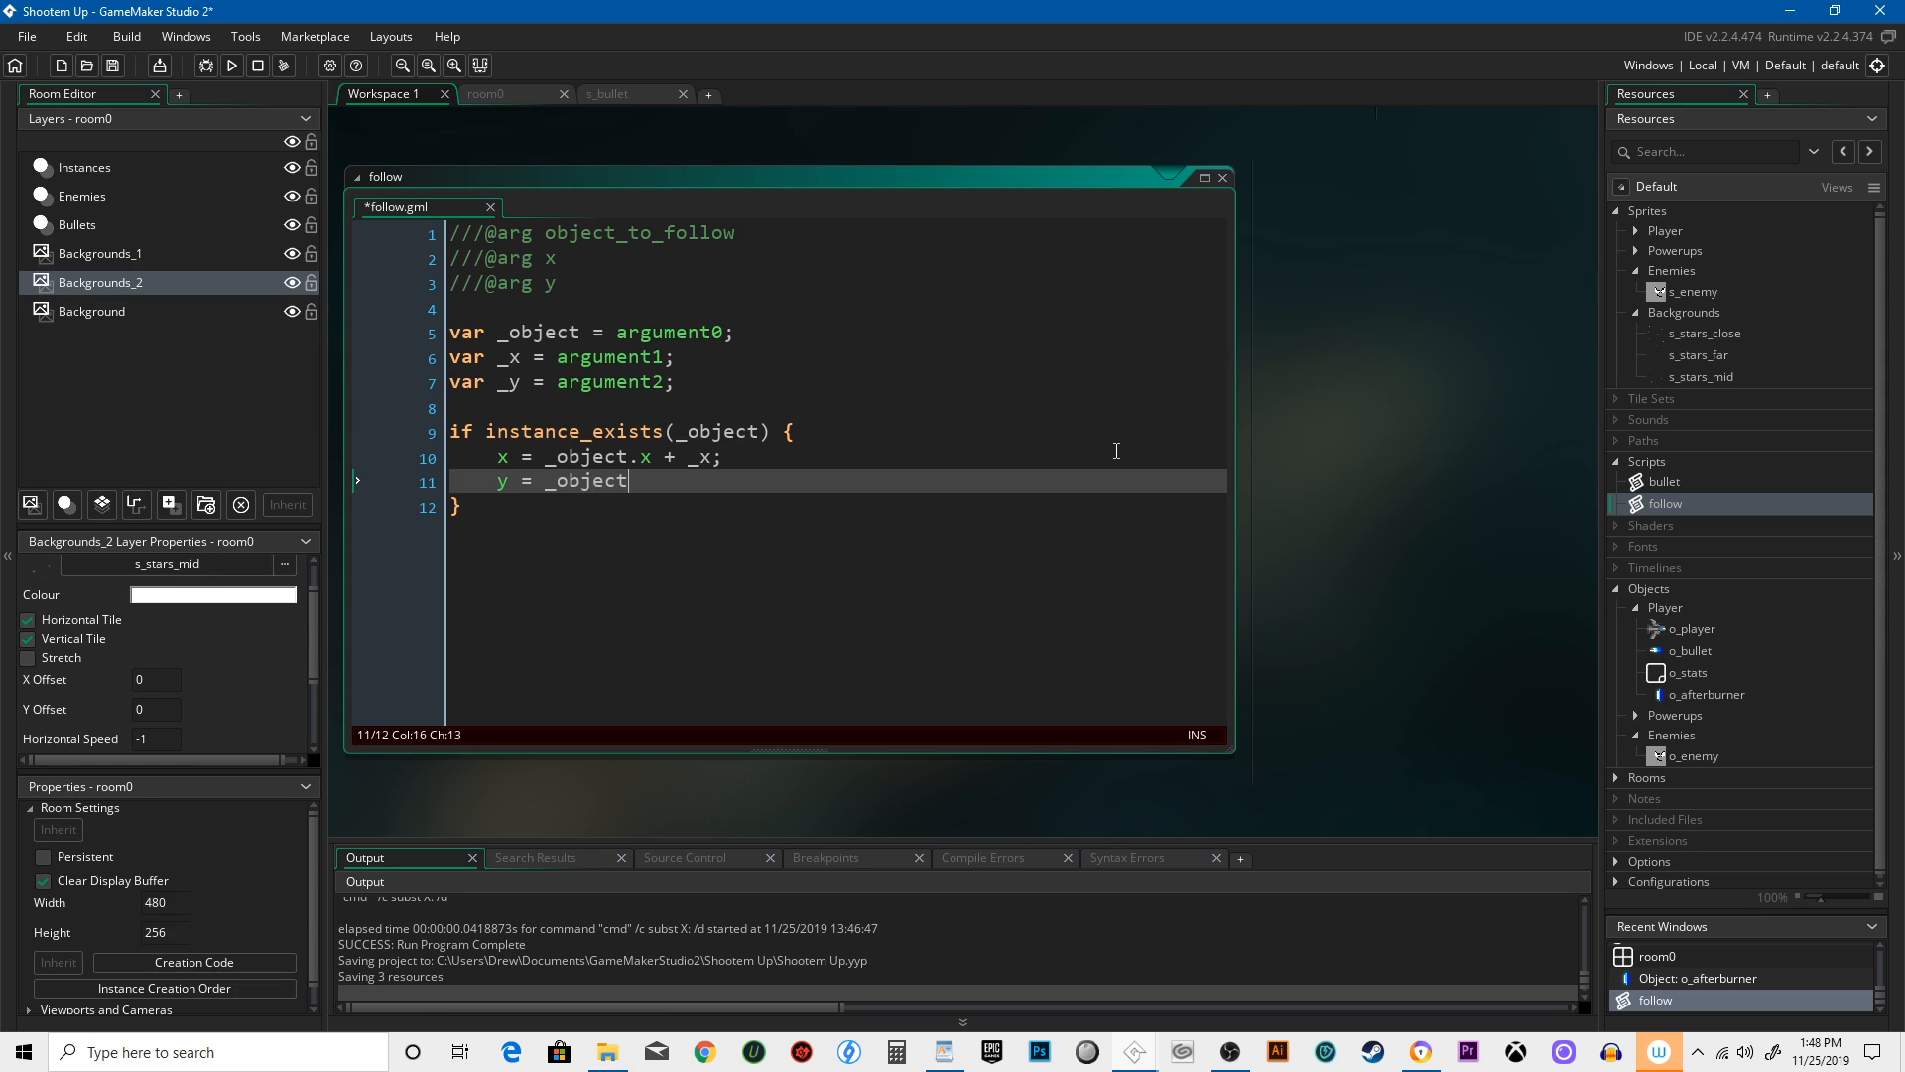
pyautogui.write('.y + _y')
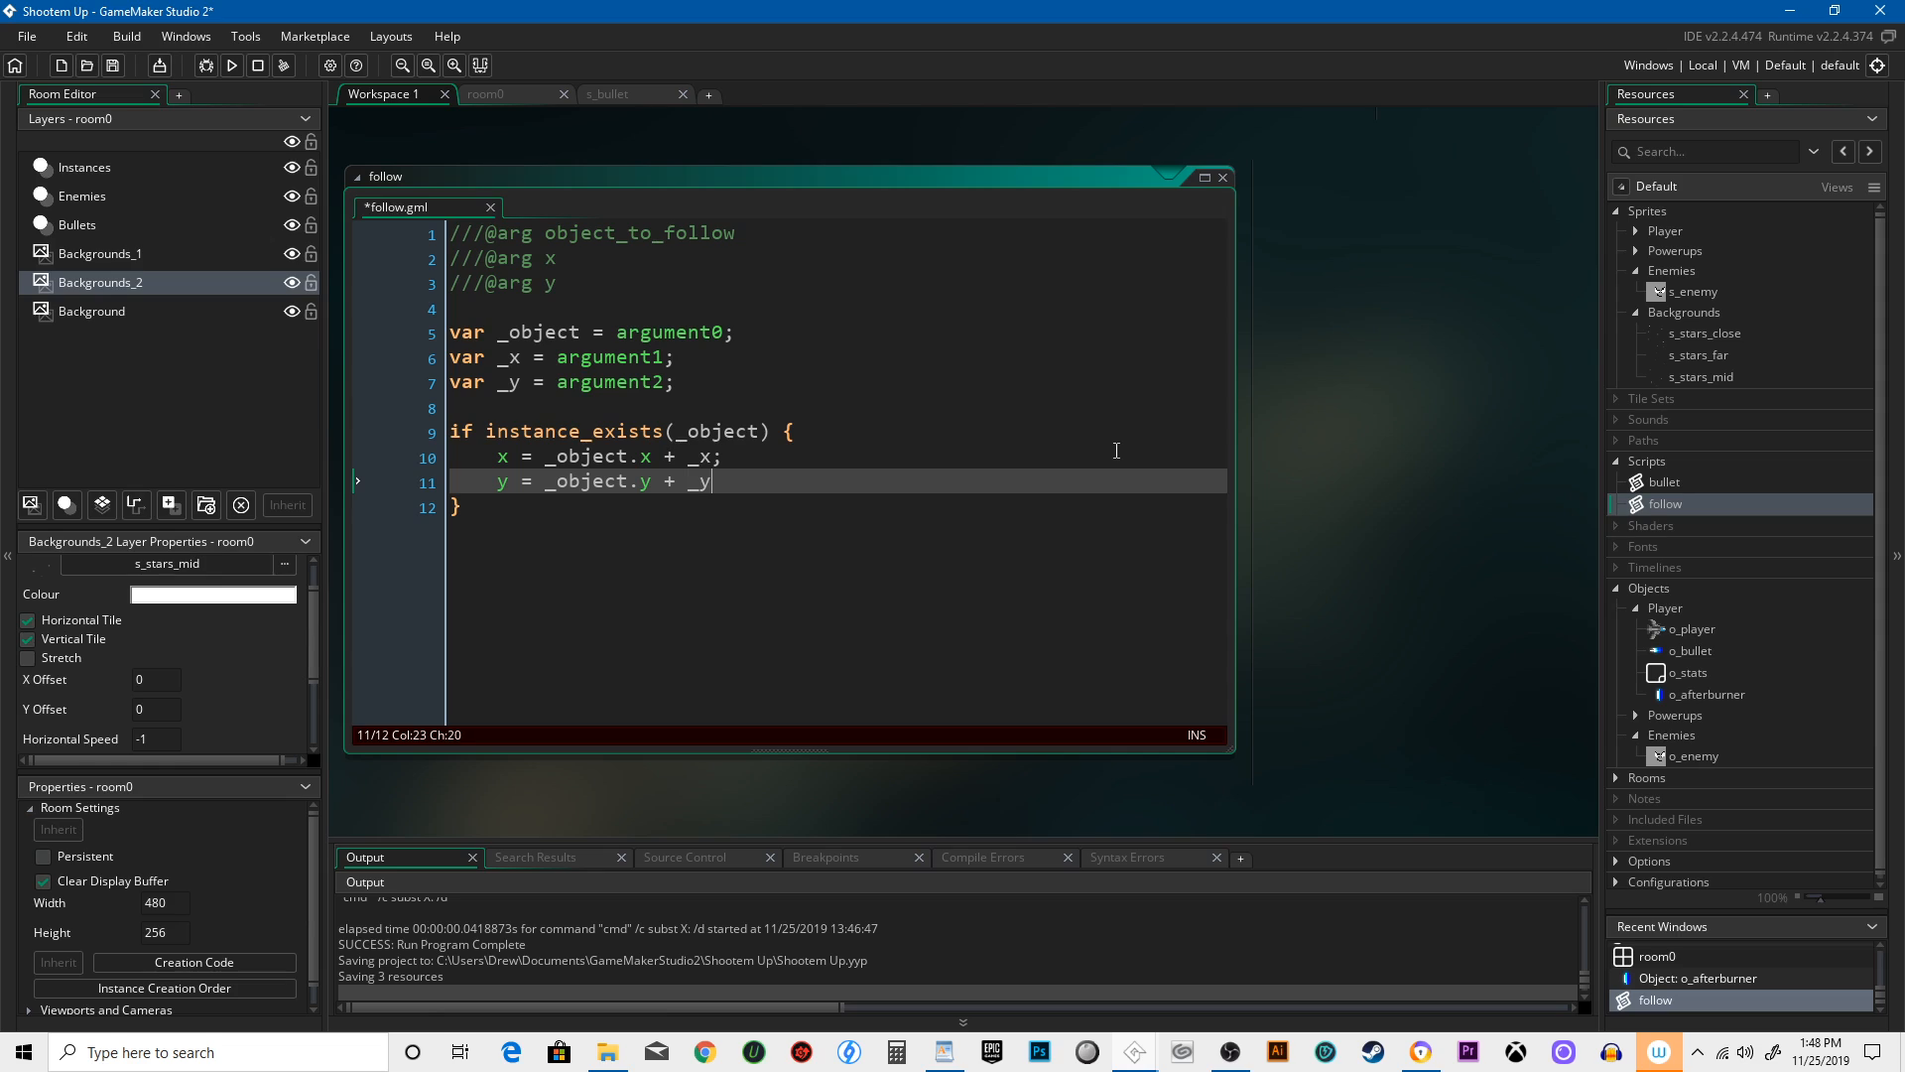
pyautogui.write(';')
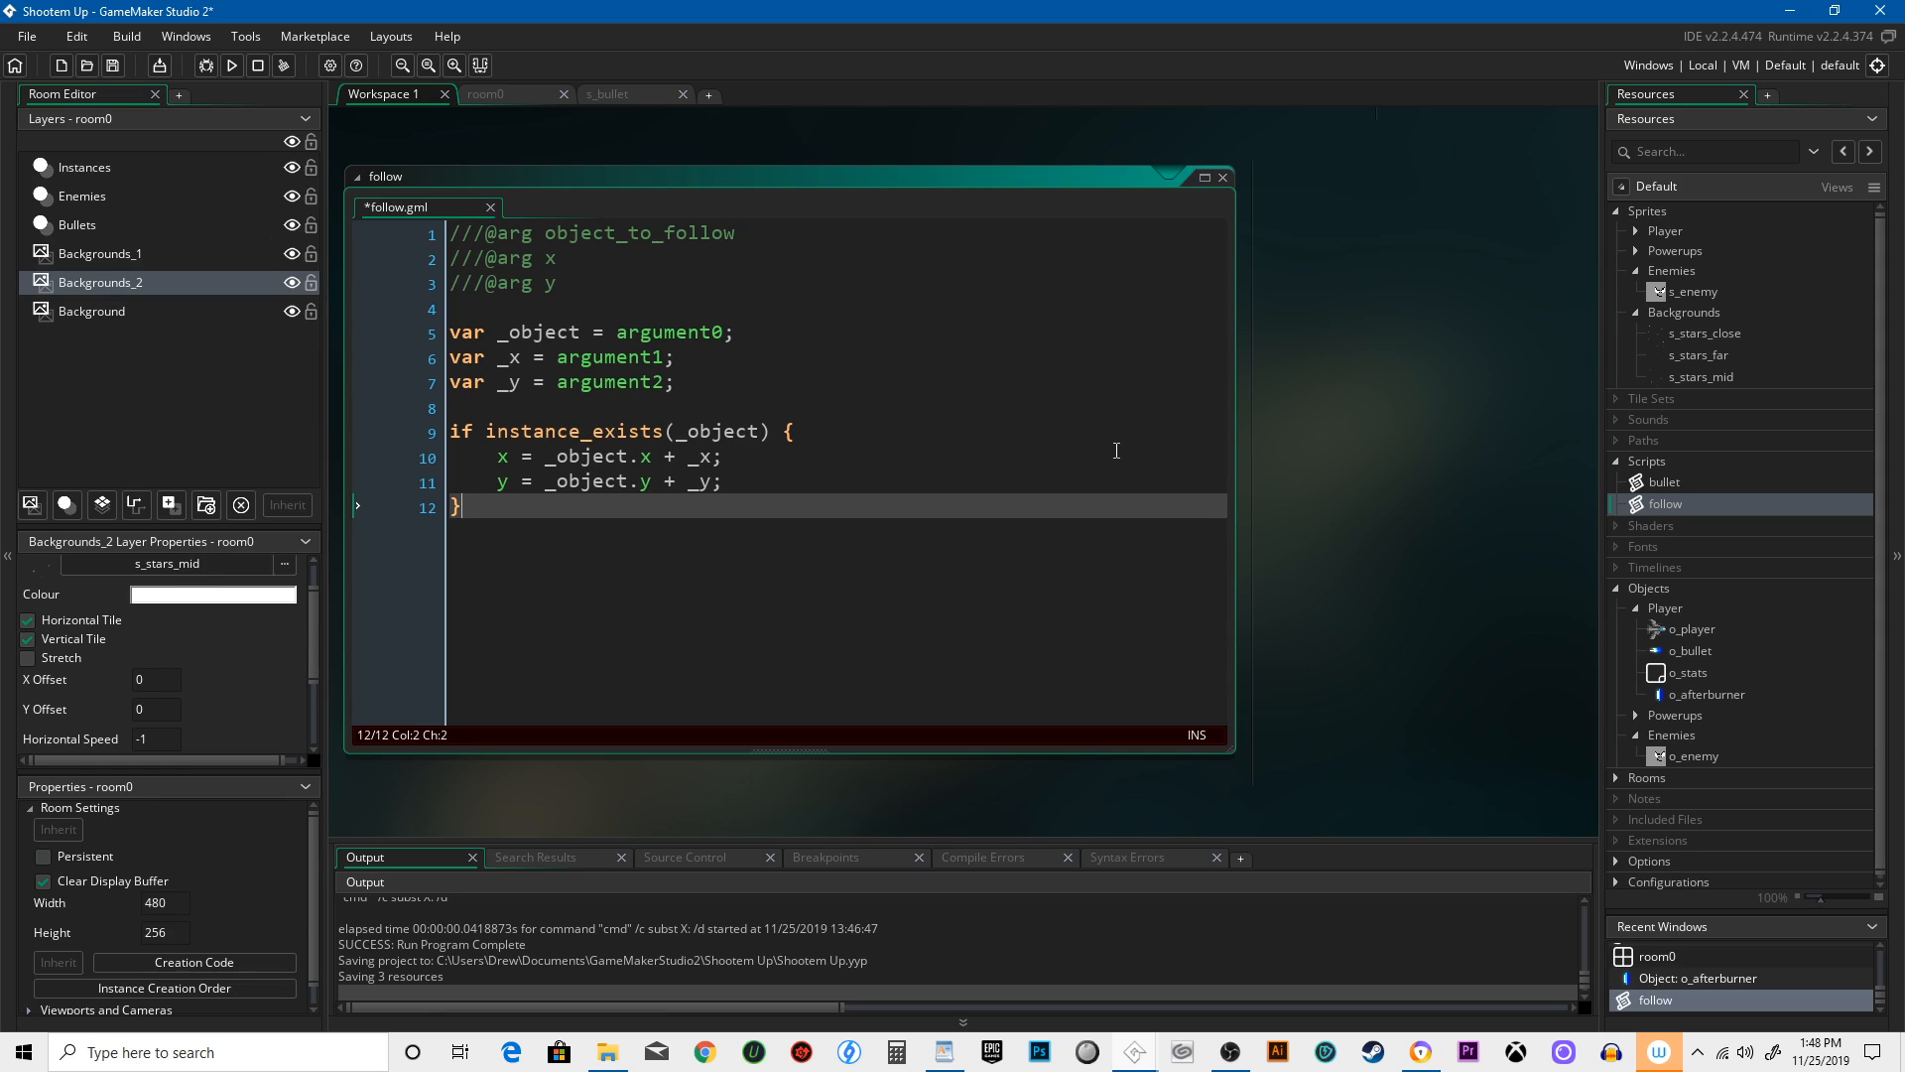
# Add an else branch that calls instance_destroy() when the target is gone.
pyautogui.write('else {')
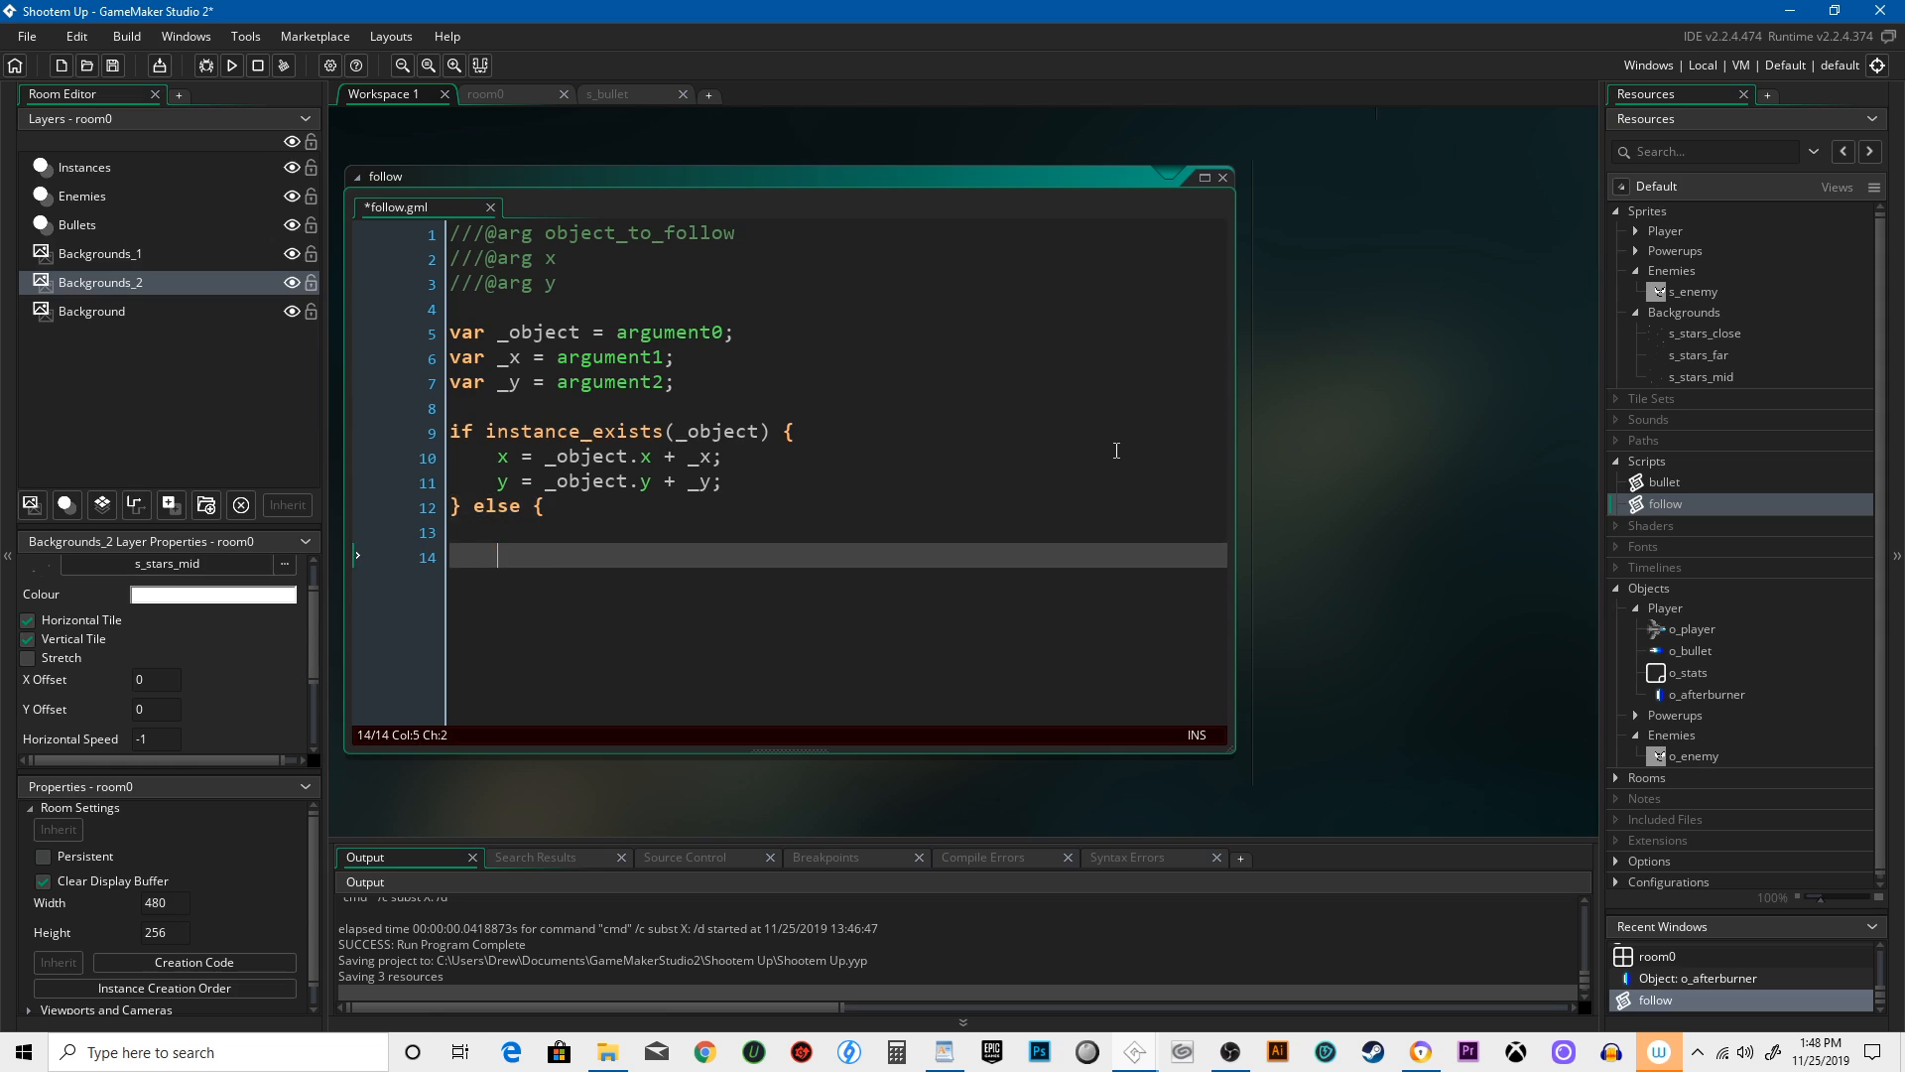
pyautogui.write('instance')
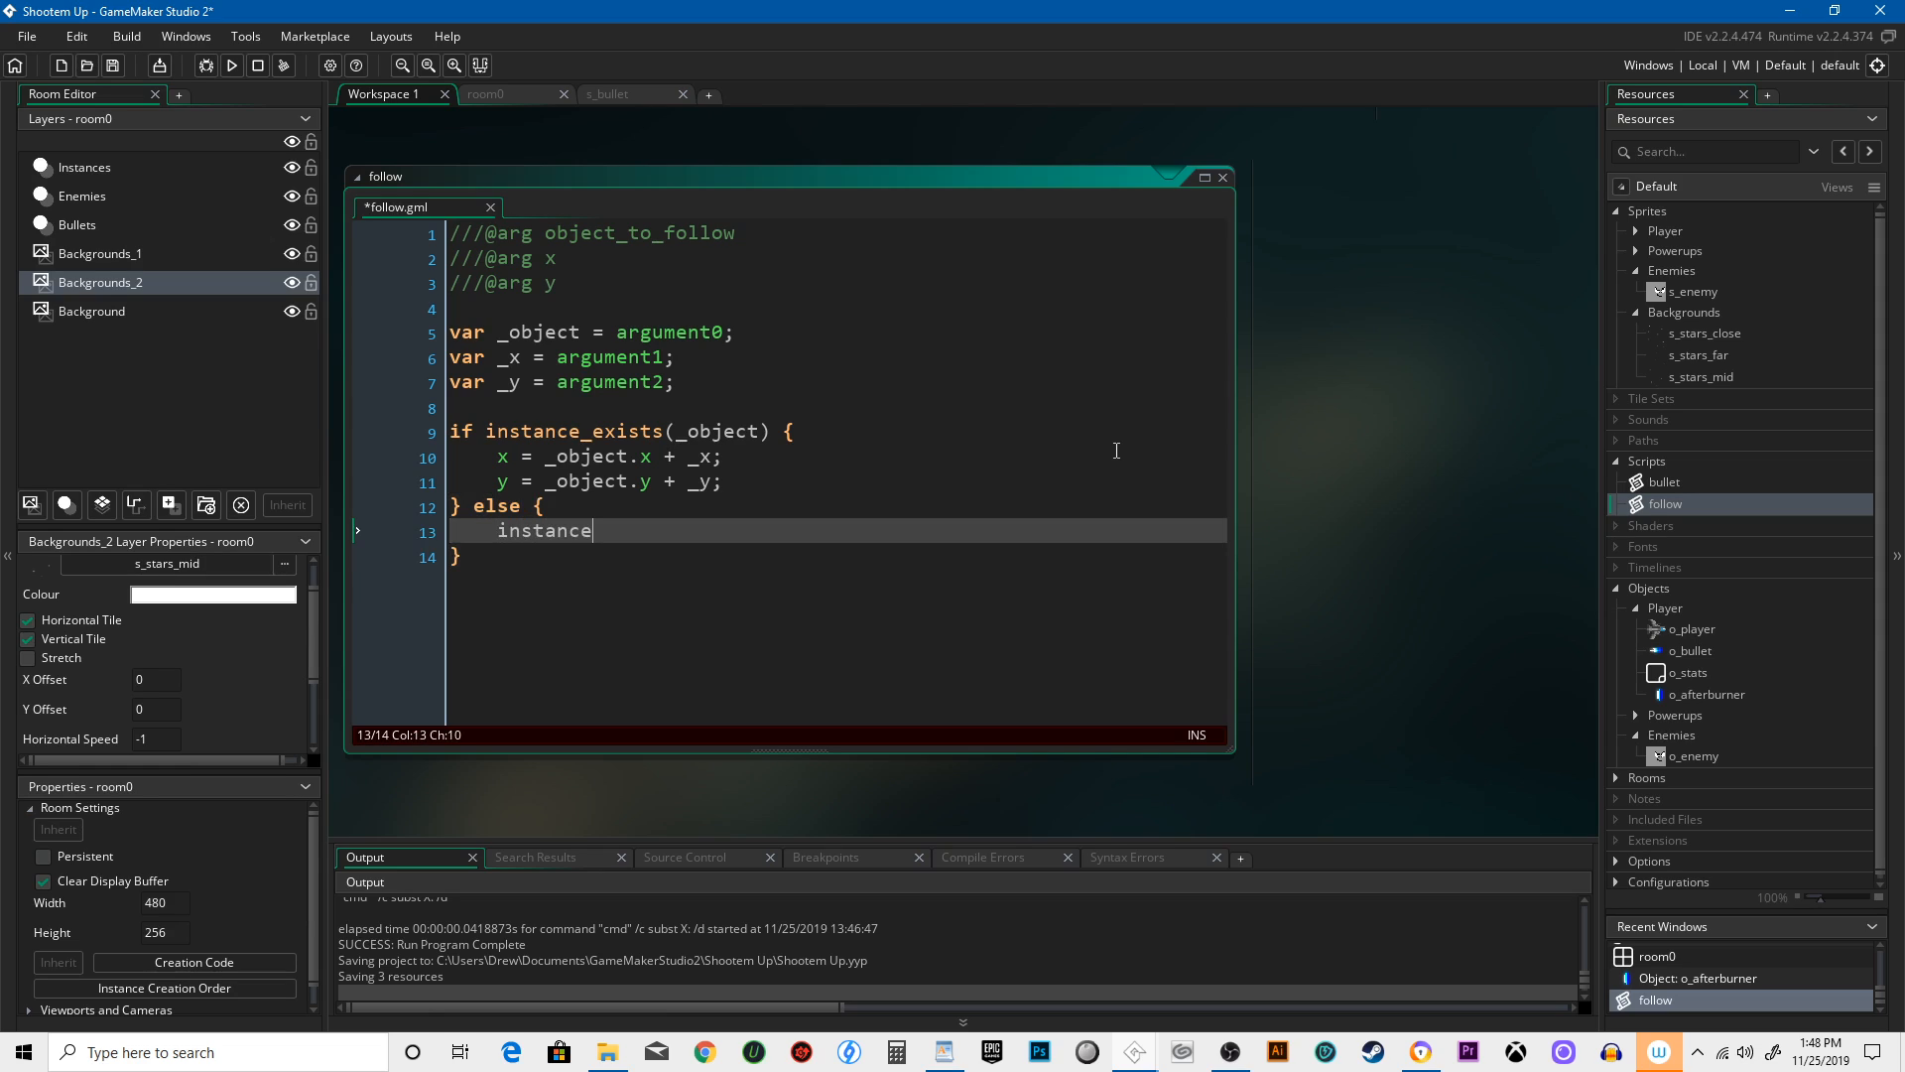
pyautogui.write('_destroy();')
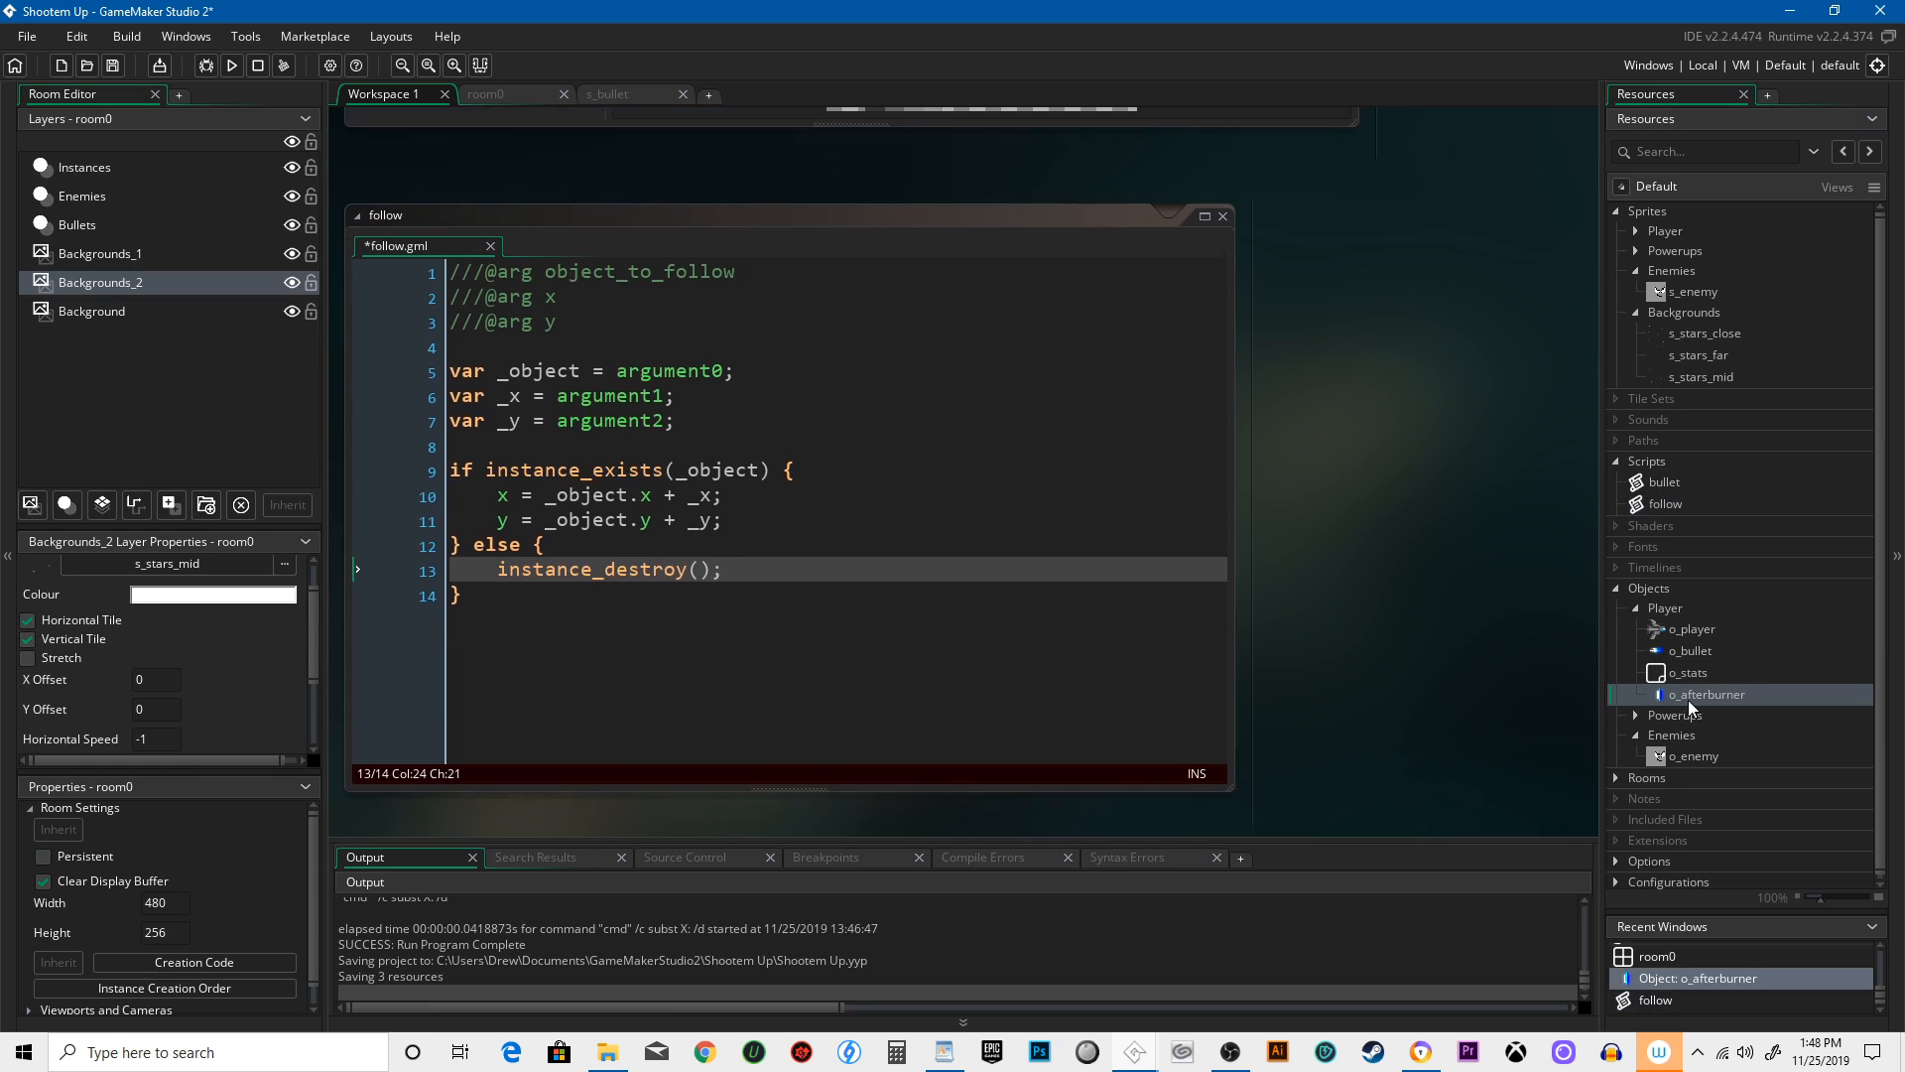
# Replace o_afterburner's End Step logic with follow(o_player, -5, 0);.
pyautogui.doubleClick(1707, 694)
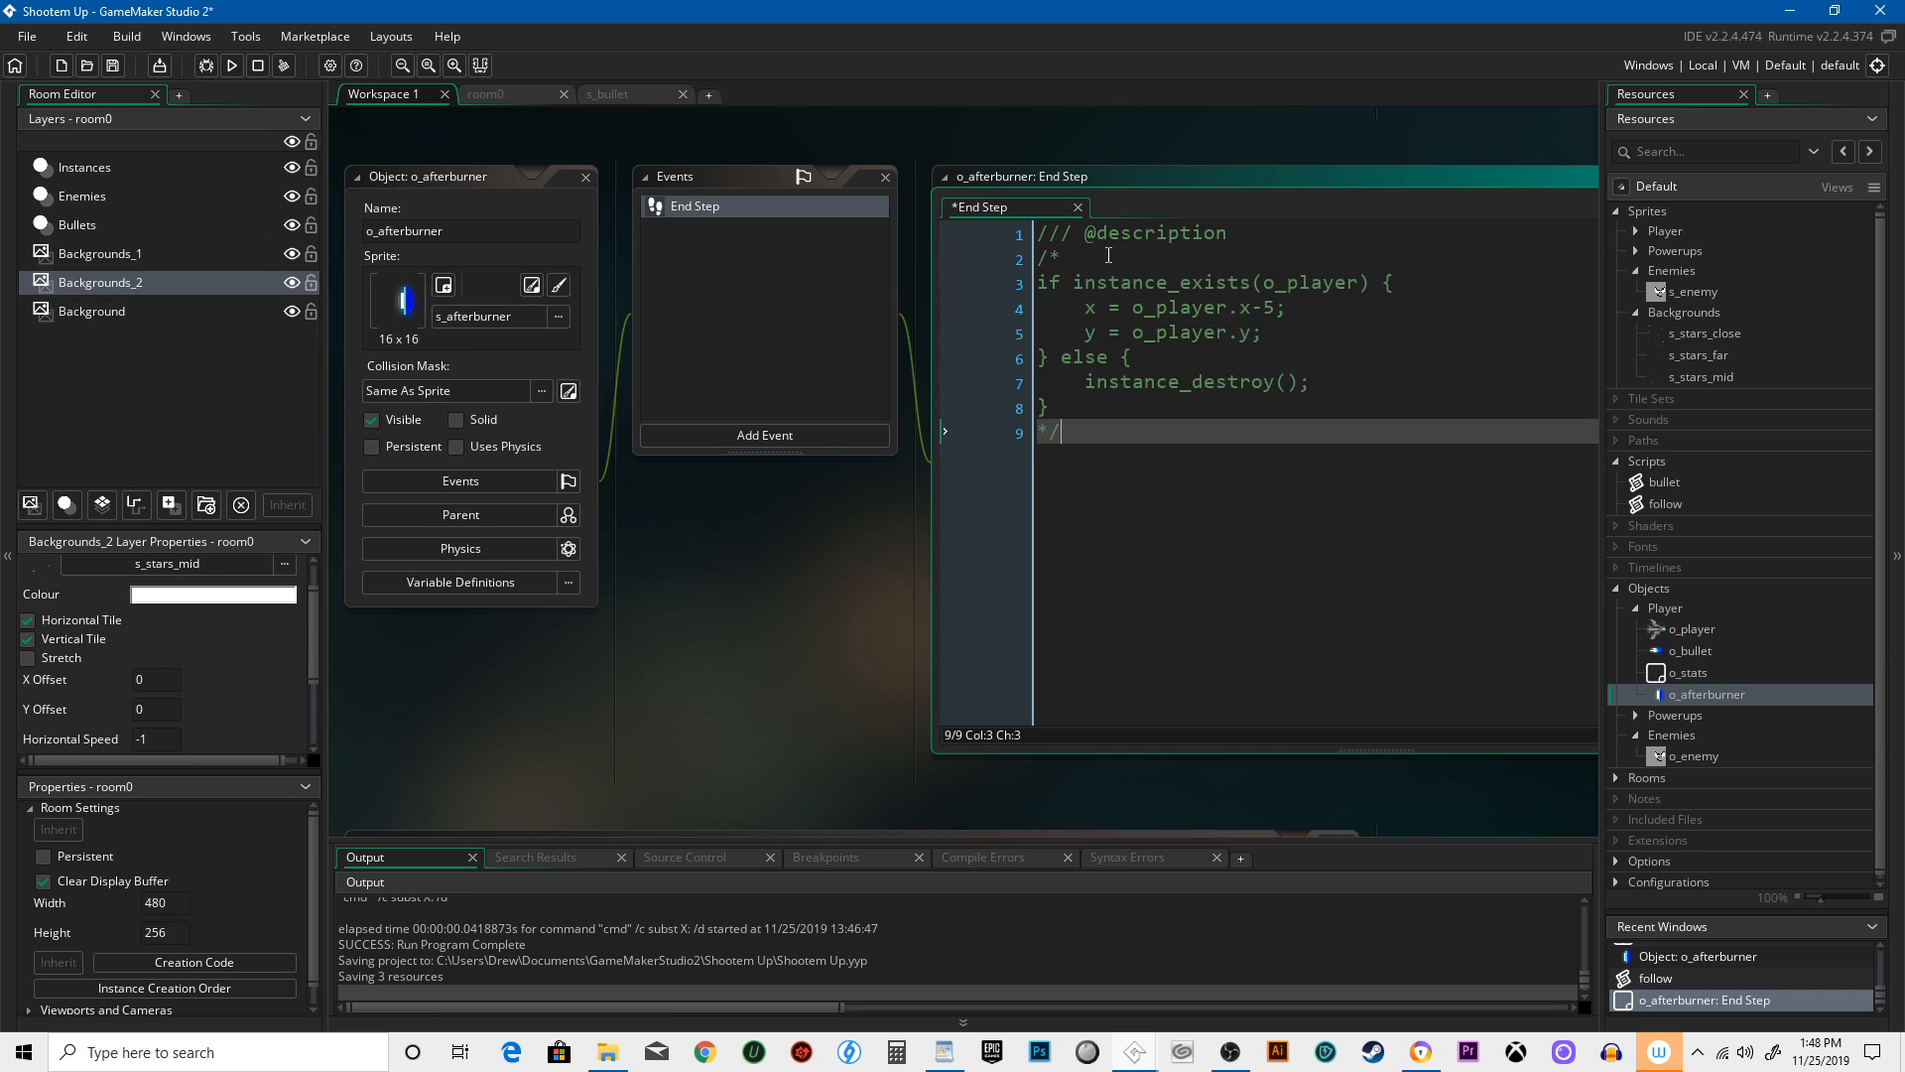
pyautogui.write('follow')
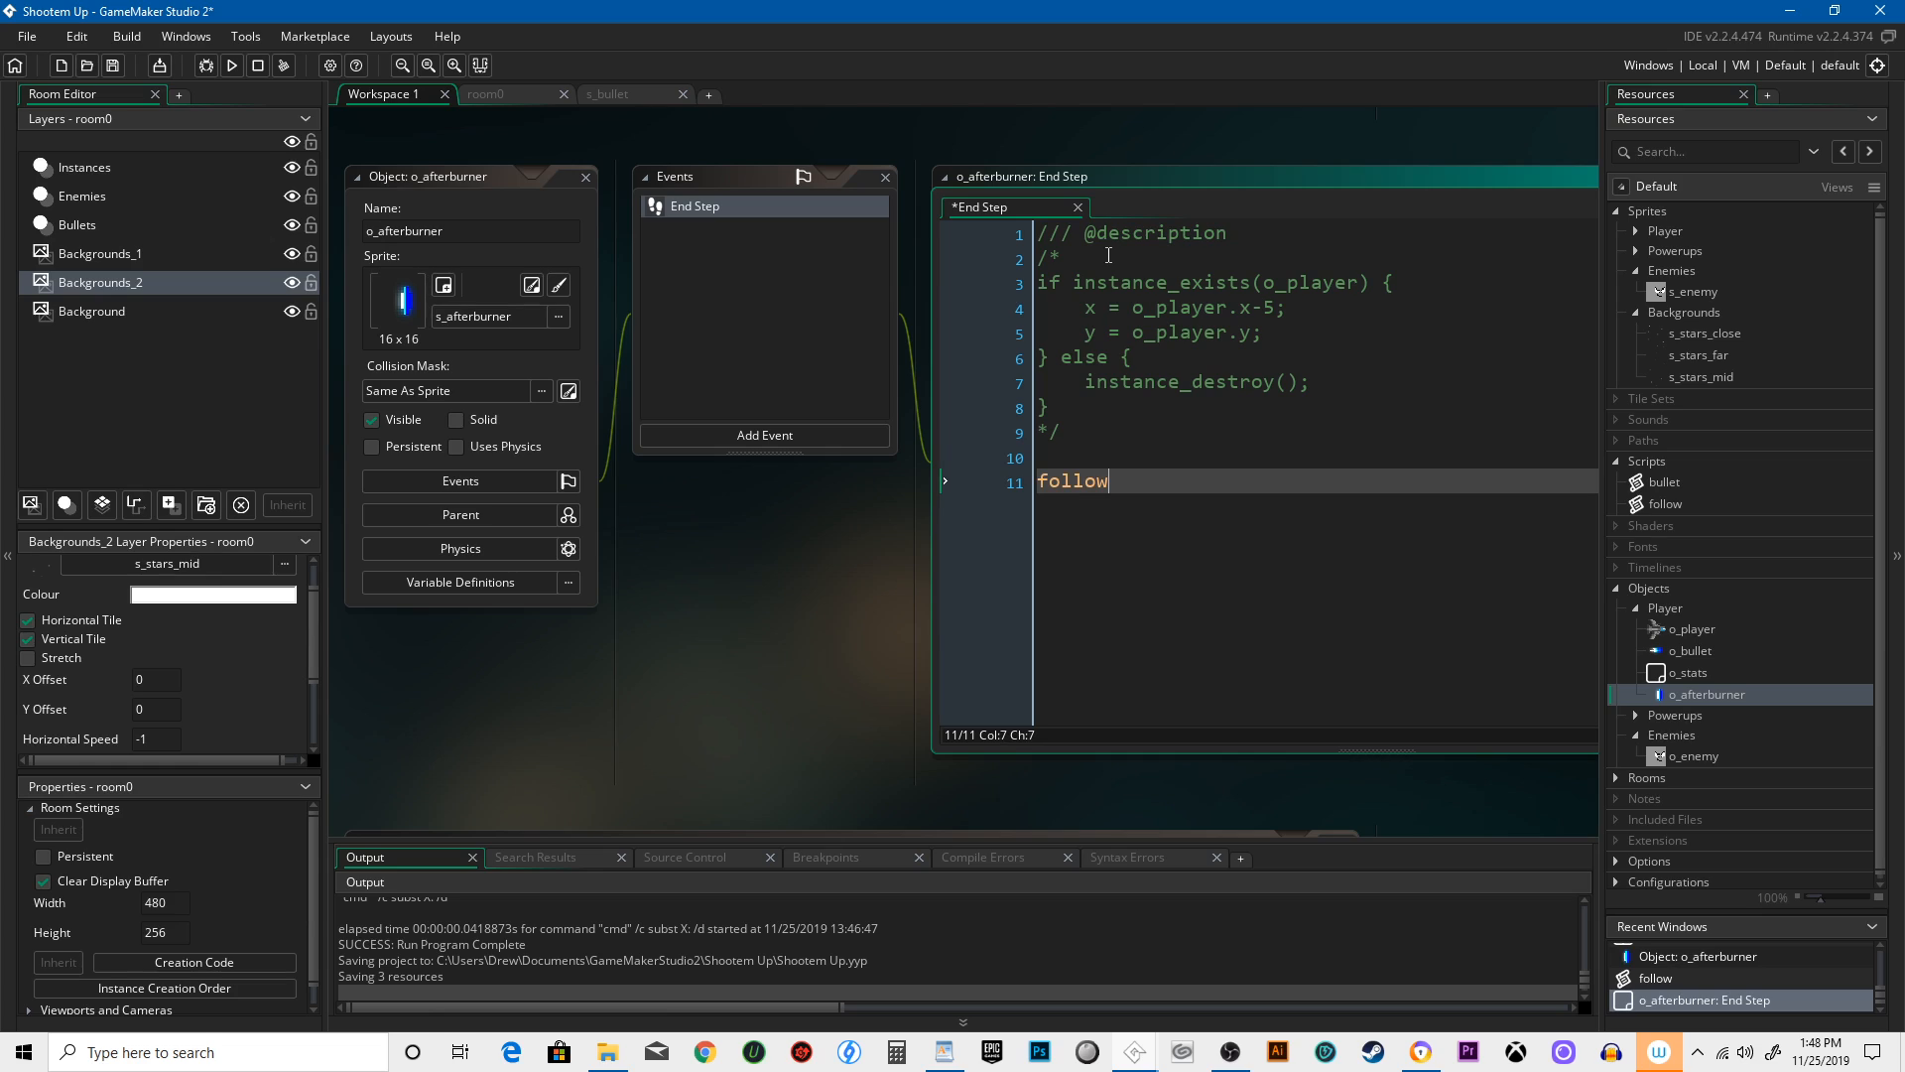
pyautogui.write('(')
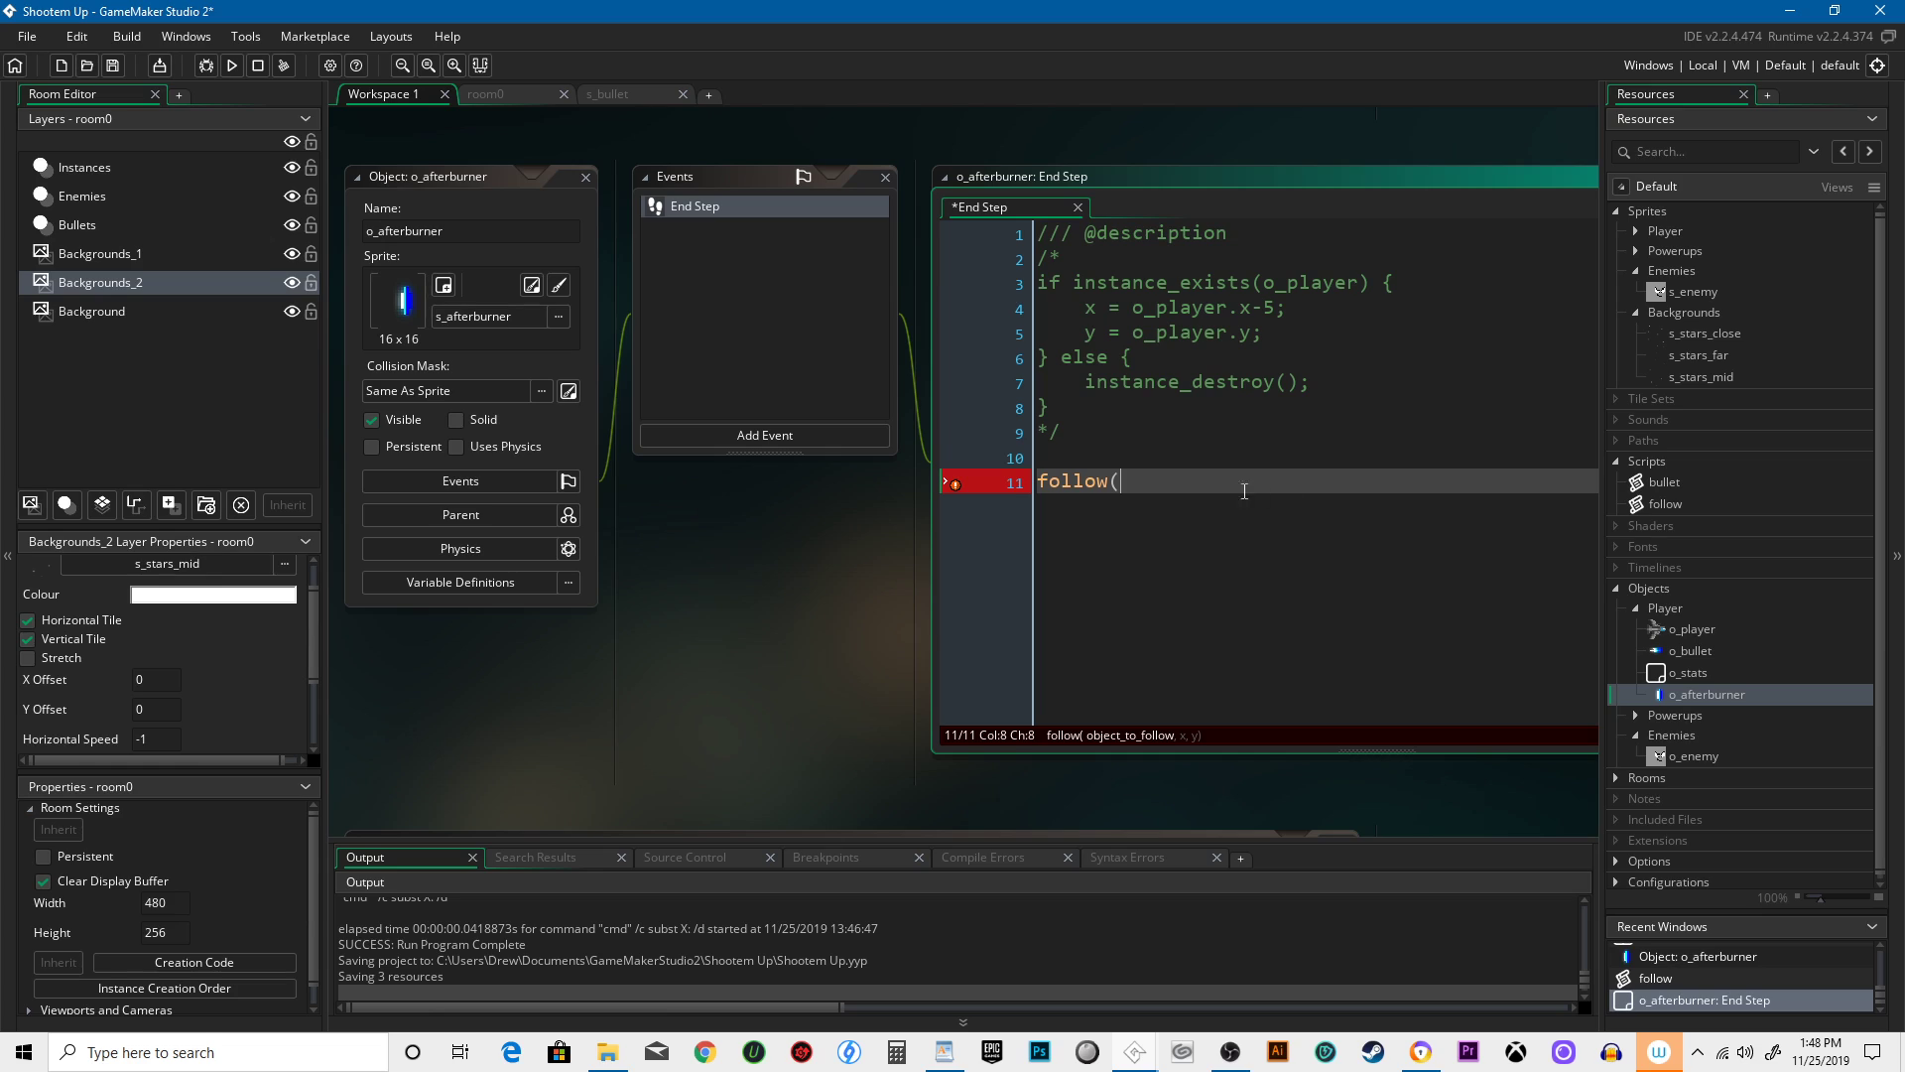
pyautogui.write('o_player')
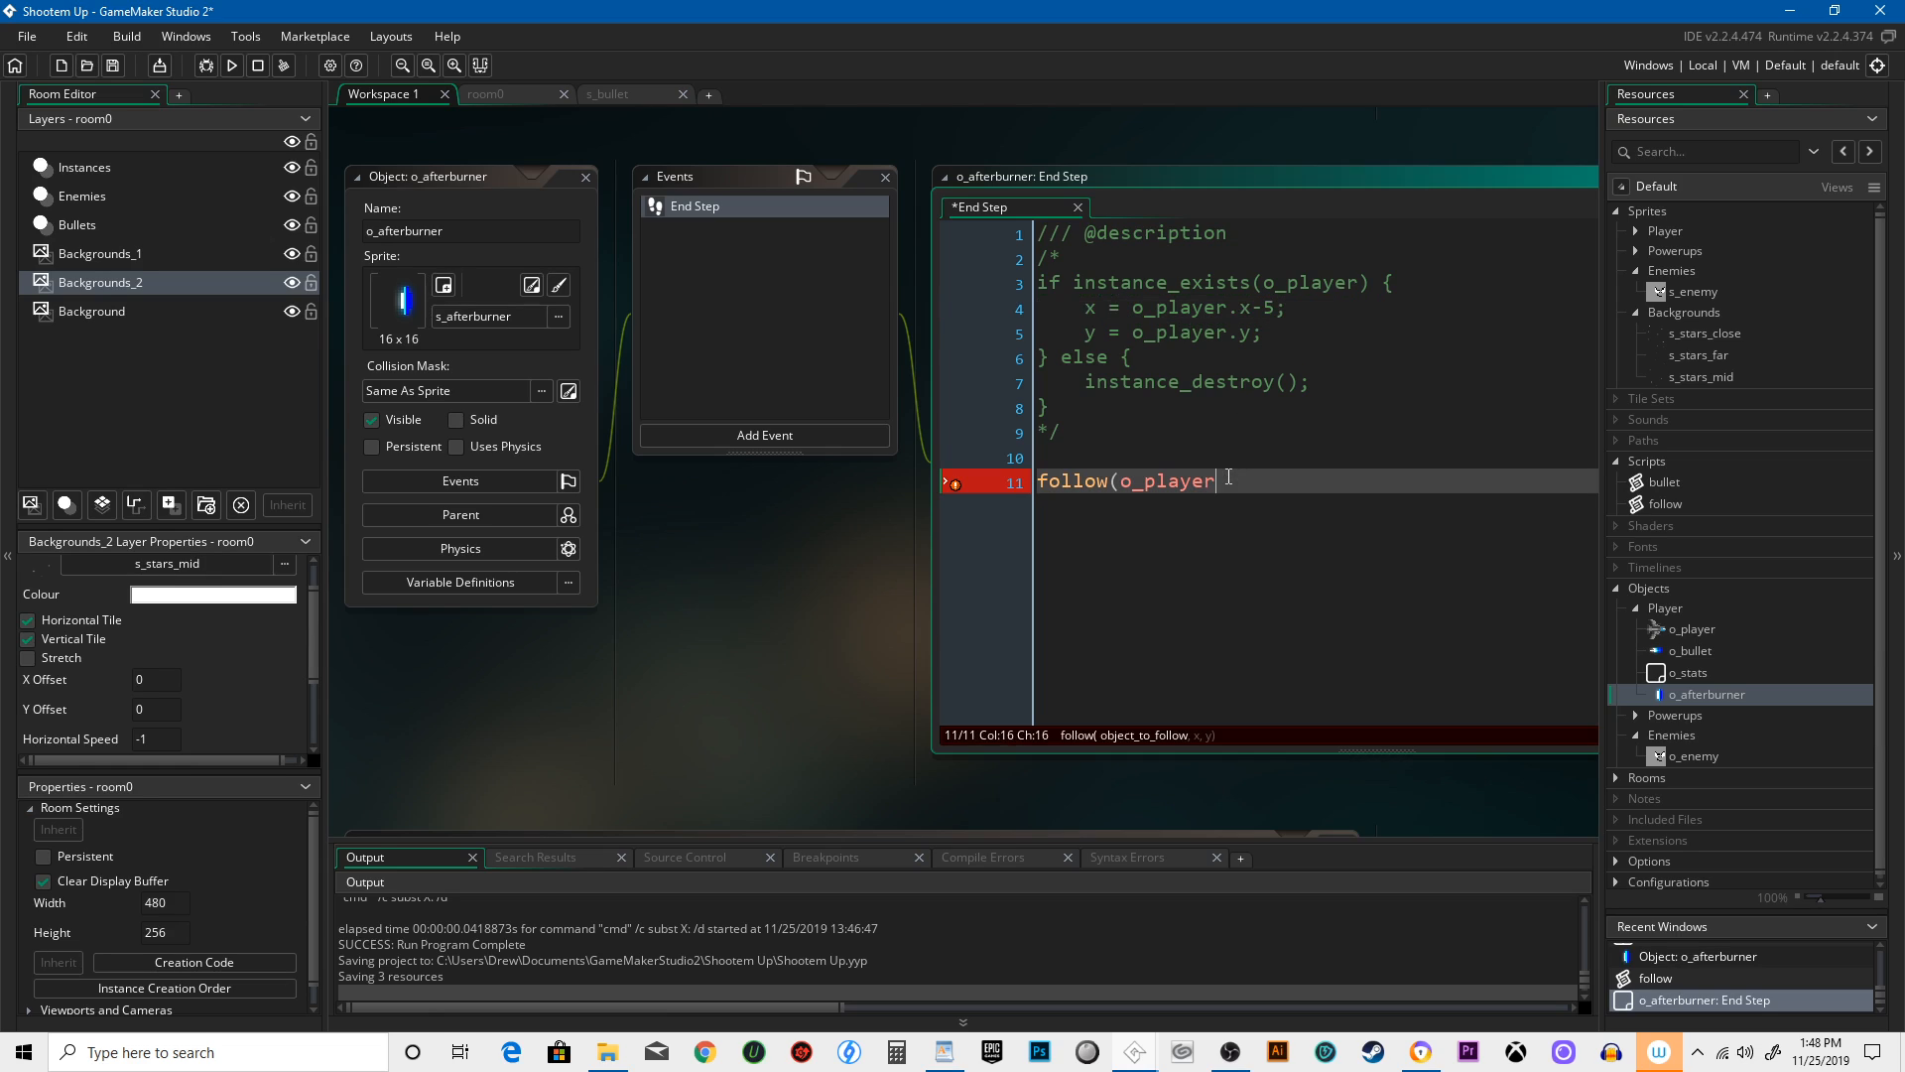
pyautogui.write(', -5')
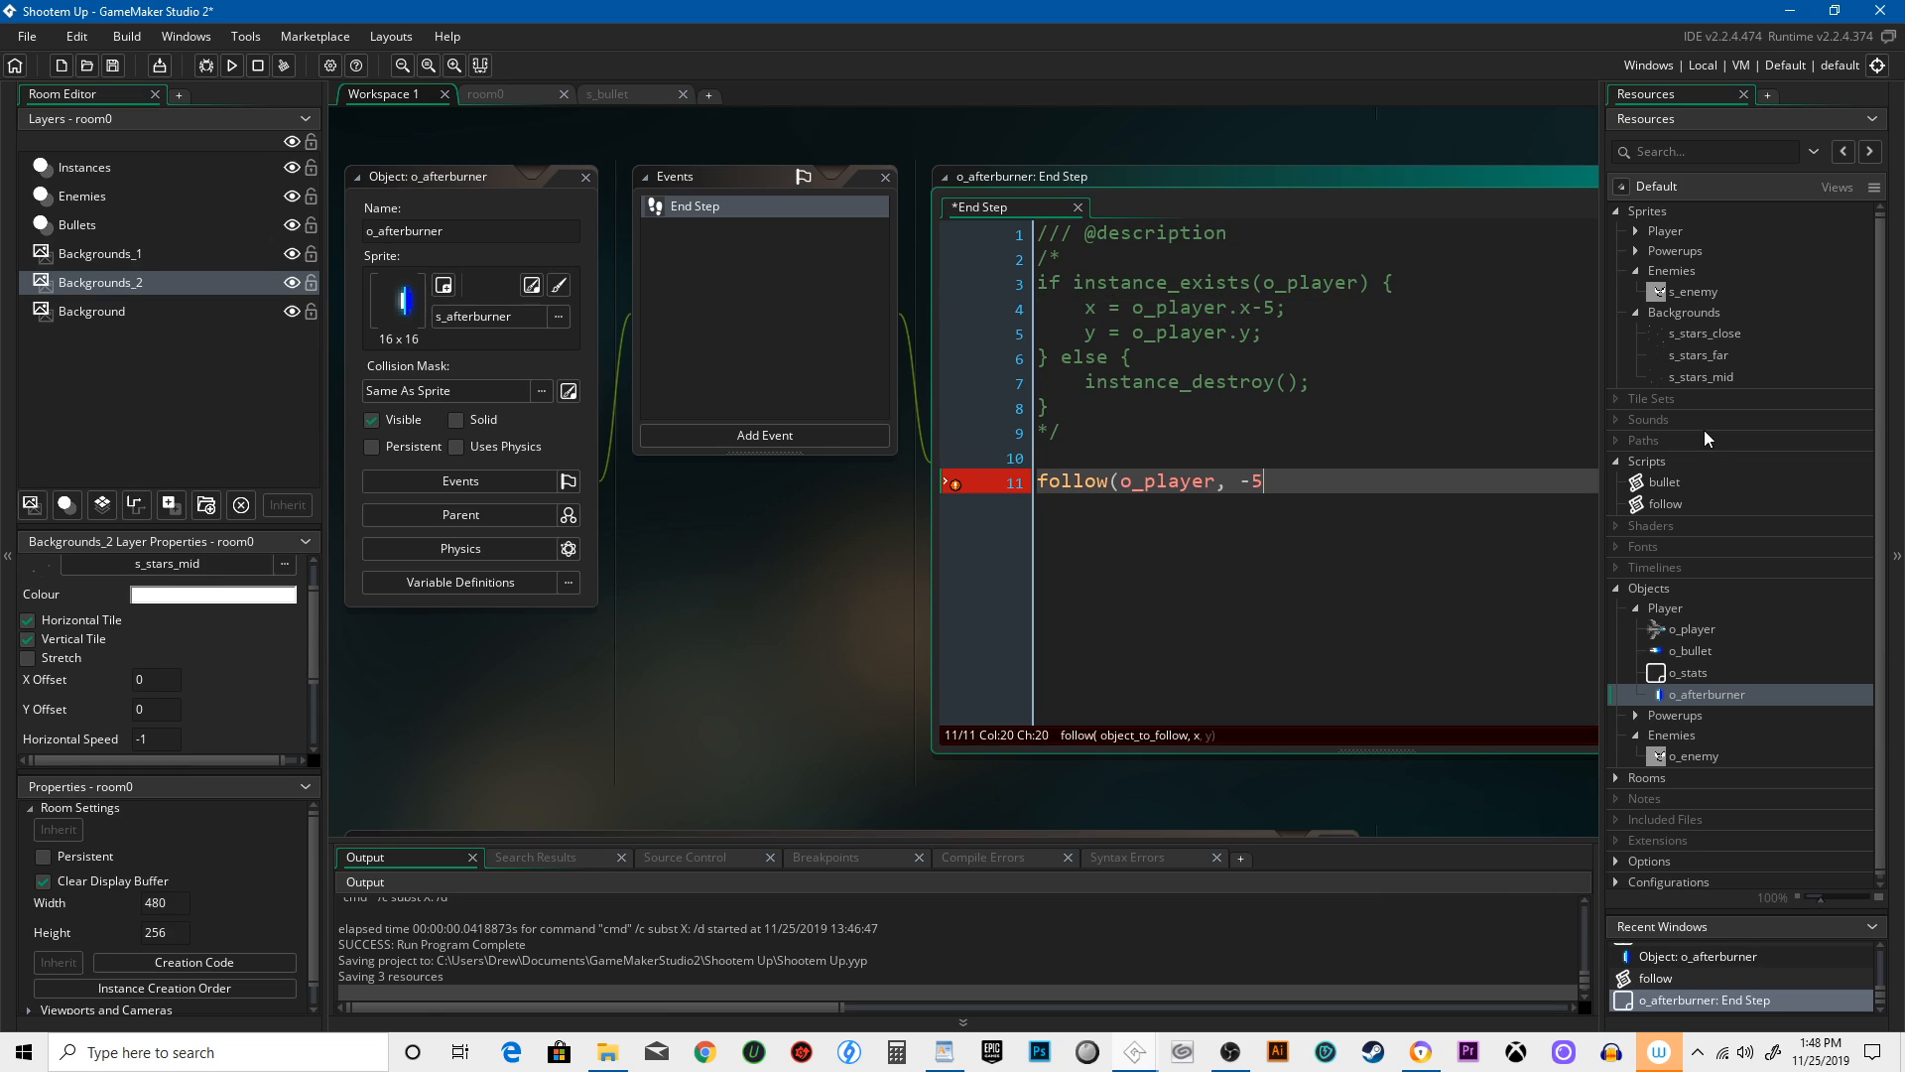
pyautogui.write(', 0)')
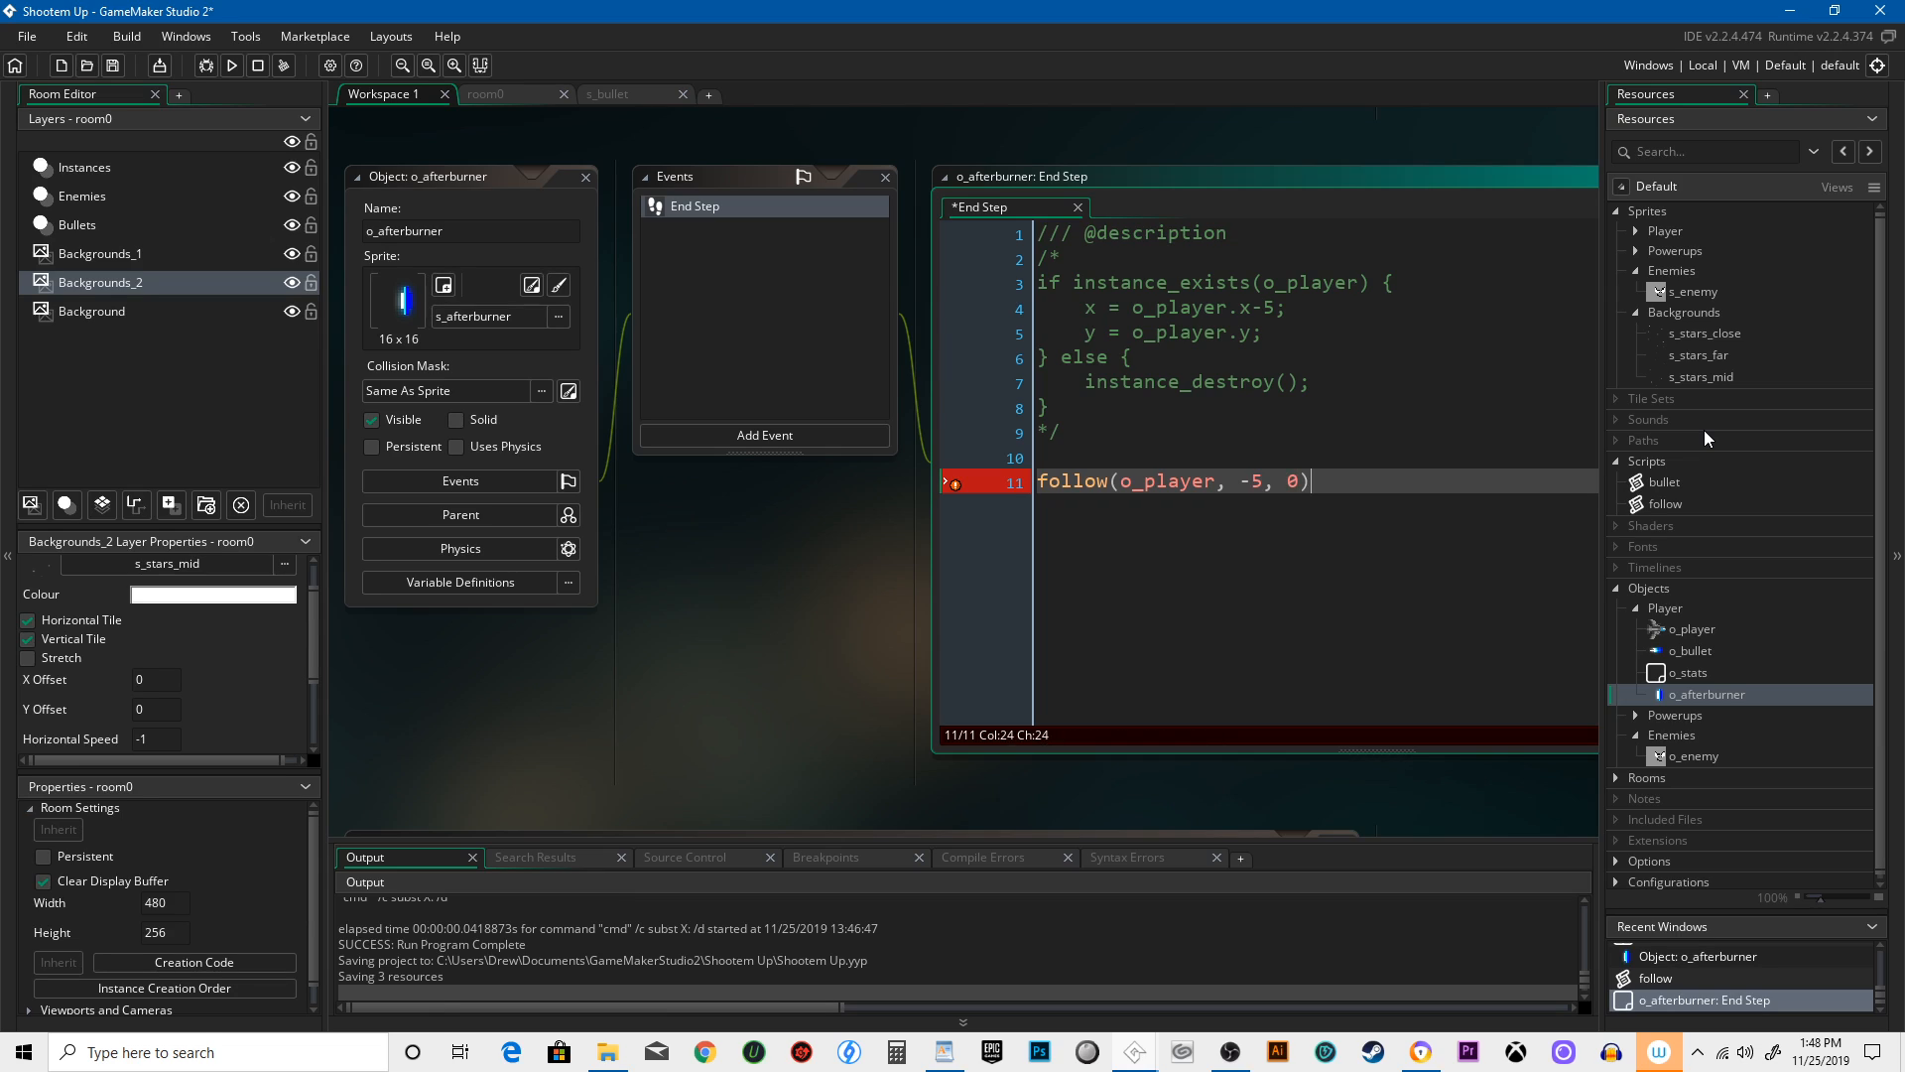
pyautogui.write(';')
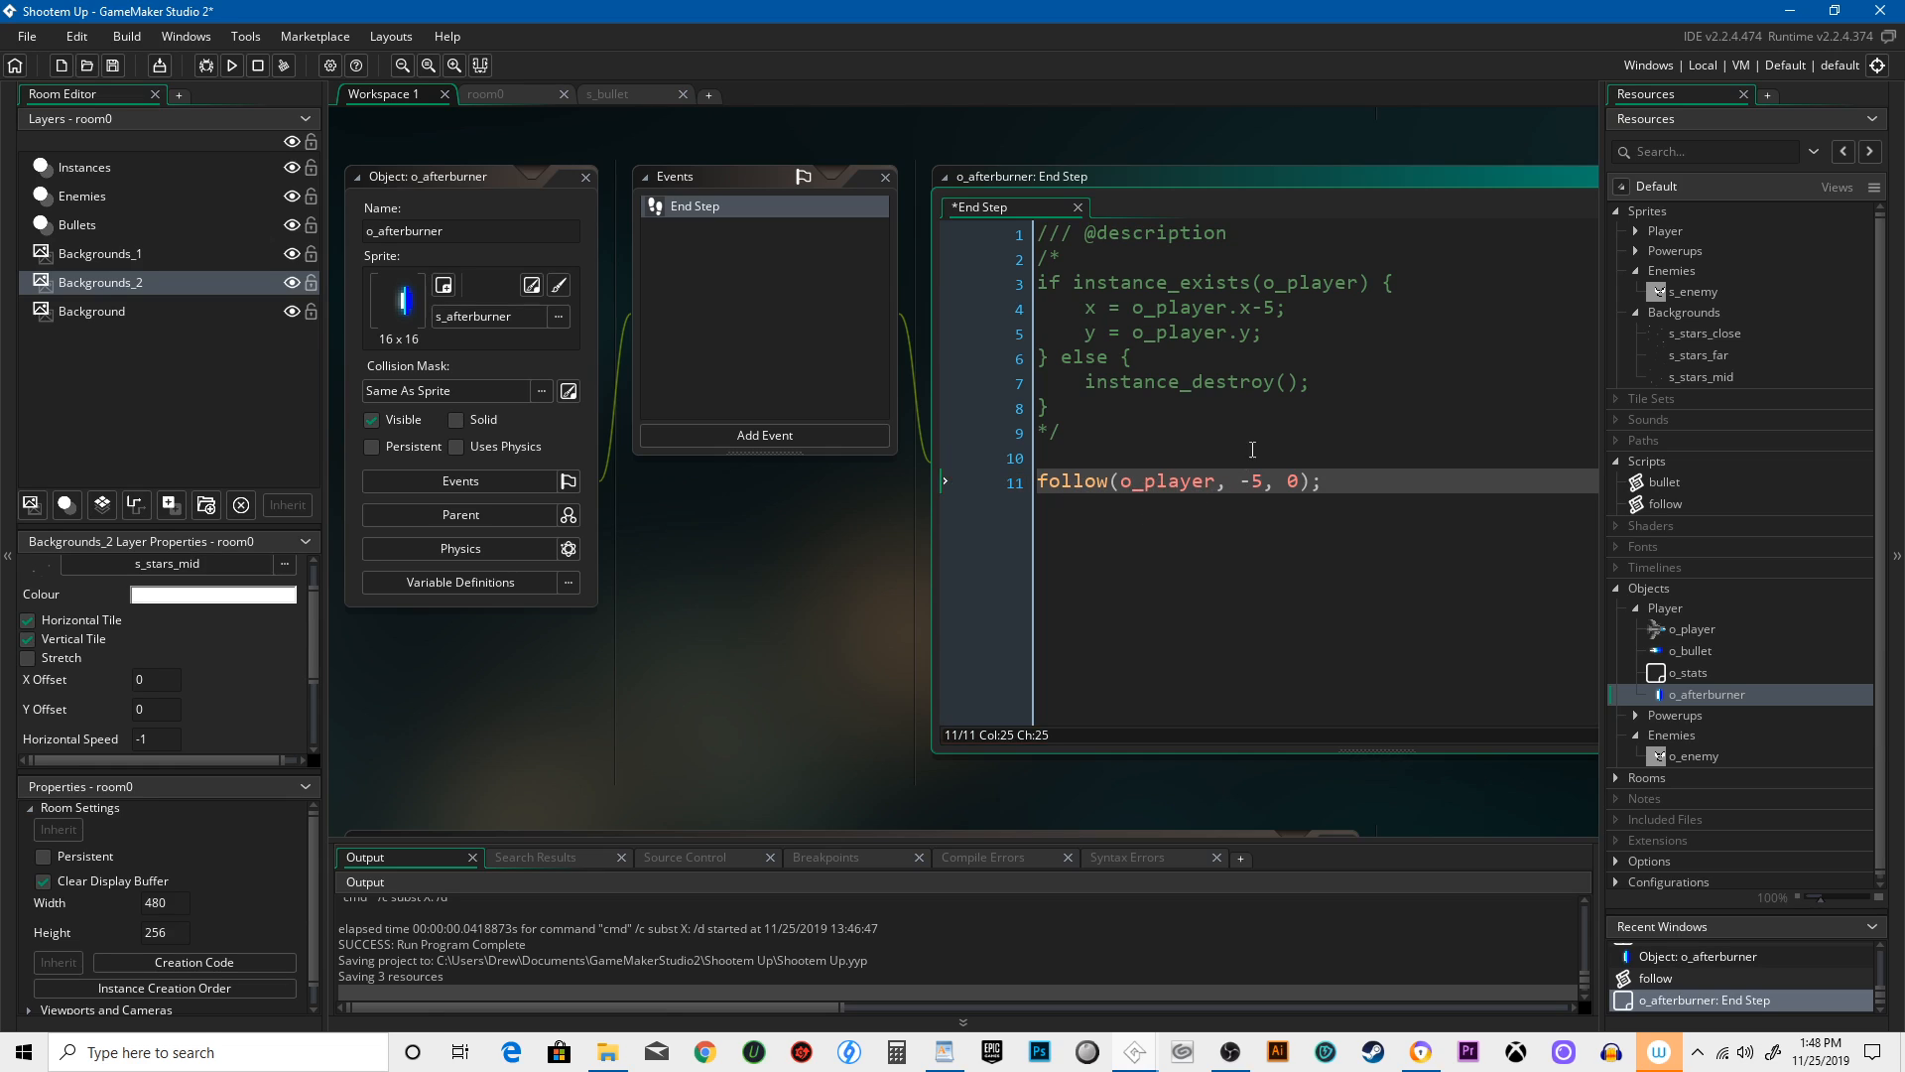
pyautogui.moveTo(1238, 454)
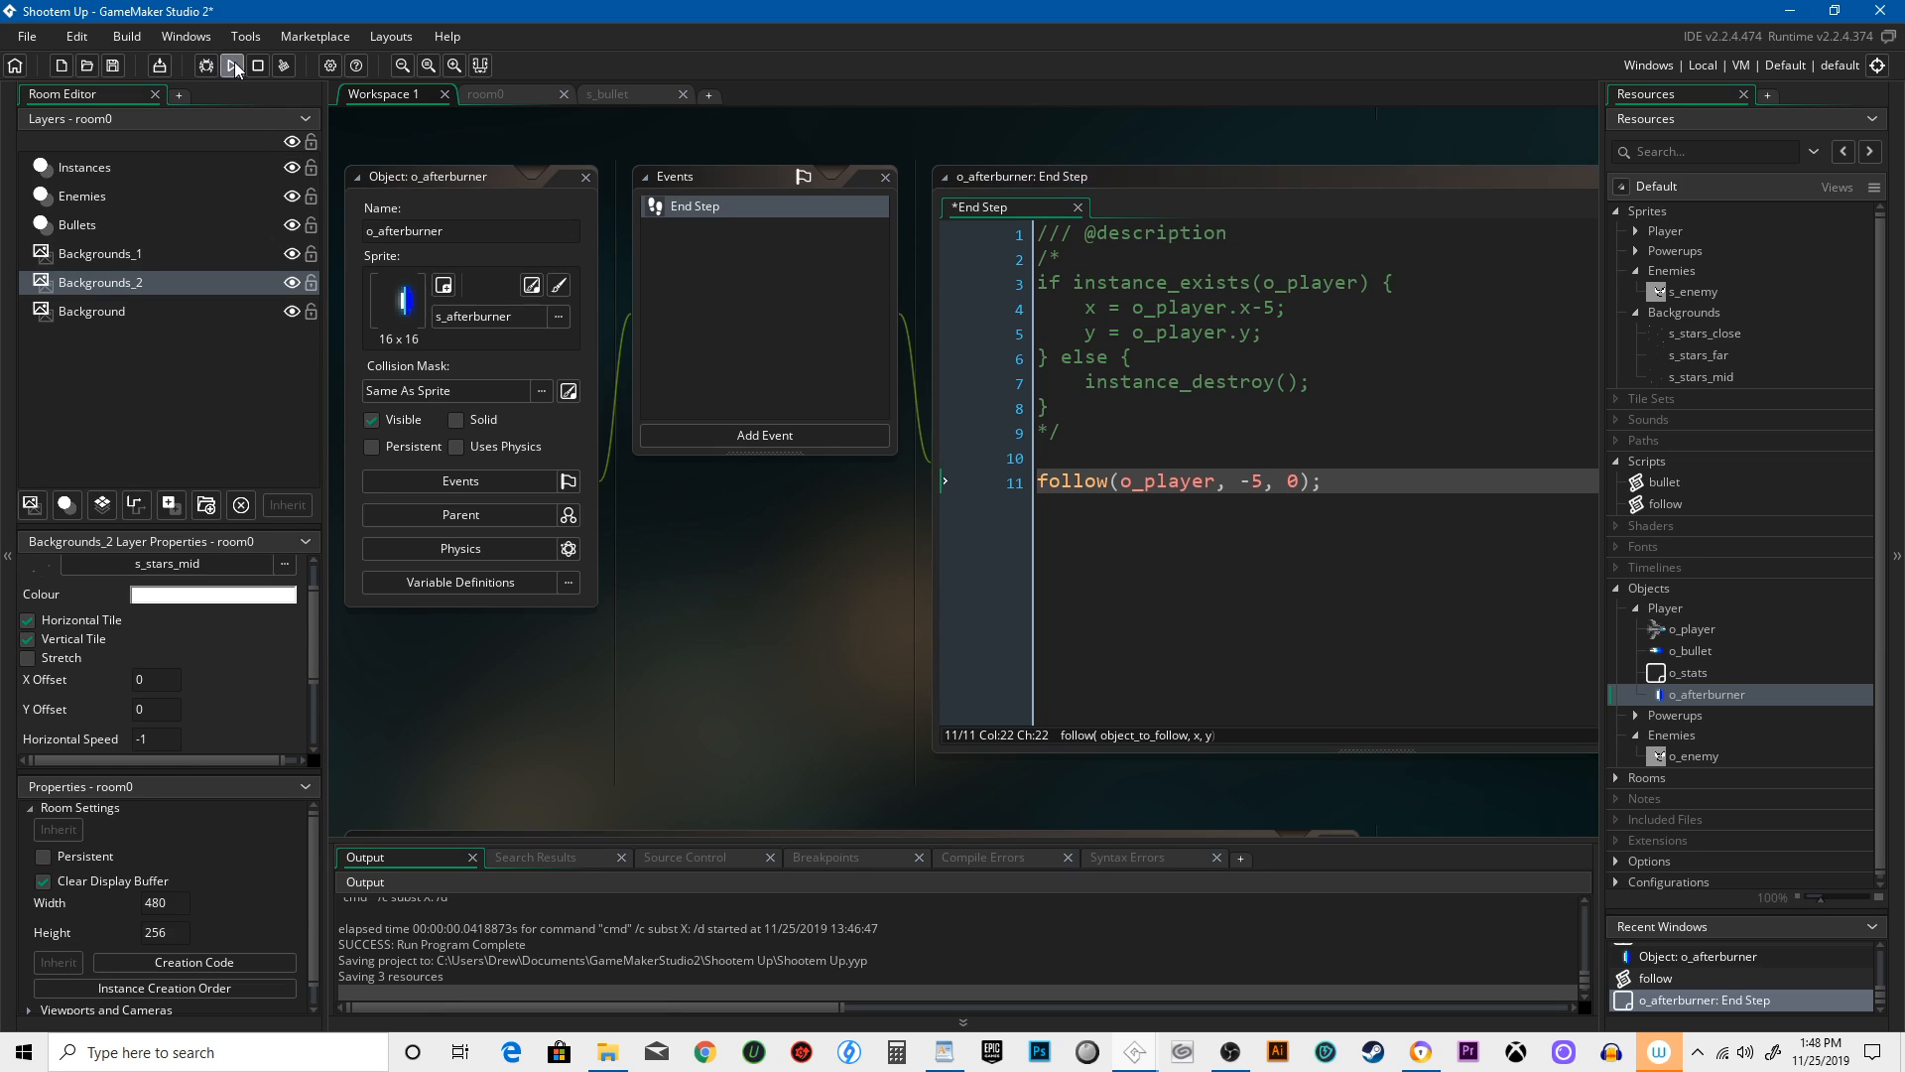
# Run the game to check the afterburner trails the ship.
pyautogui.click(232, 63)
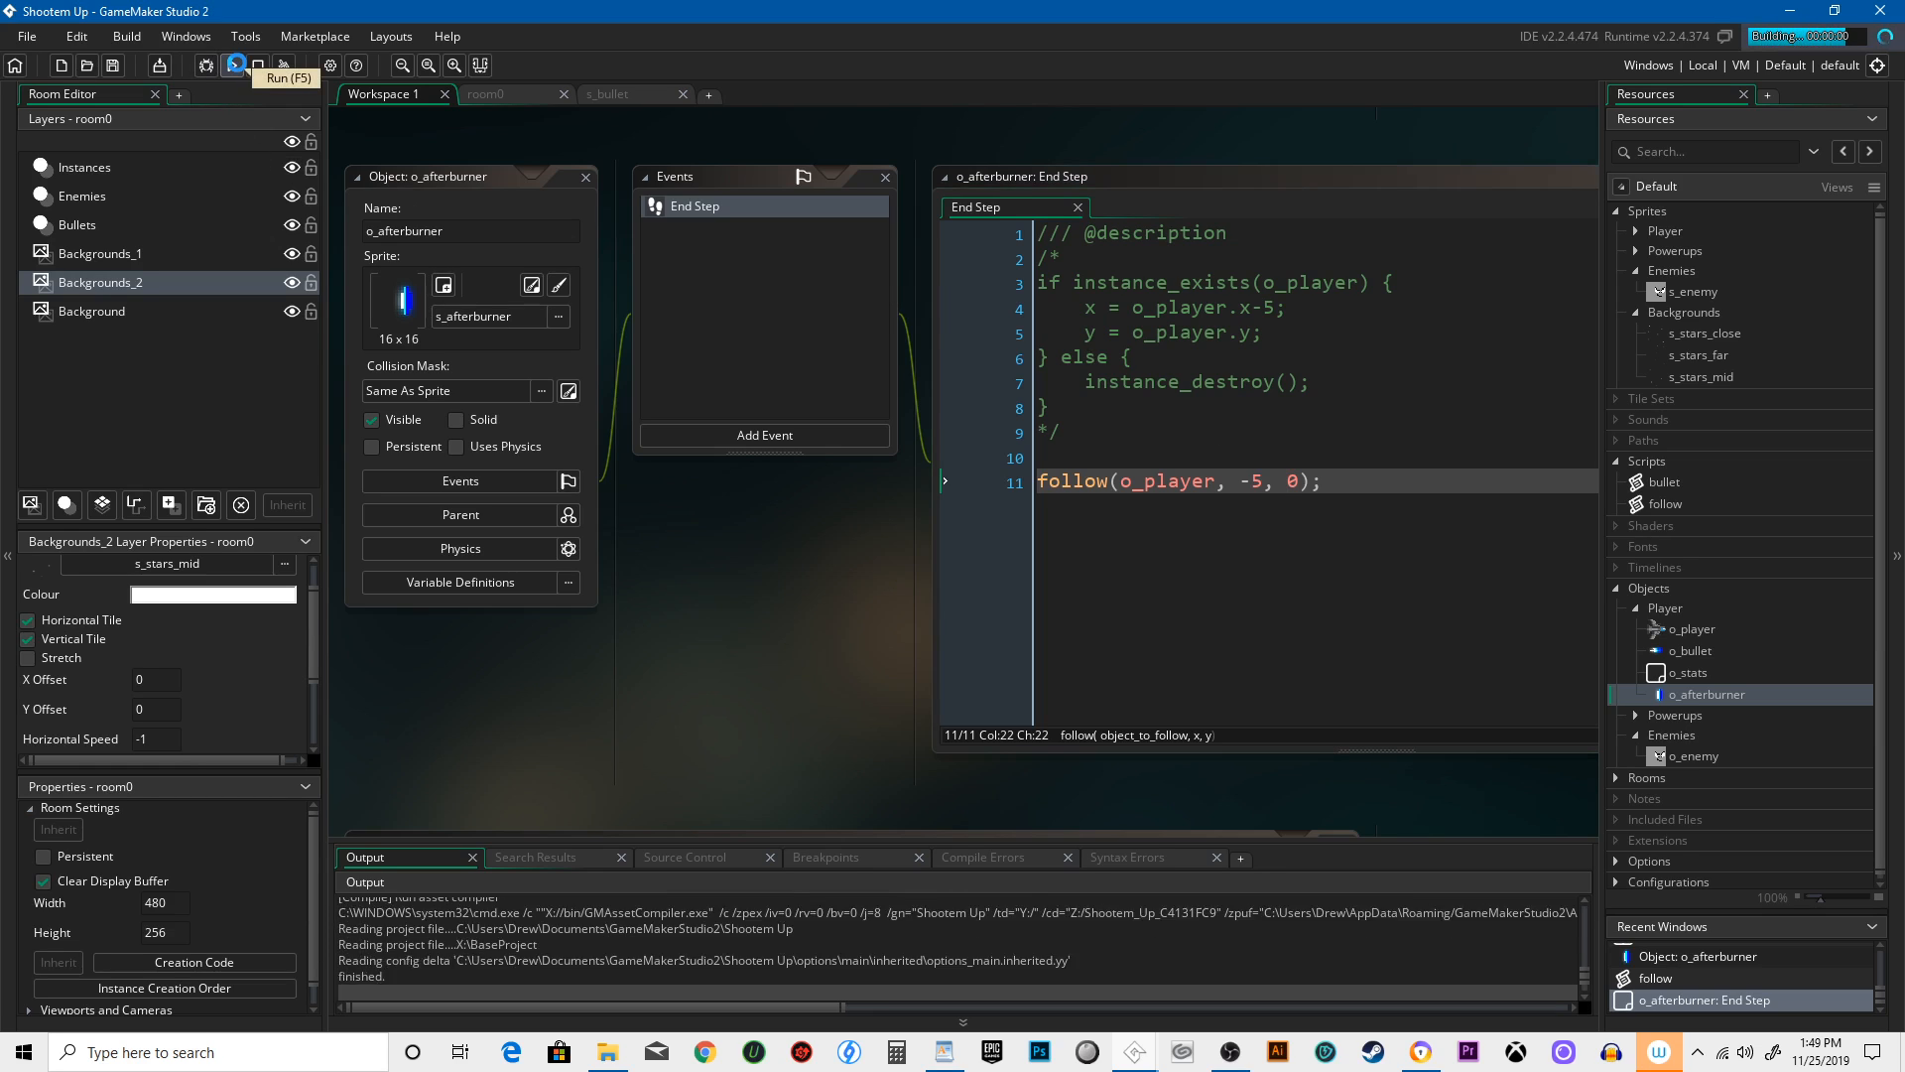
pyautogui.click(234, 64)
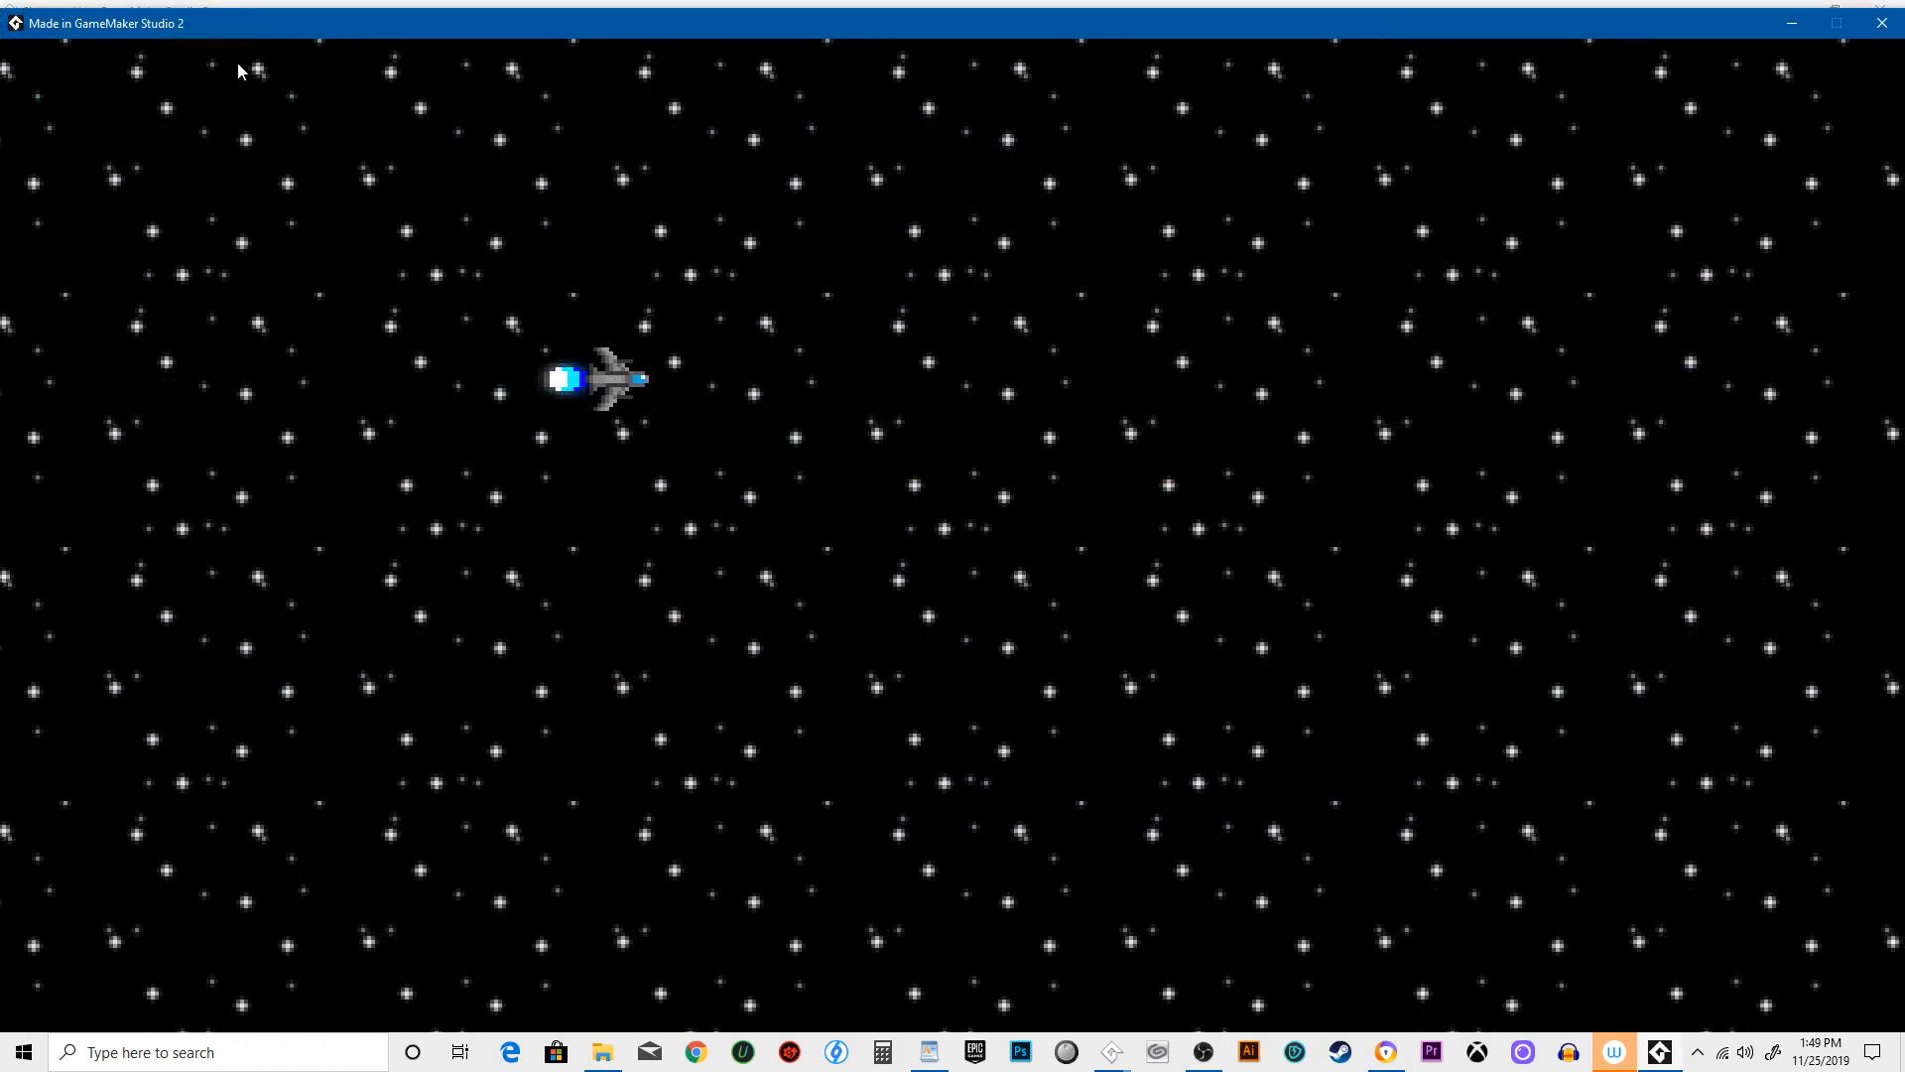